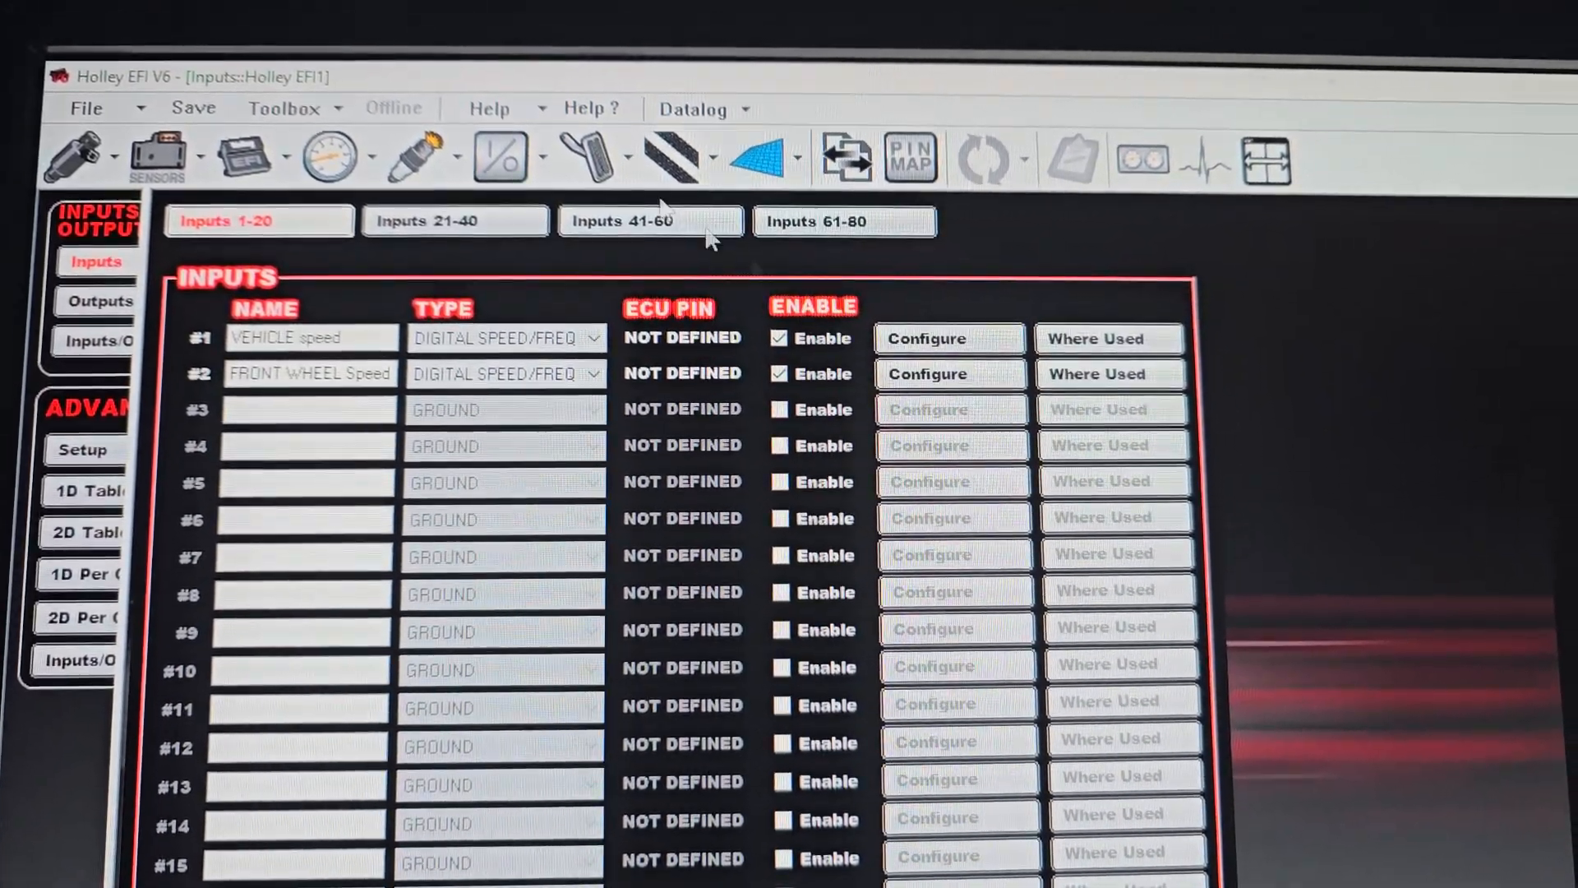
Step: Review the VEHICLE speed input and the FRONT WHEEL Speed sensor settings, including its gear ratio
{"action": "left_click", "coordinate": [284, 108]}
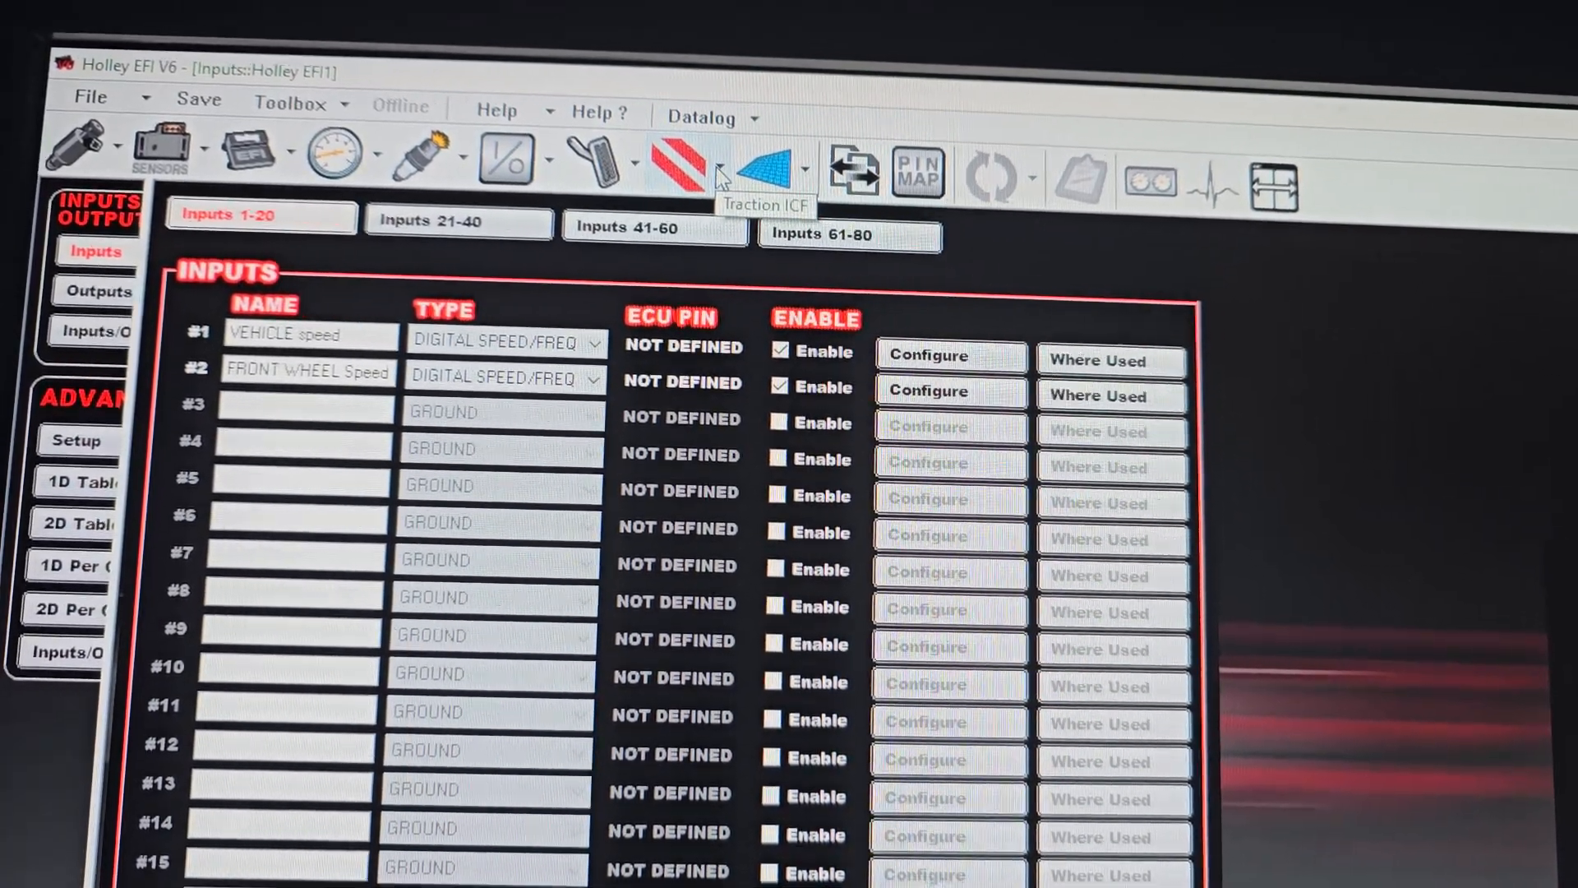
{"action": "left_click", "coordinate": [289, 107]}
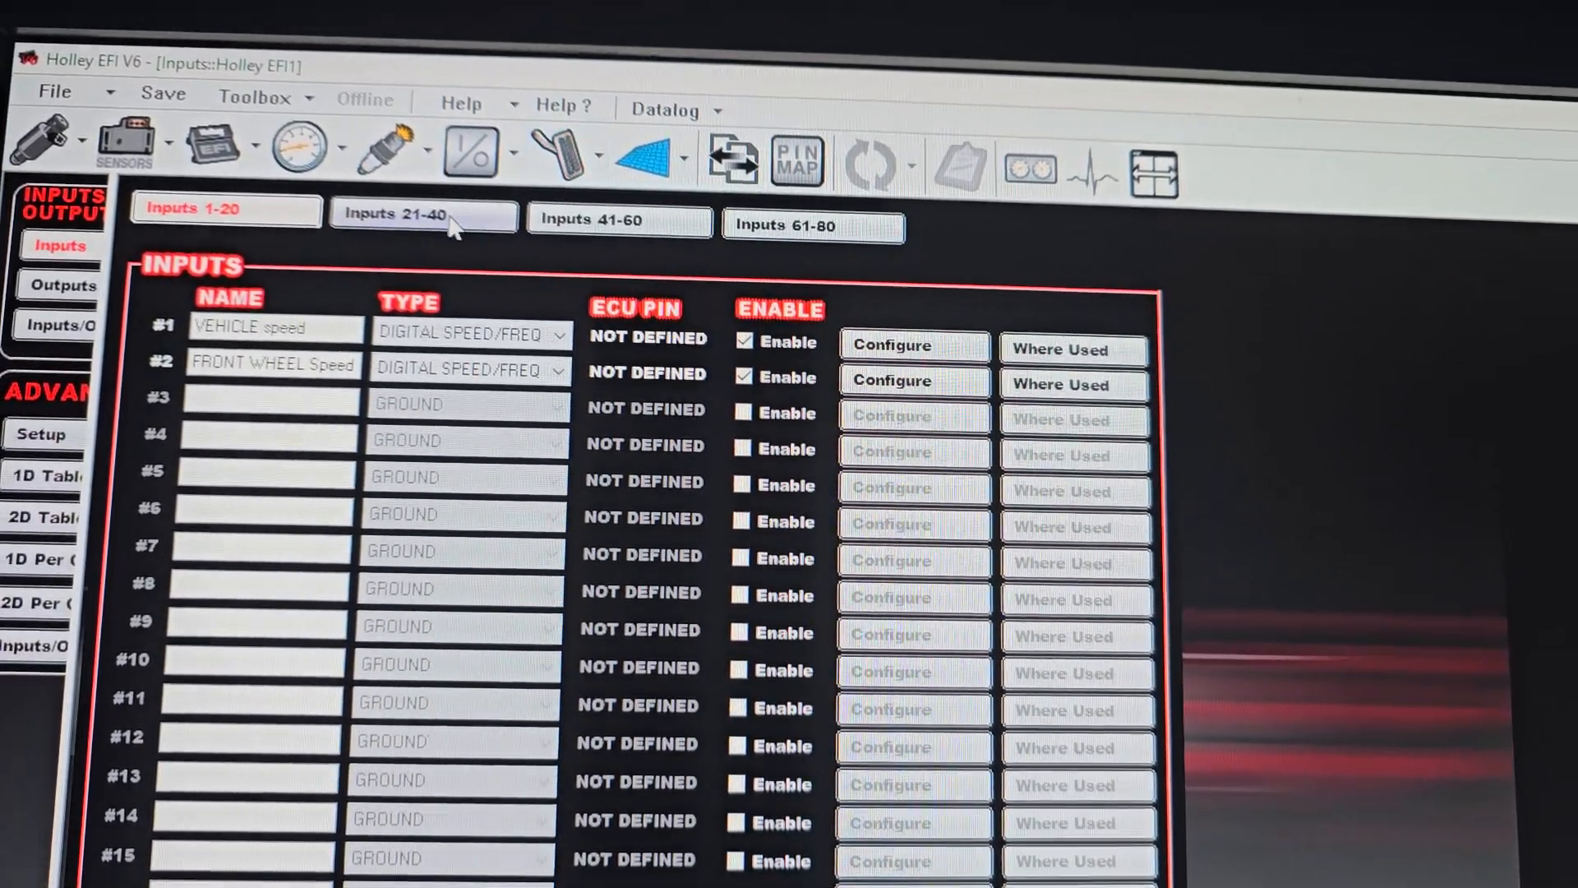
{"action": "left_click", "coordinate": [473, 151]}
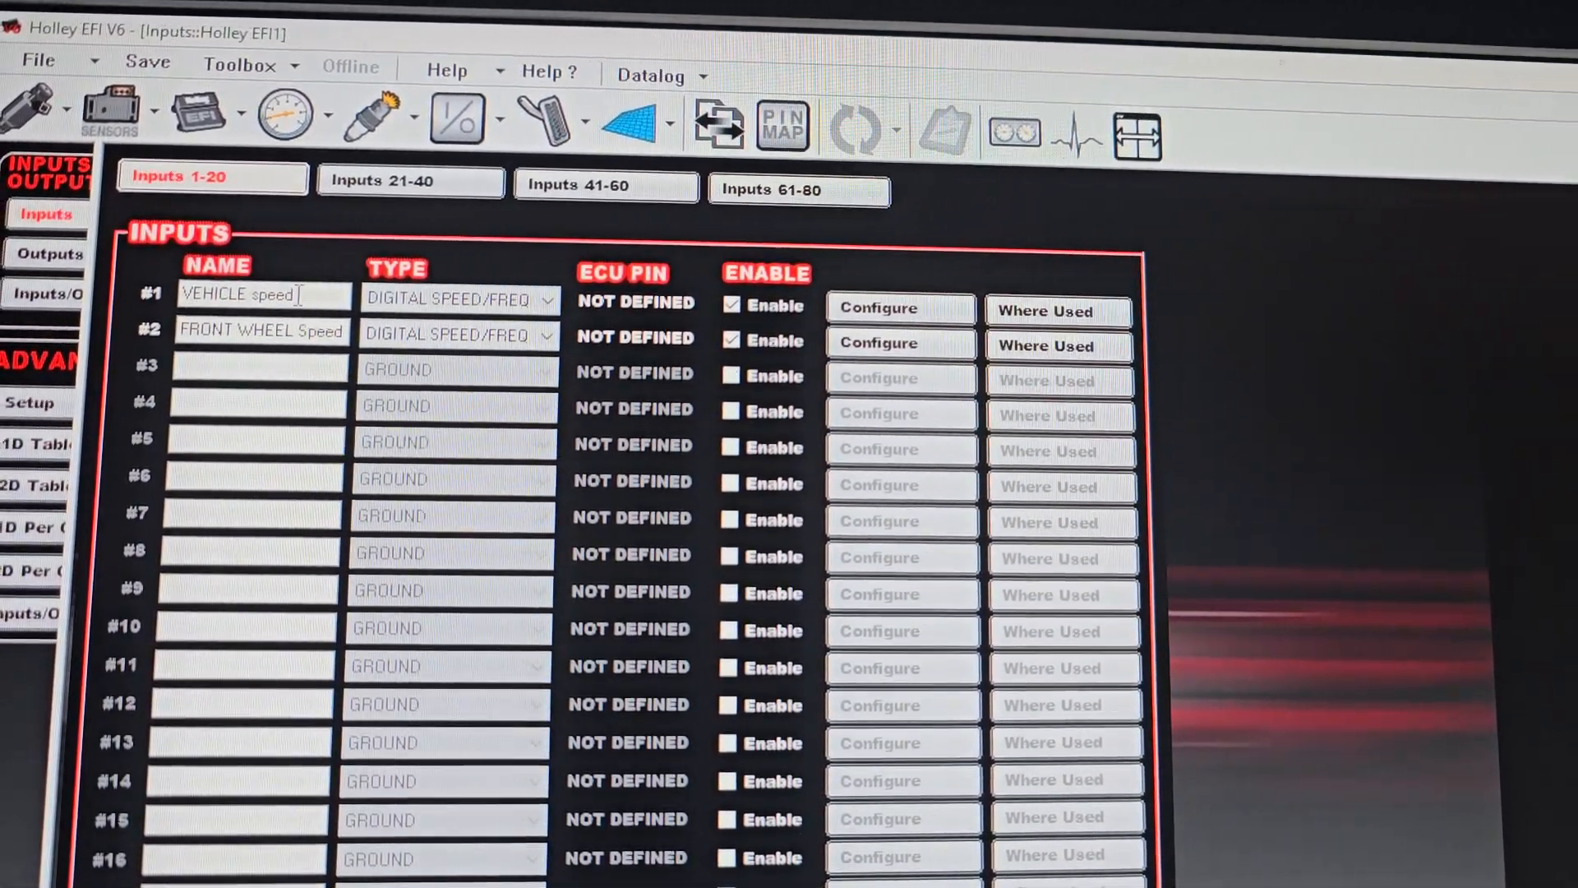
{"action": "double_click", "coordinate": [263, 296]}
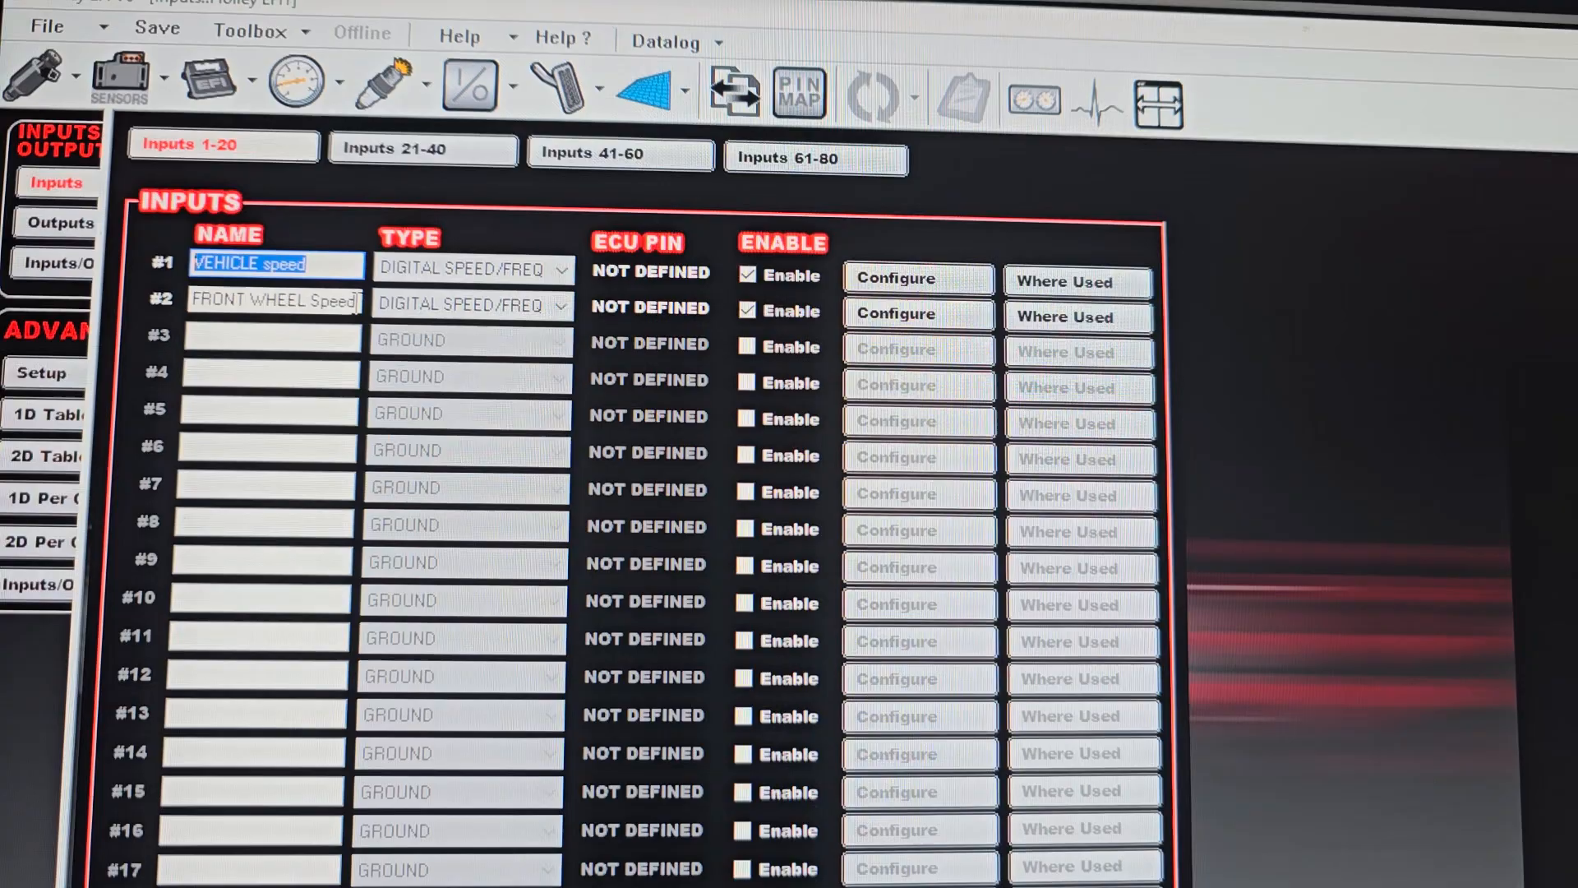
{"action": "left_click", "coordinate": [894, 276]}
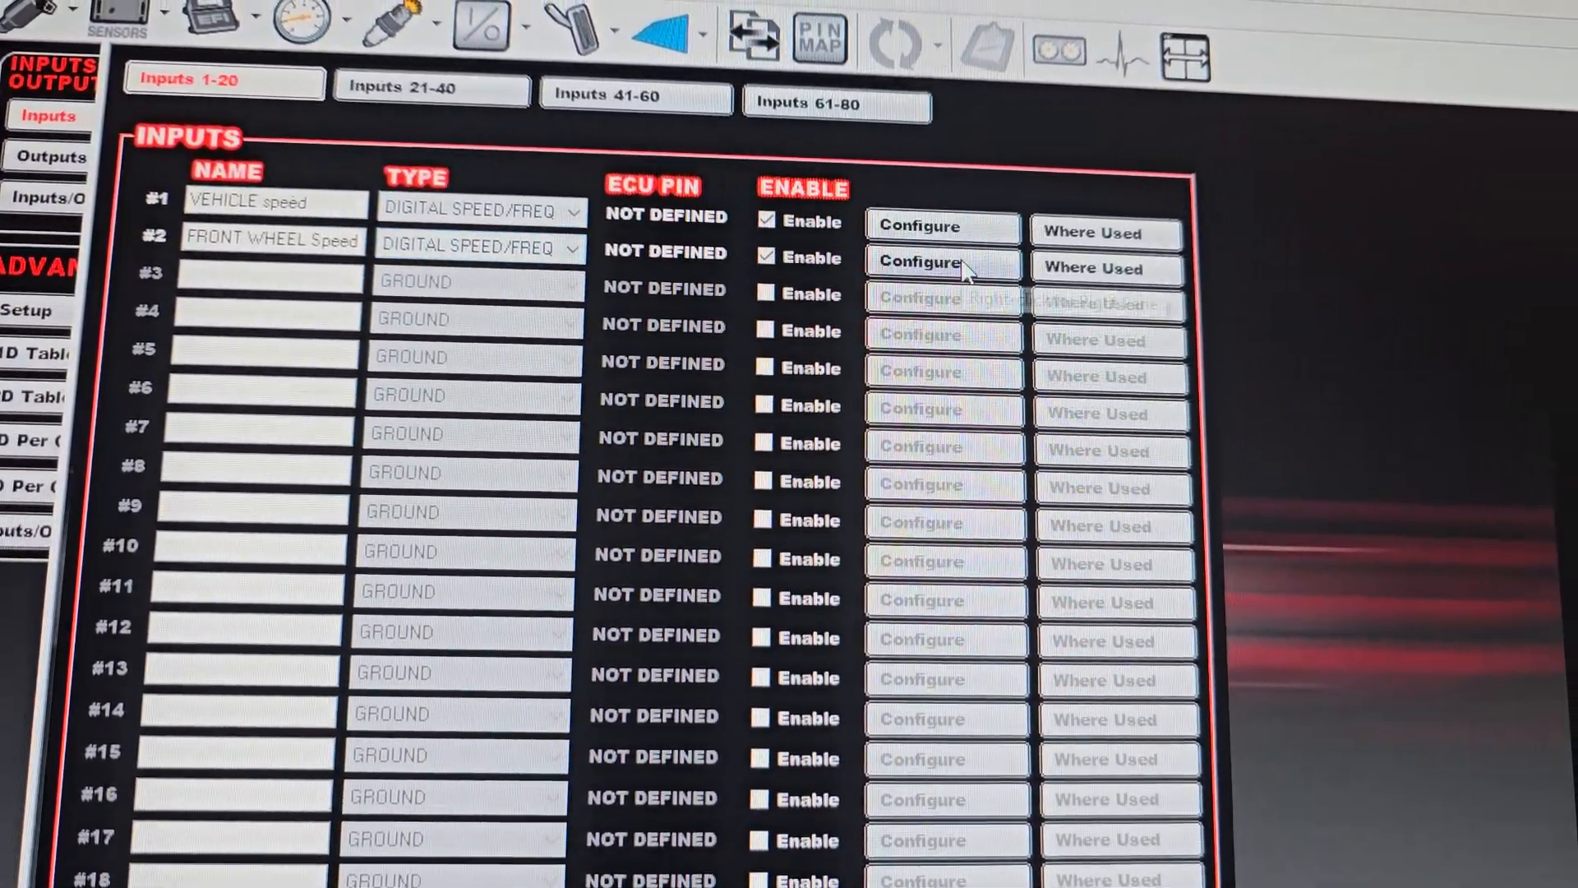
{"action": "left_click", "coordinate": [943, 261]}
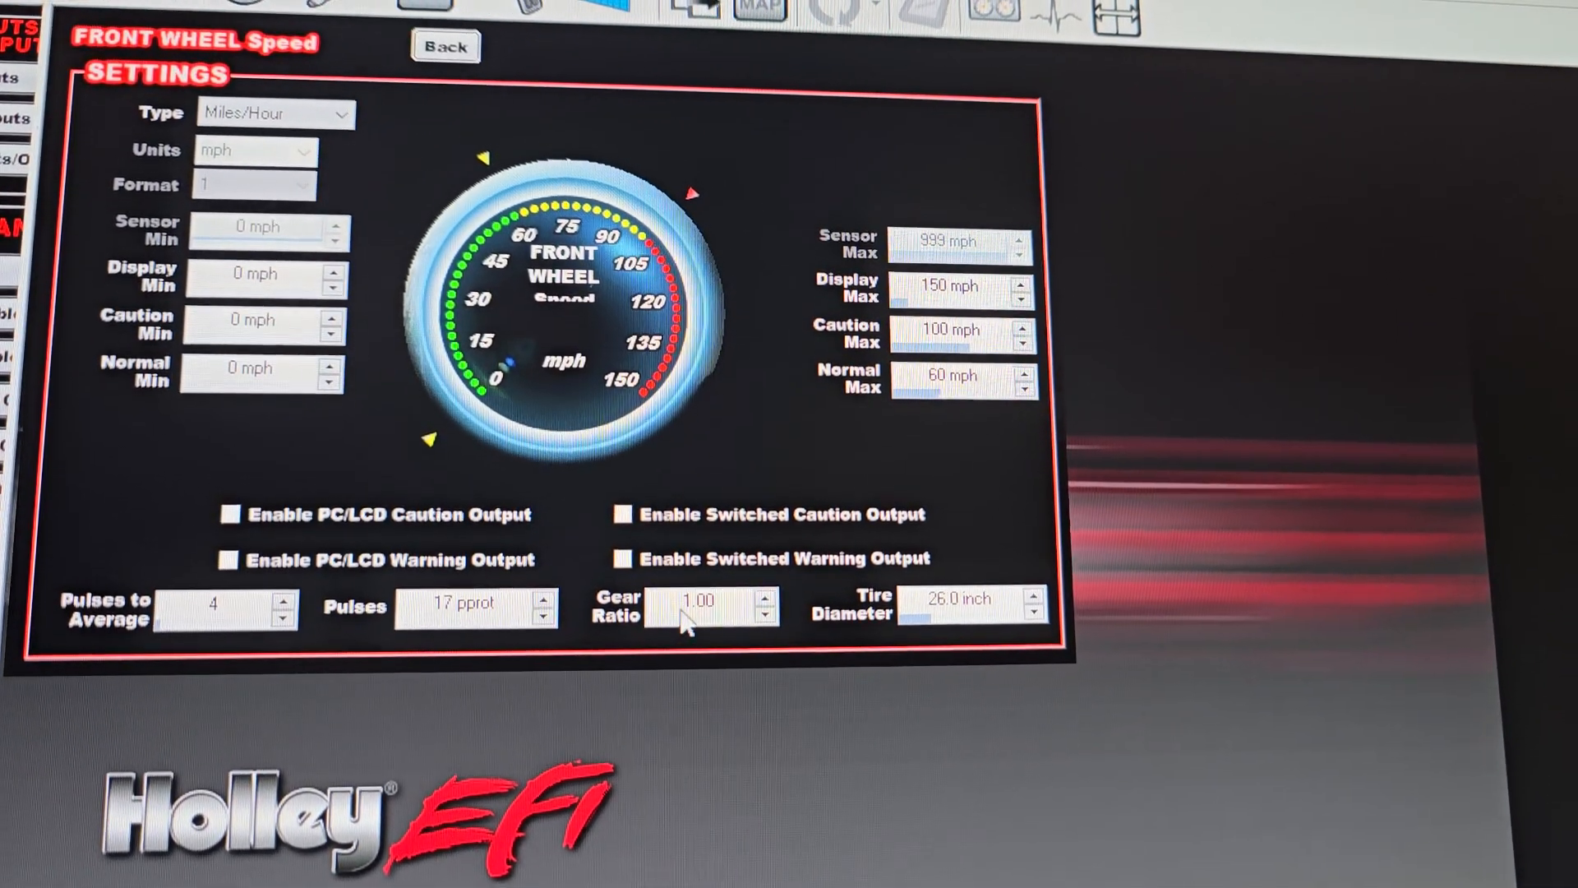
{"action": "triple_click", "coordinate": [710, 606]}
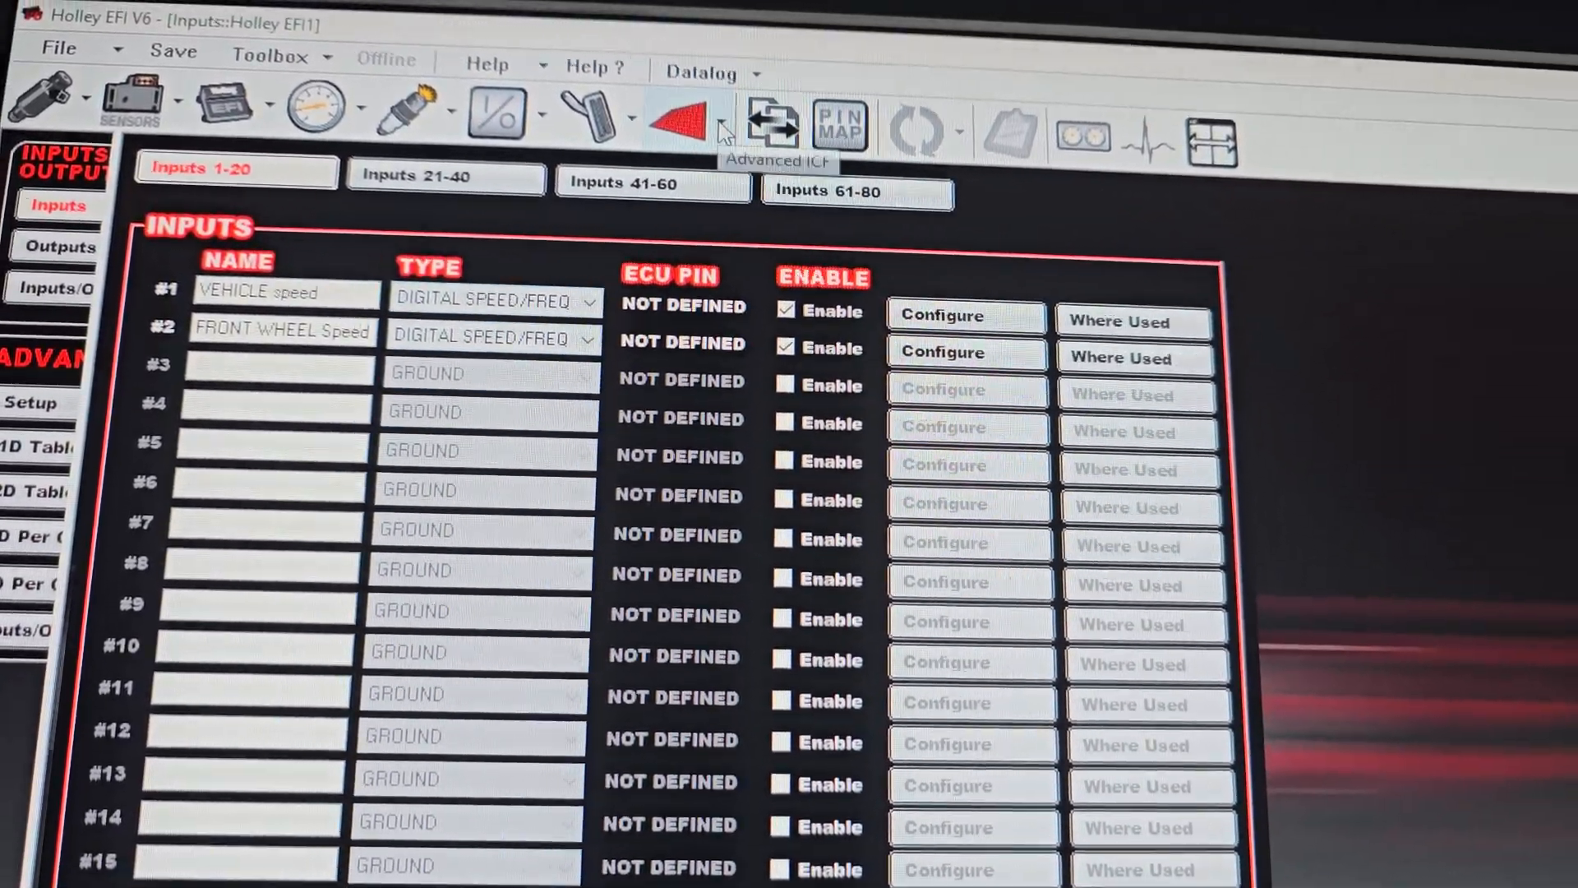
{"action": "left_click", "coordinate": [687, 128]}
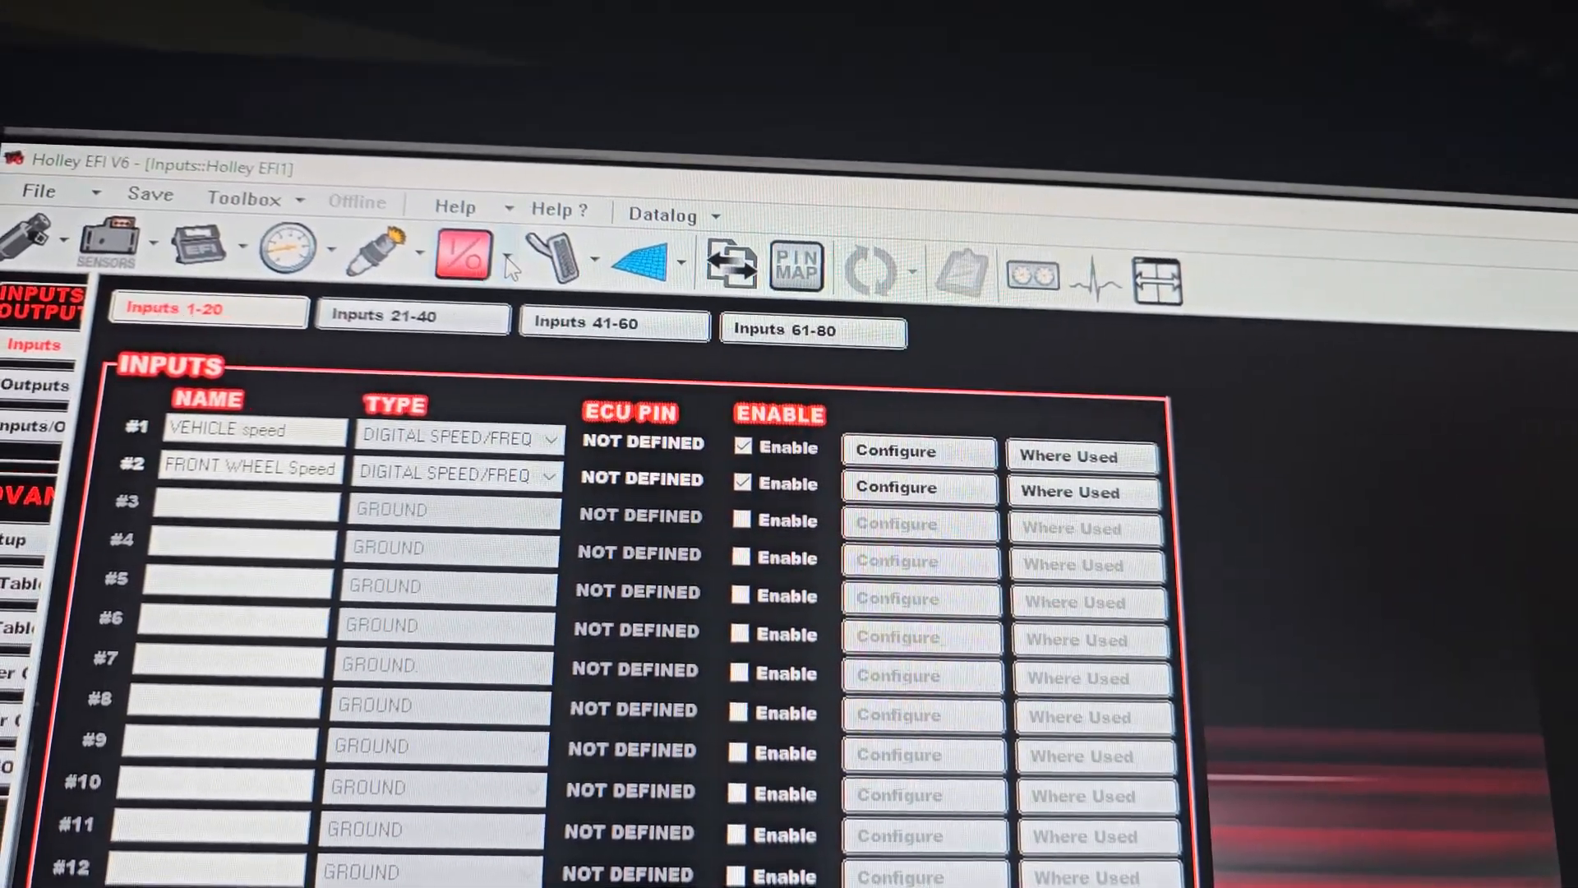
Step: In the outputs list, enable output #1 WHEEL SLIP % as a PWM- type output
{"action": "left_click", "coordinate": [38, 385]}
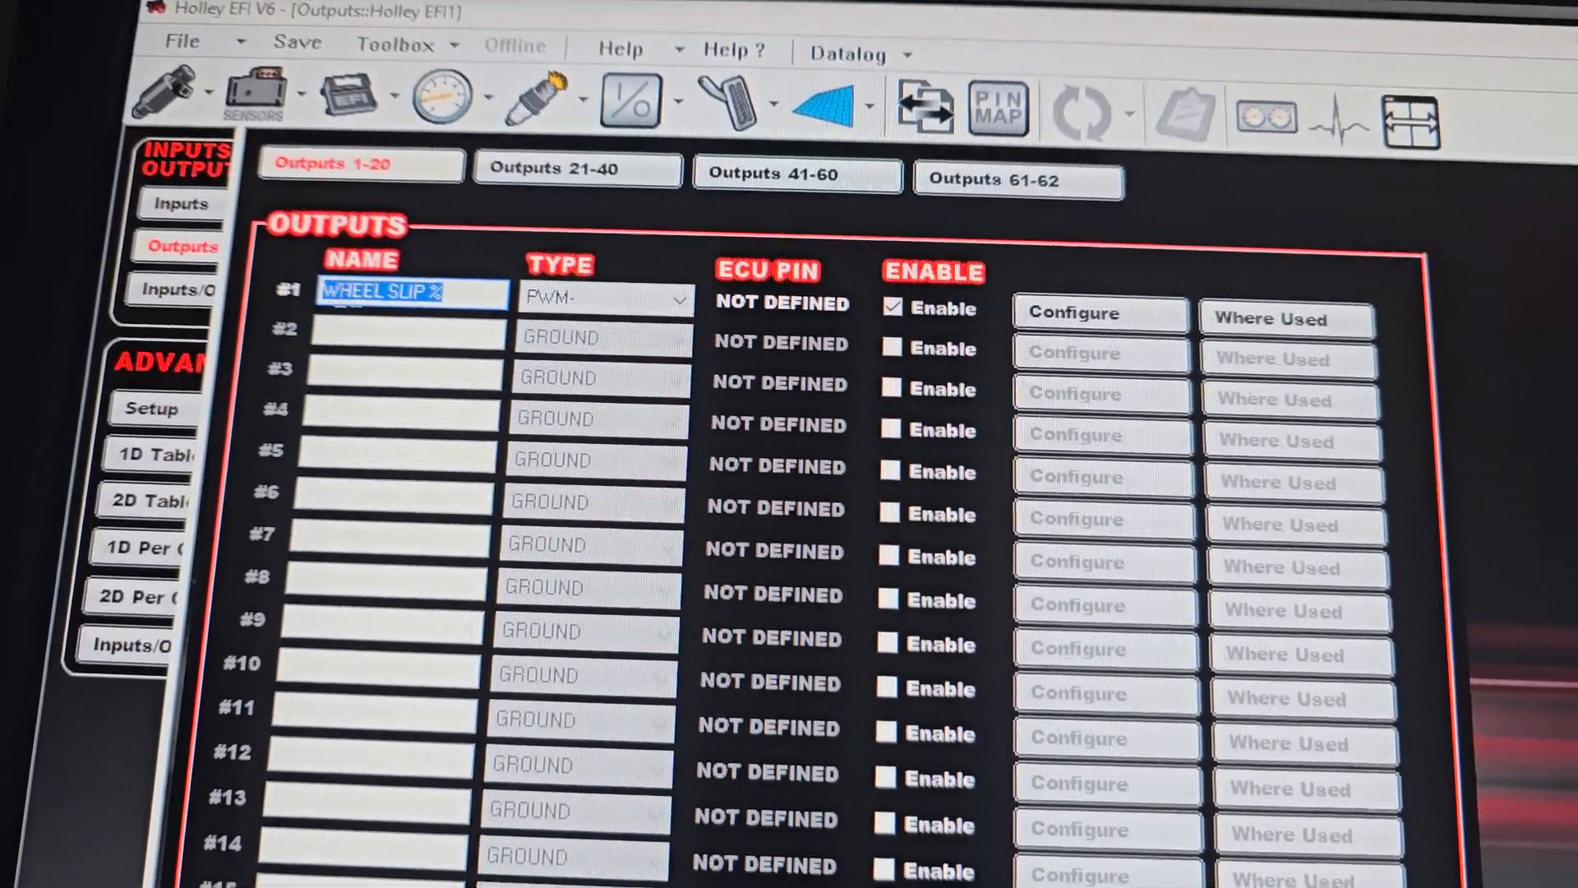
{"action": "left_click", "coordinate": [679, 298]}
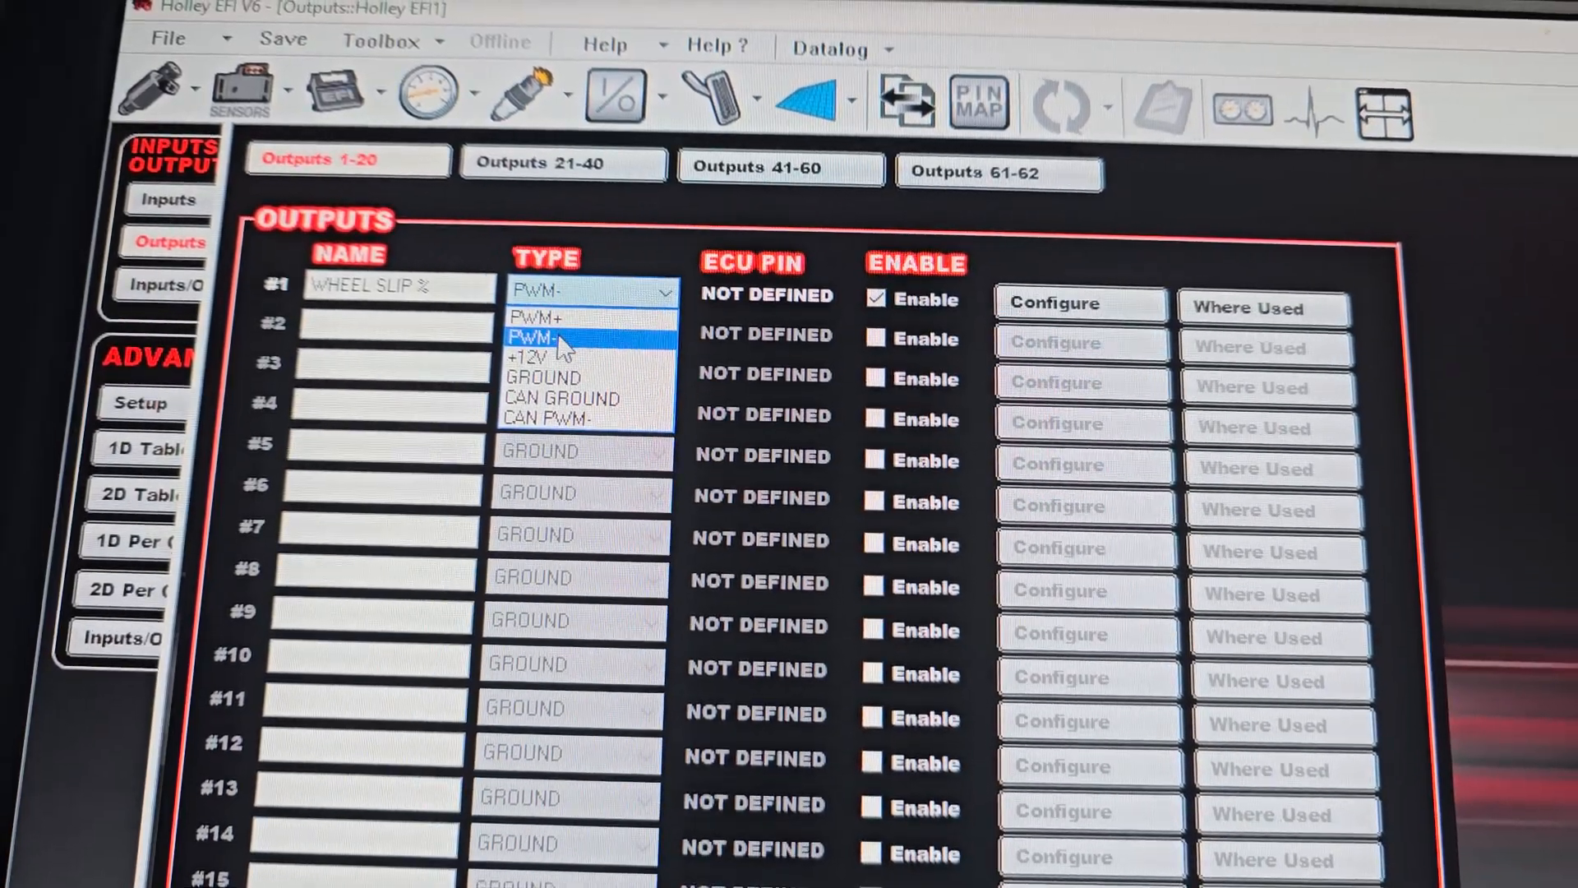
{"action": "left_click", "coordinate": [539, 335]}
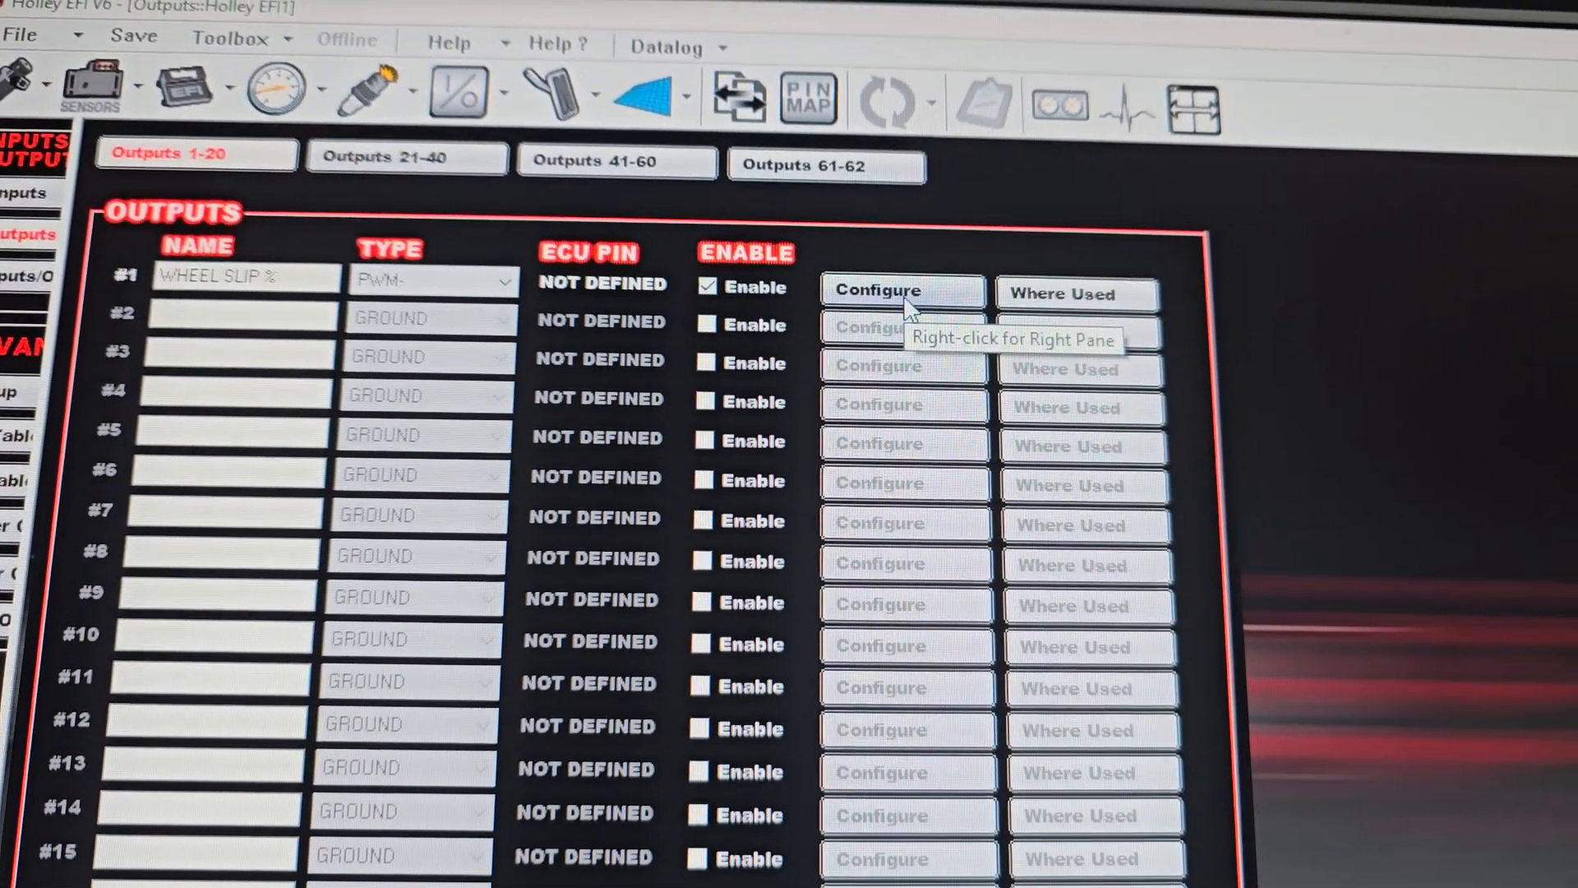
Step: Review the WHEEL SLIP % output's input trigger: FRONT WHEEL Speed above 5 mph
{"action": "left_click", "coordinate": [901, 290]}
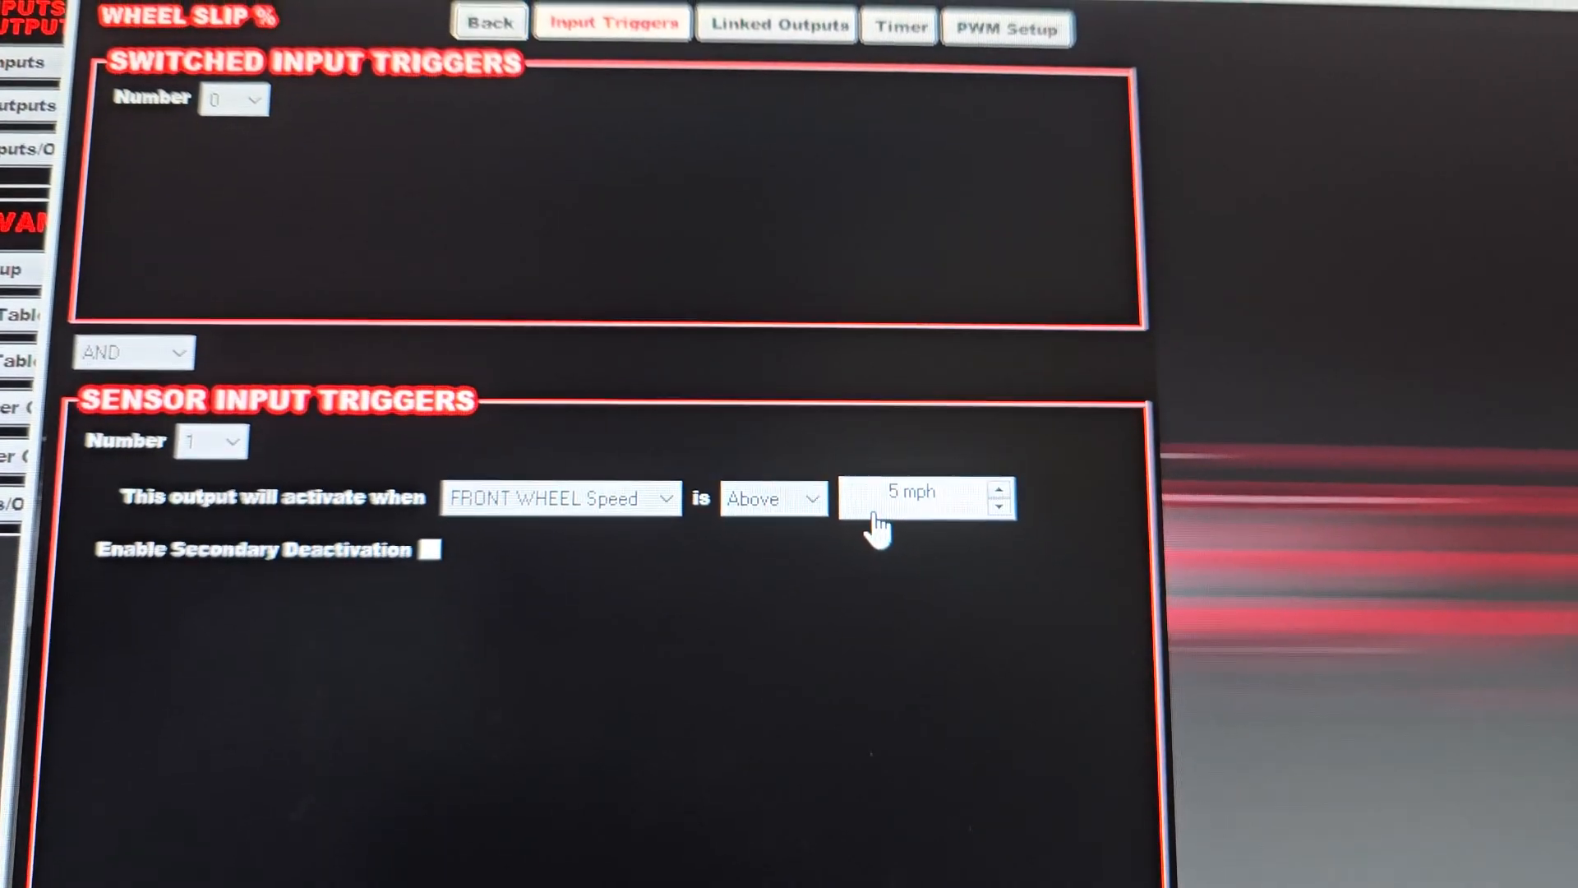
{"action": "scroll", "scroll_direction": "up", "scroll_amount": 3}
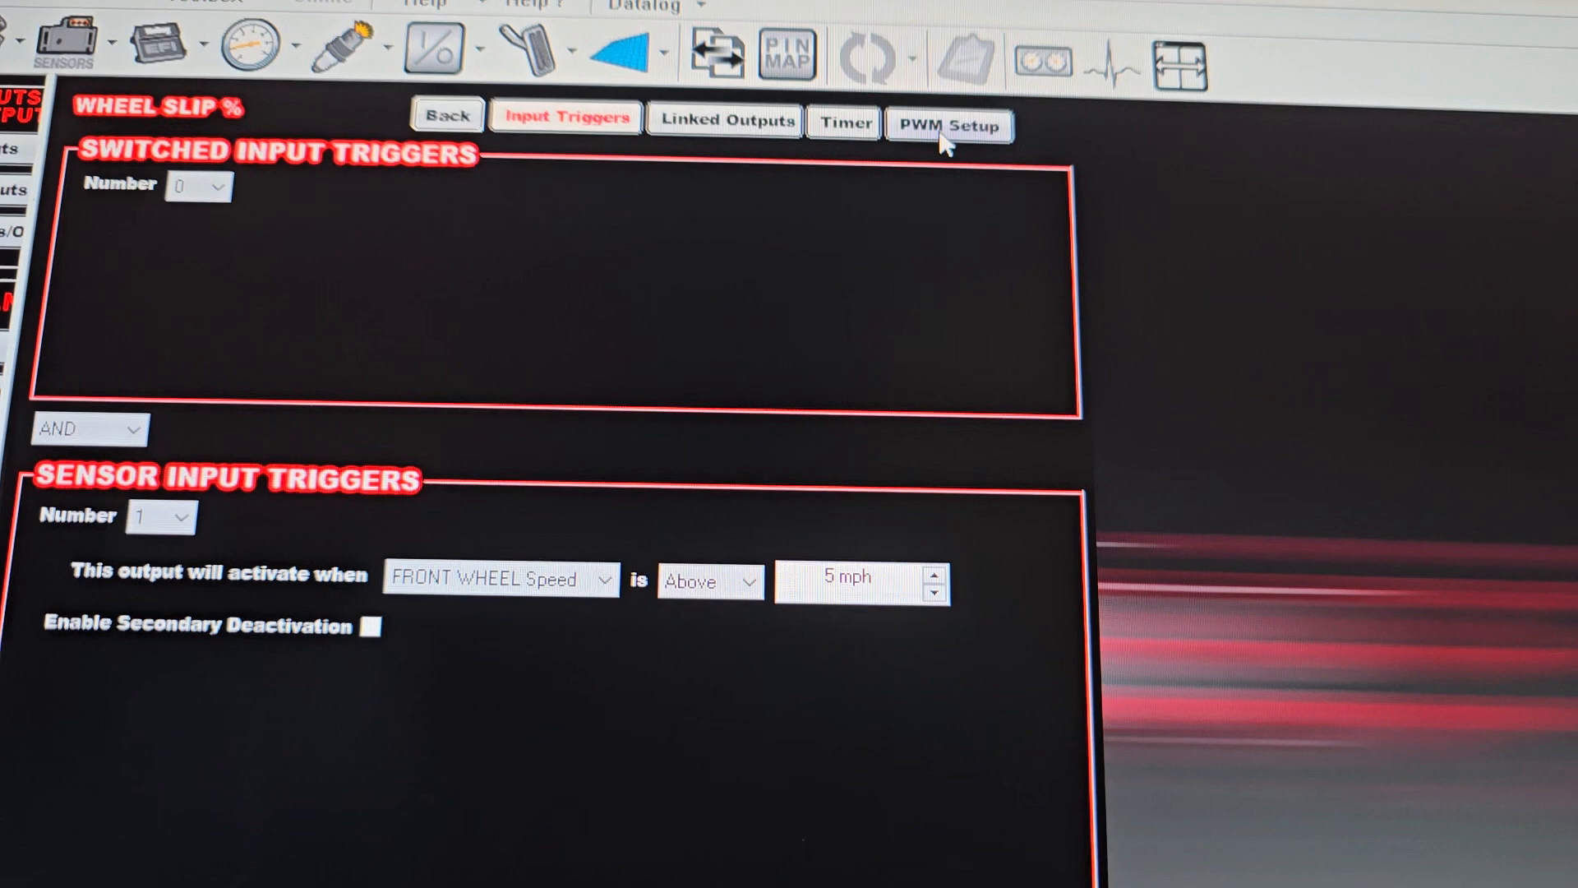
Step: Review the PWM setup: fixed 150 frequency and duty-cycle table of vehicle speed against front wheel speed
{"action": "left_click", "coordinate": [947, 125]}
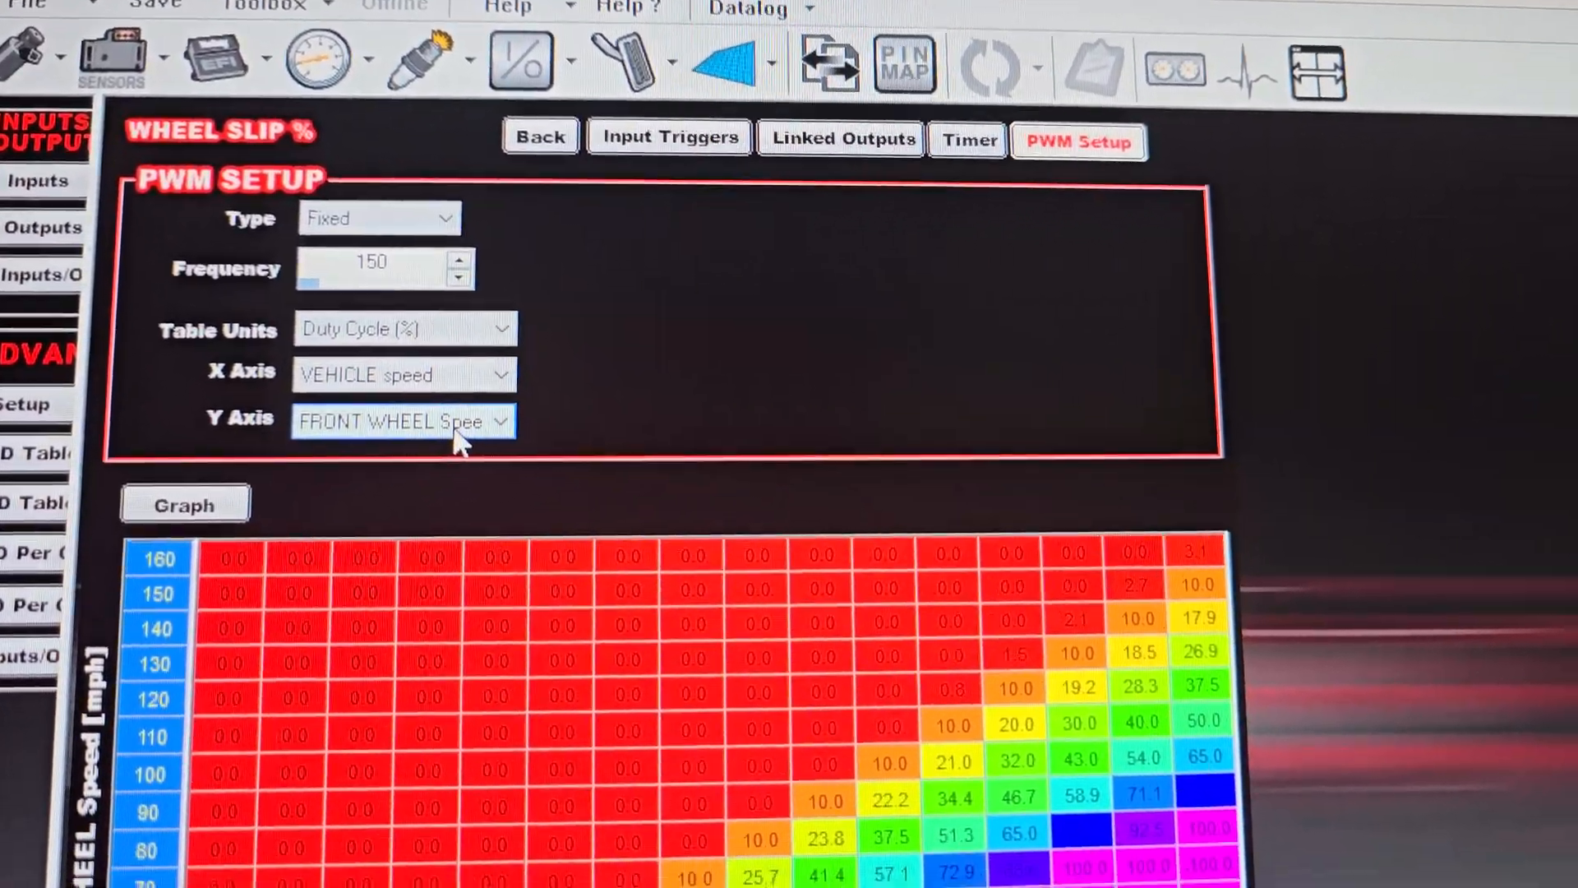
{"action": "scroll", "scroll_direction": "down", "scroll_amount": 3}
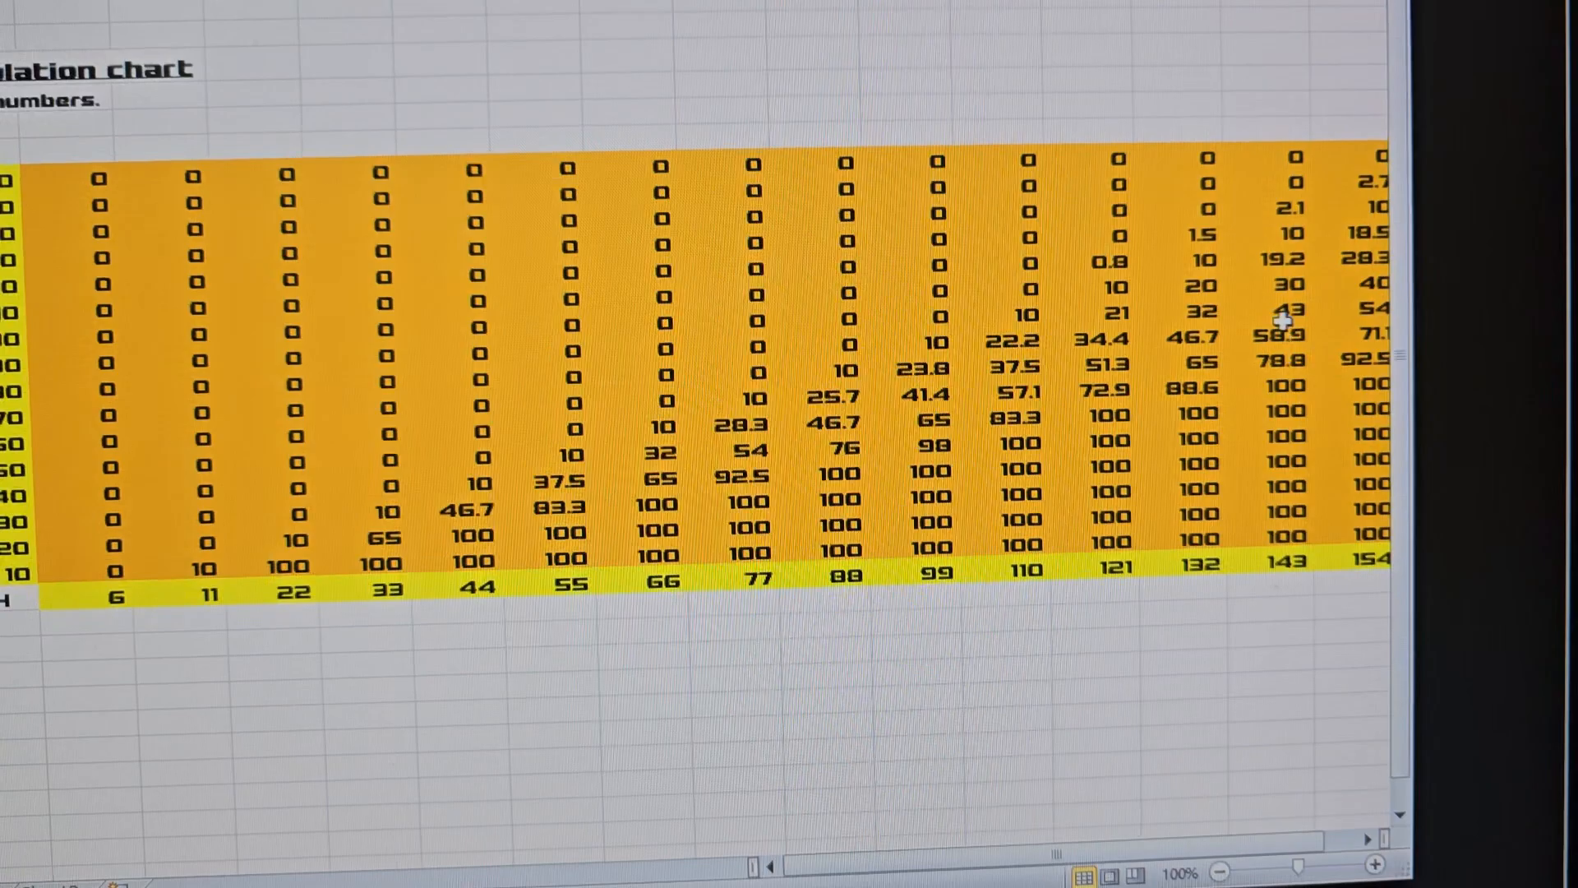
{"action": "scroll", "scroll_direction": "up", "scroll_amount": 3}
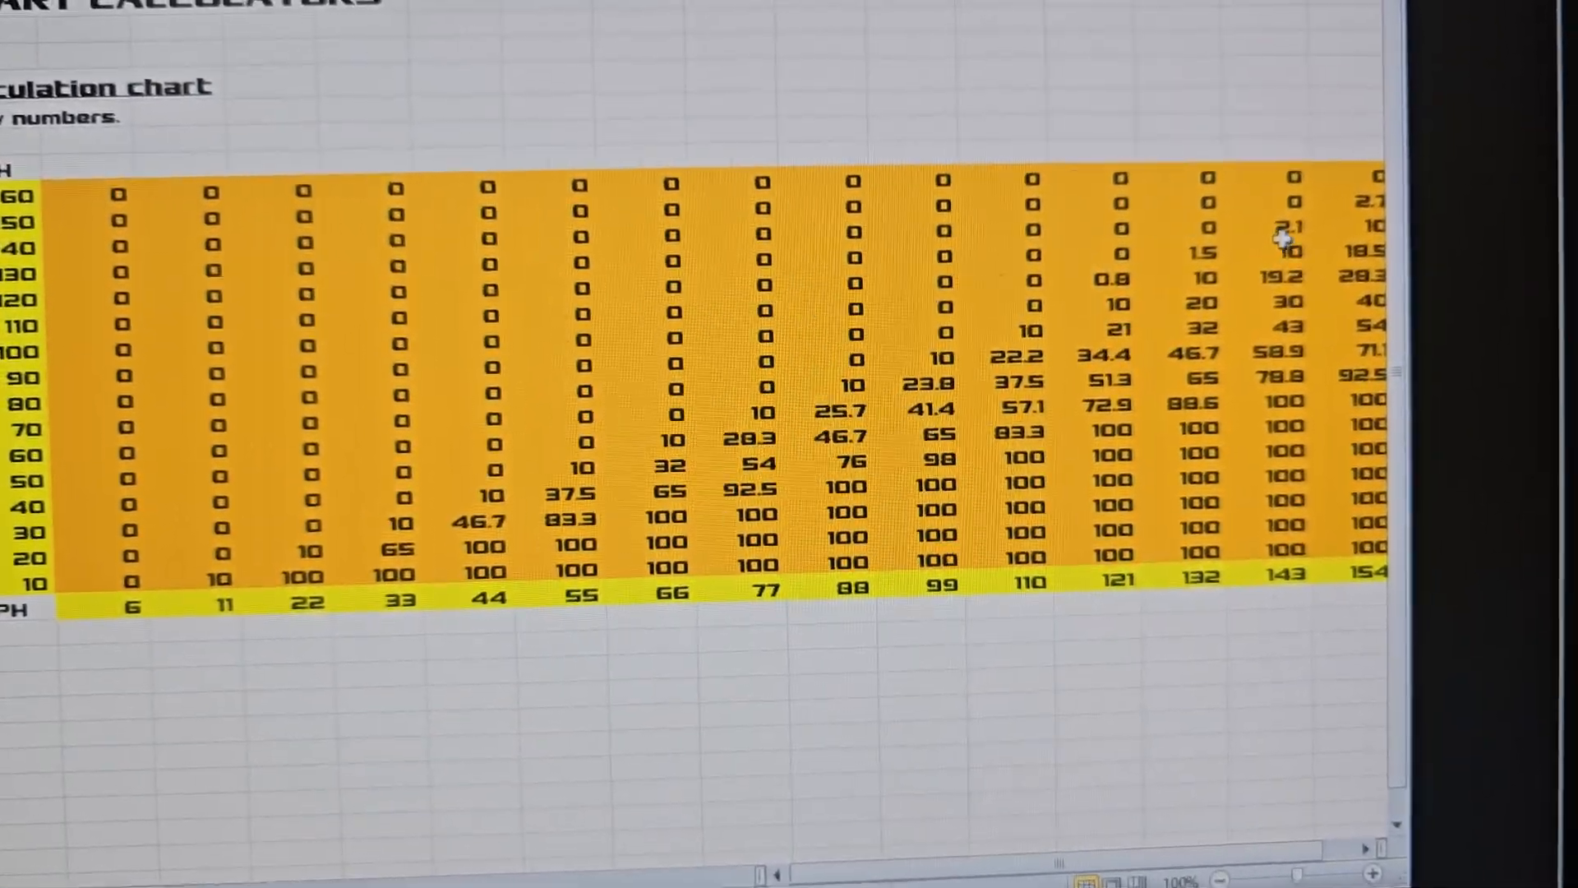
{"action": "left_click", "coordinate": [1285, 227]}
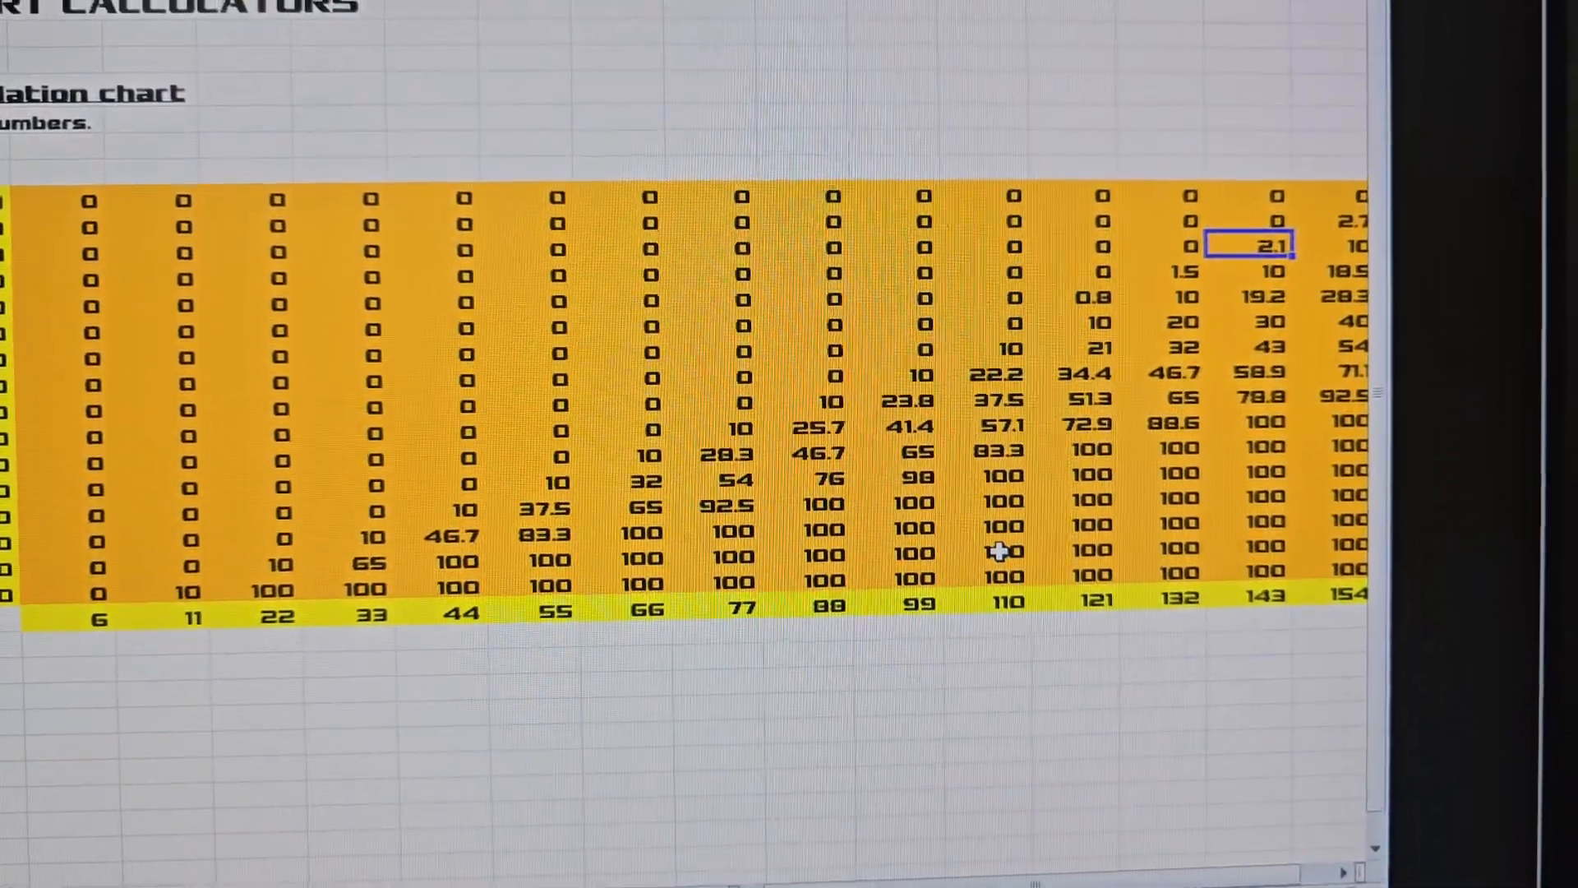
{"action": "scroll", "scroll_direction": "up", "scroll_amount": 3}
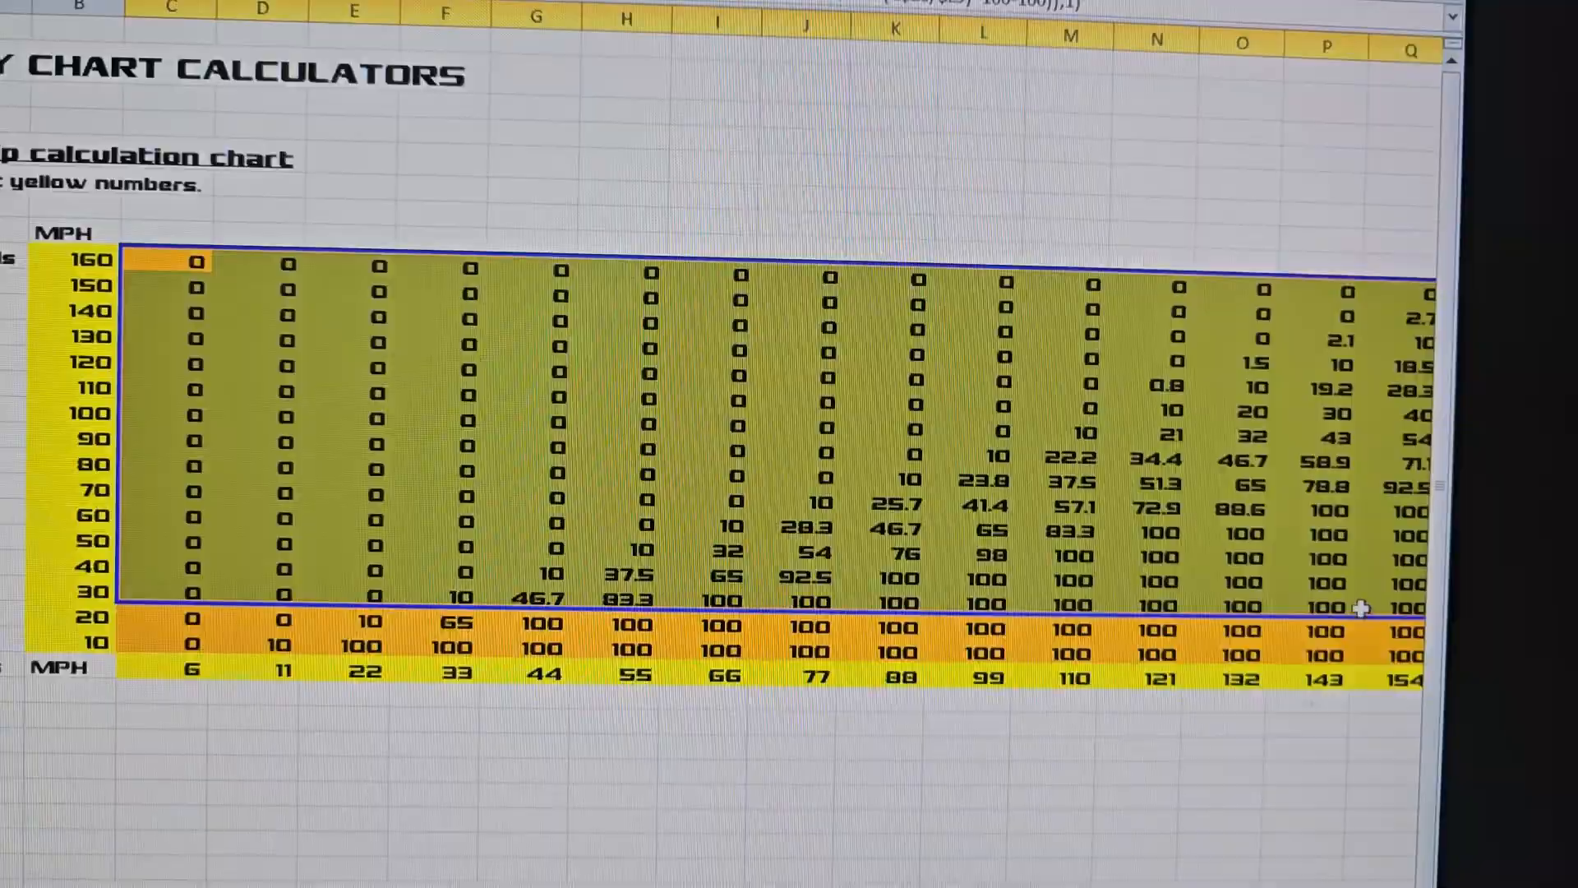
{"action": "left_click", "coordinate": [137, 46]}
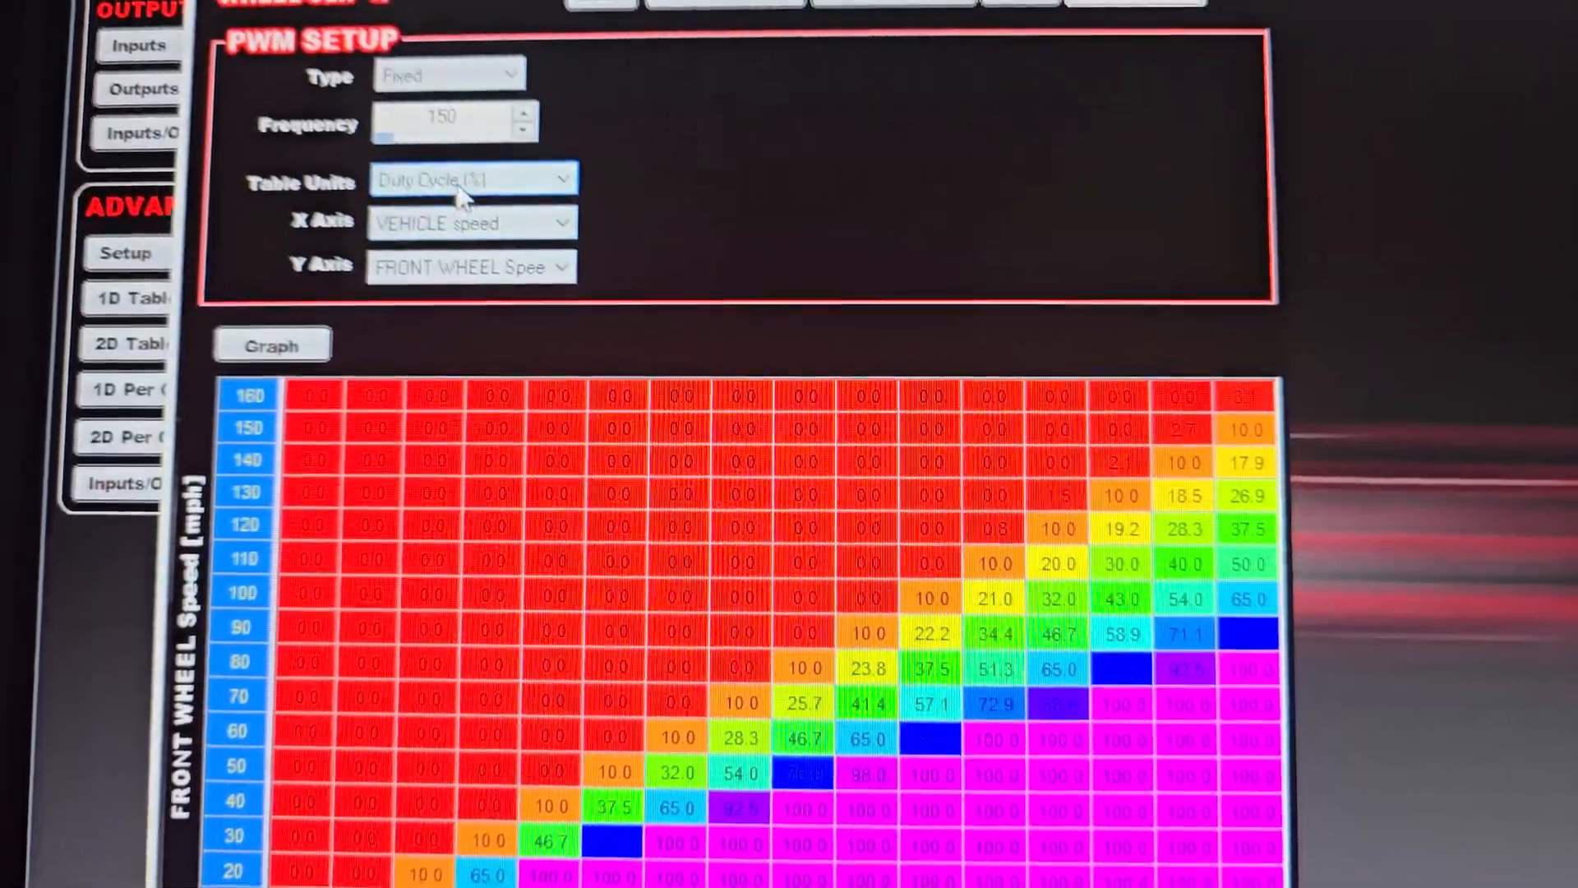
{"action": "scroll", "scroll_direction": "down", "scroll_amount": 3}
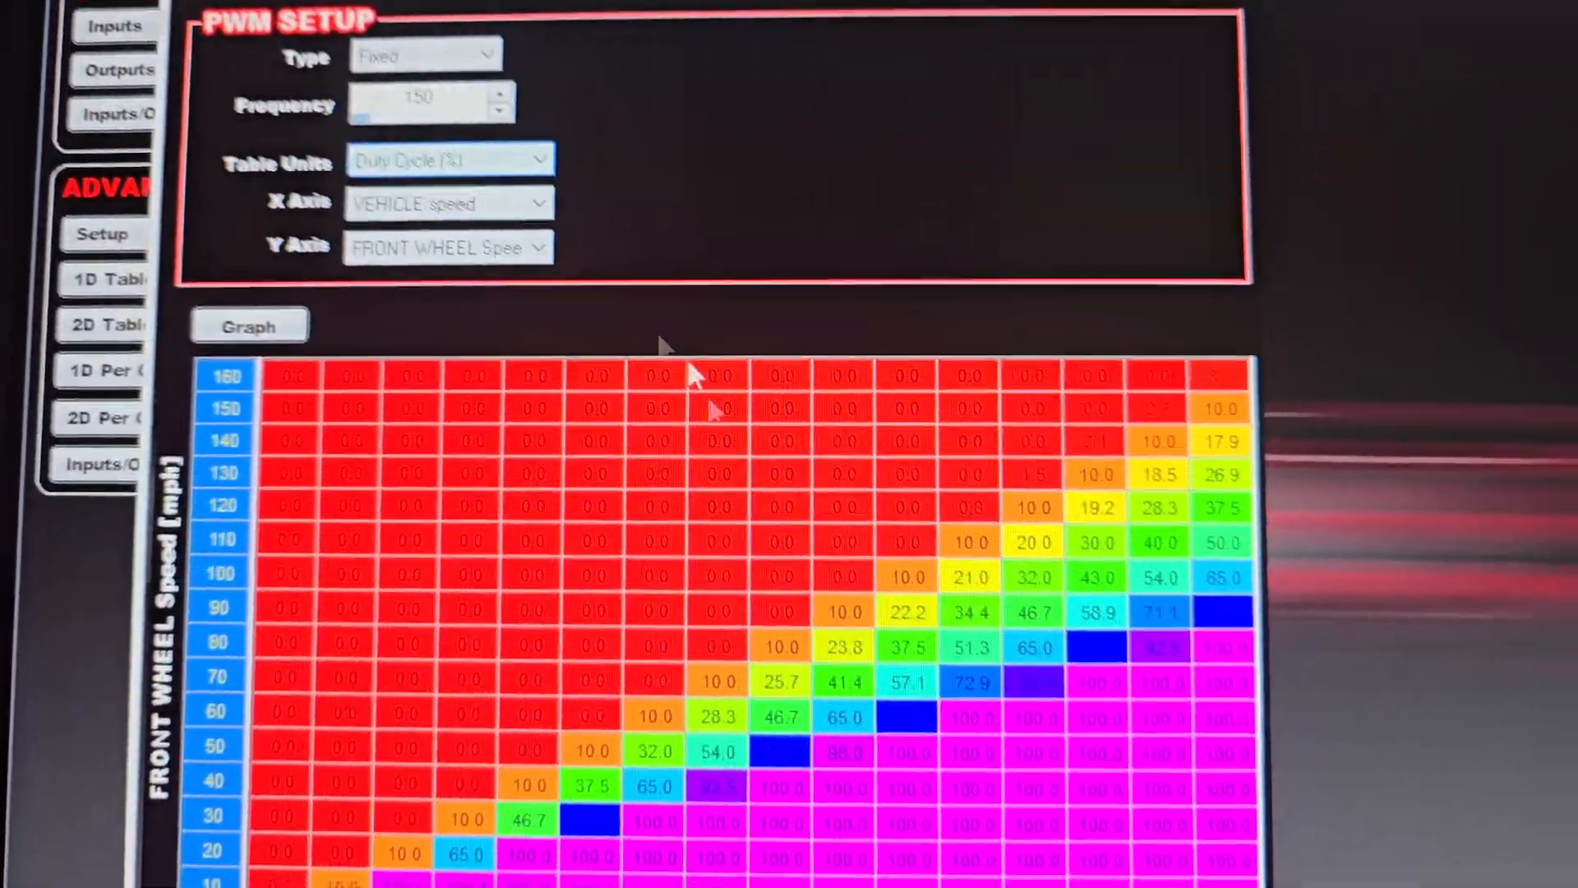
{"action": "scroll", "scroll_direction": "down", "scroll_amount": 3}
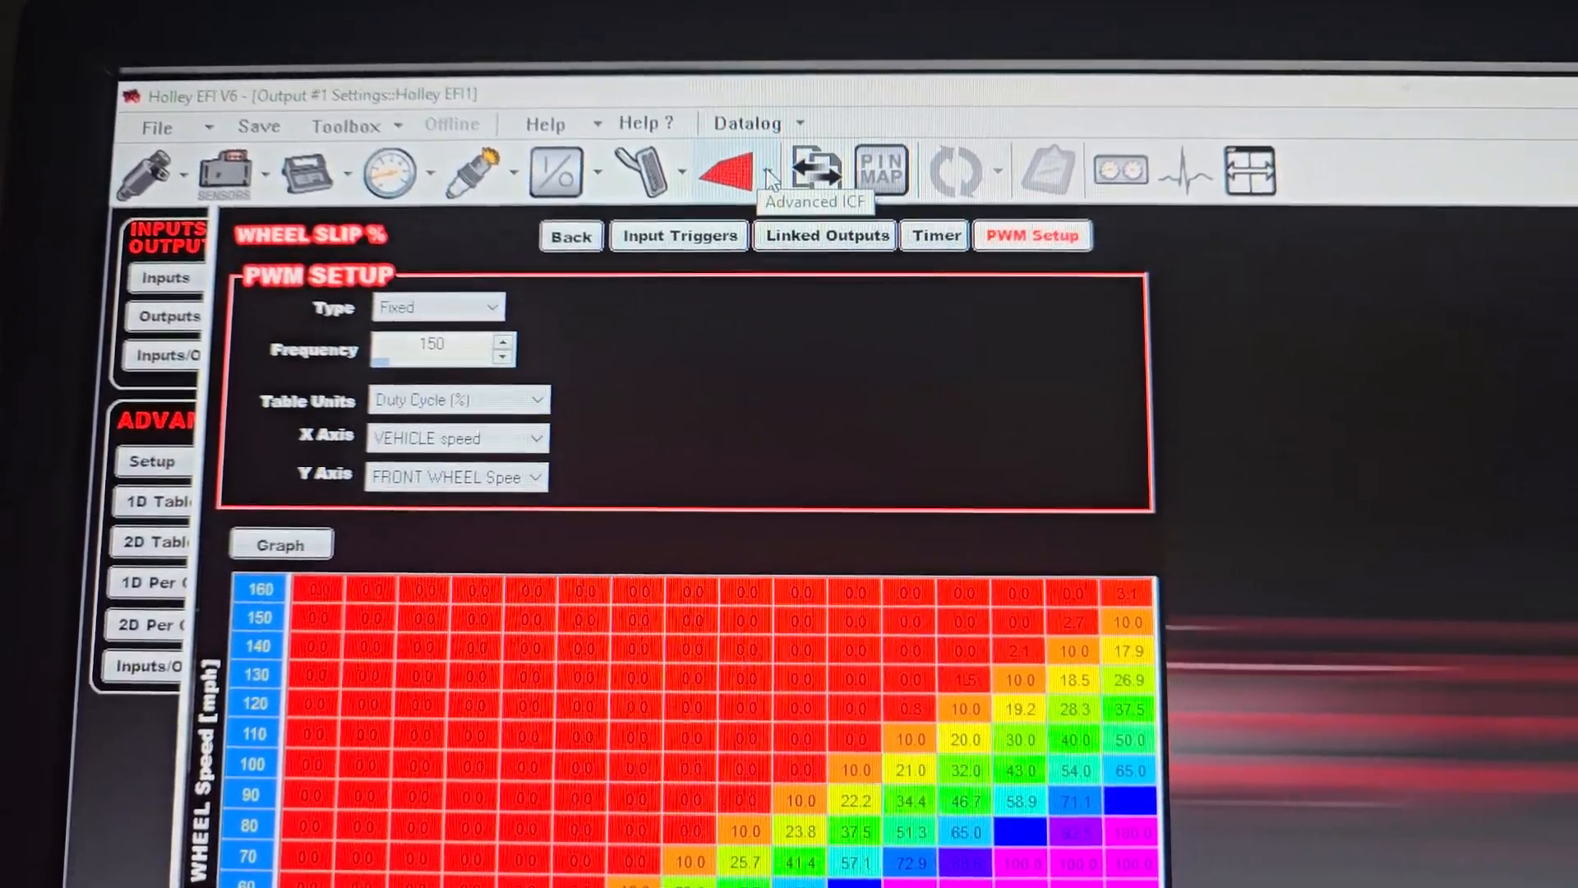
{"action": "left_click", "coordinate": [733, 171]}
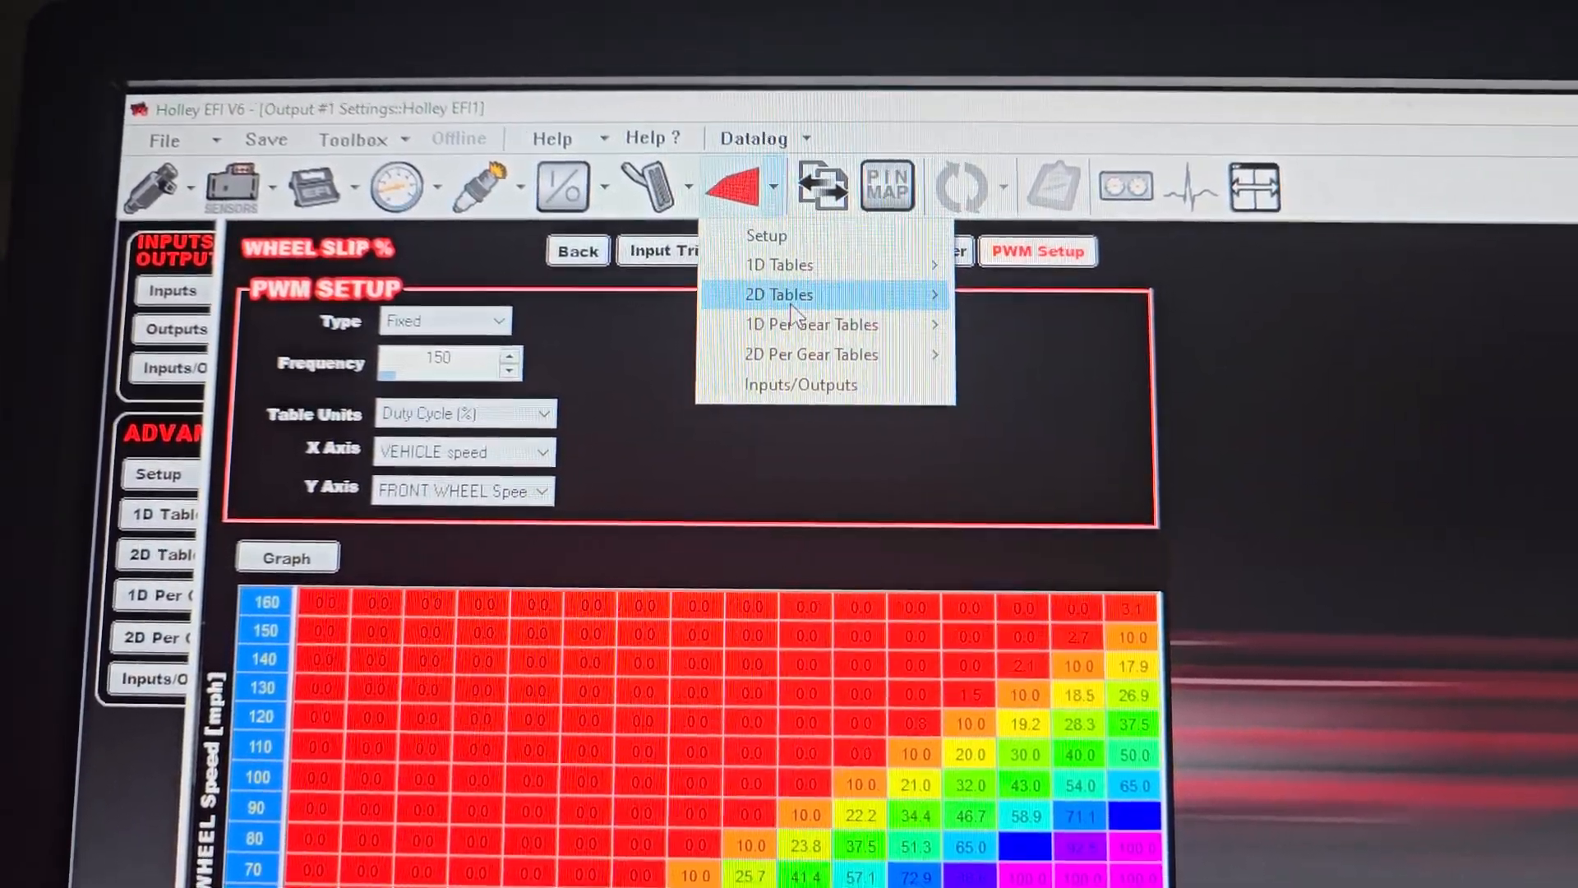
{"action": "mouse_move", "coordinate": [773, 263]}
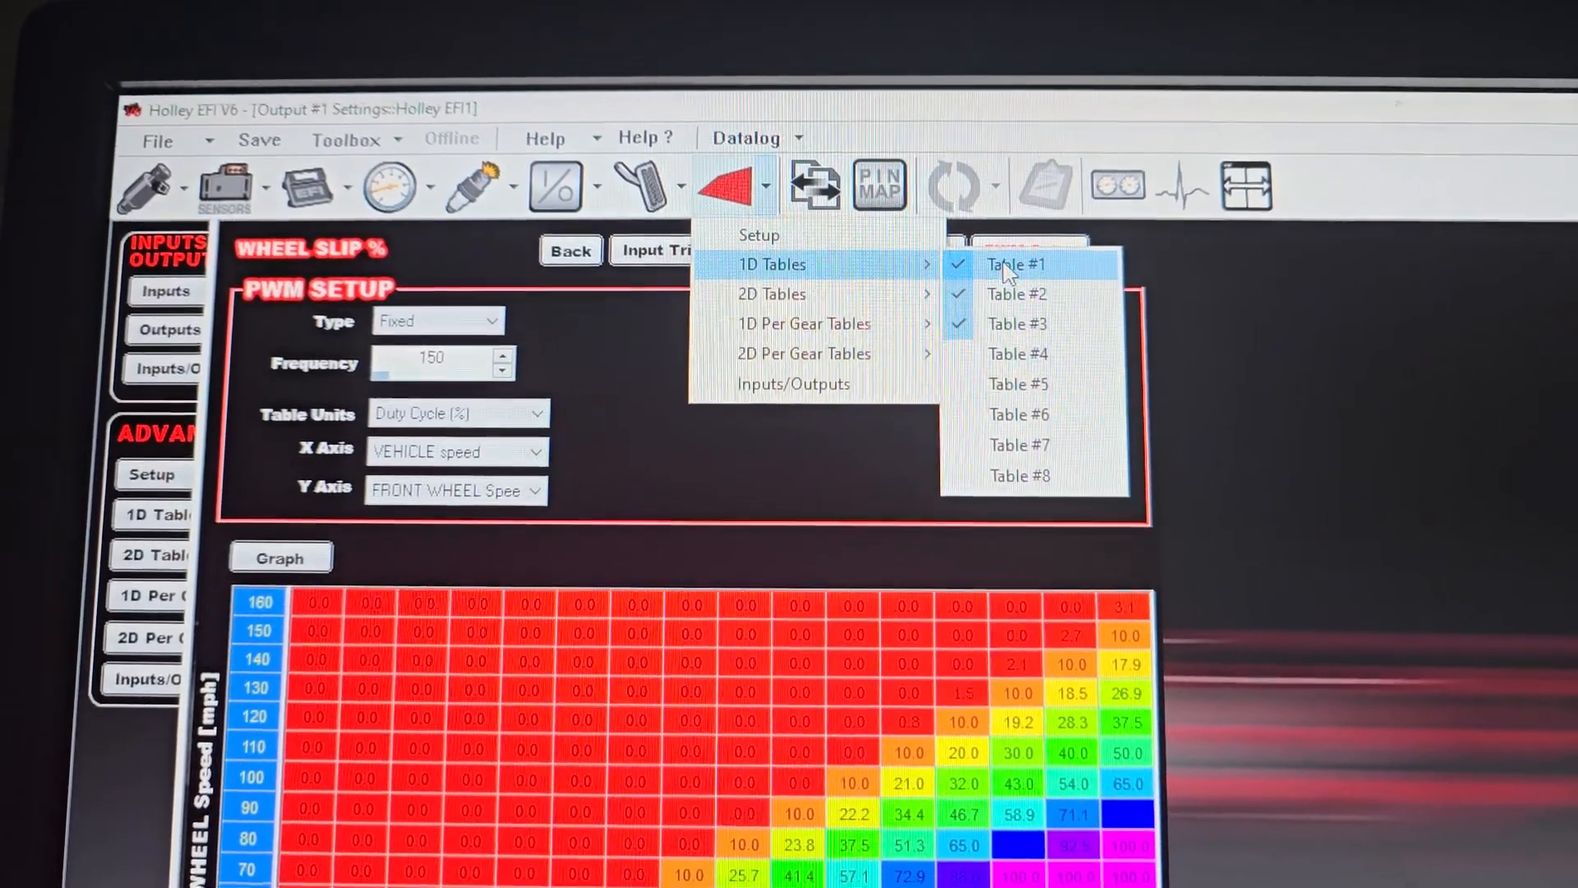
{"action": "left_click", "coordinate": [1018, 263]}
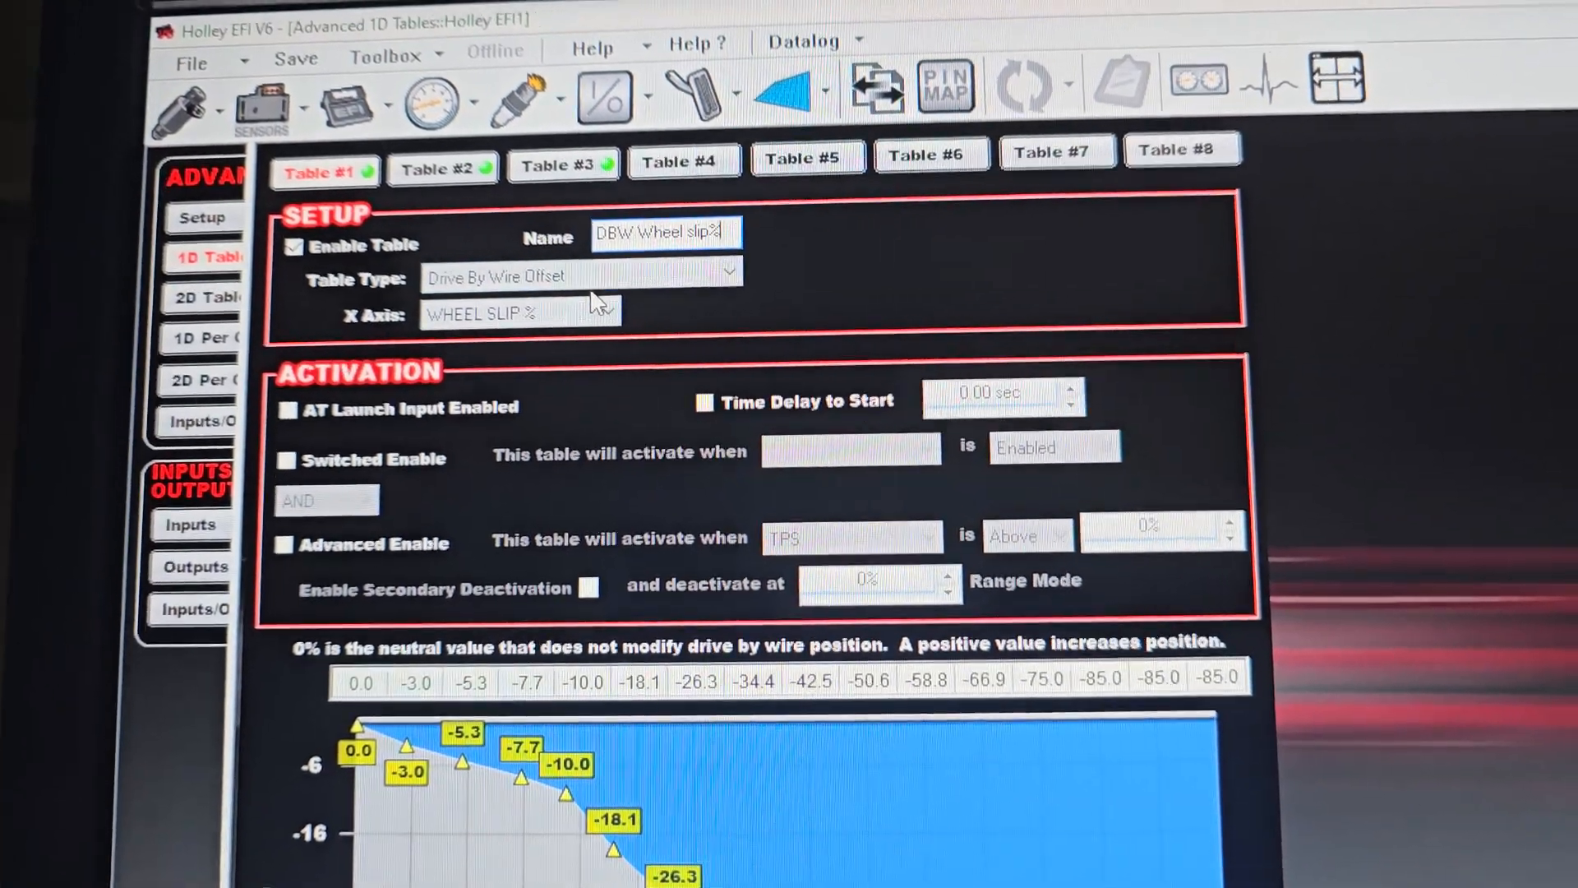
{"action": "left_click", "coordinate": [723, 276]}
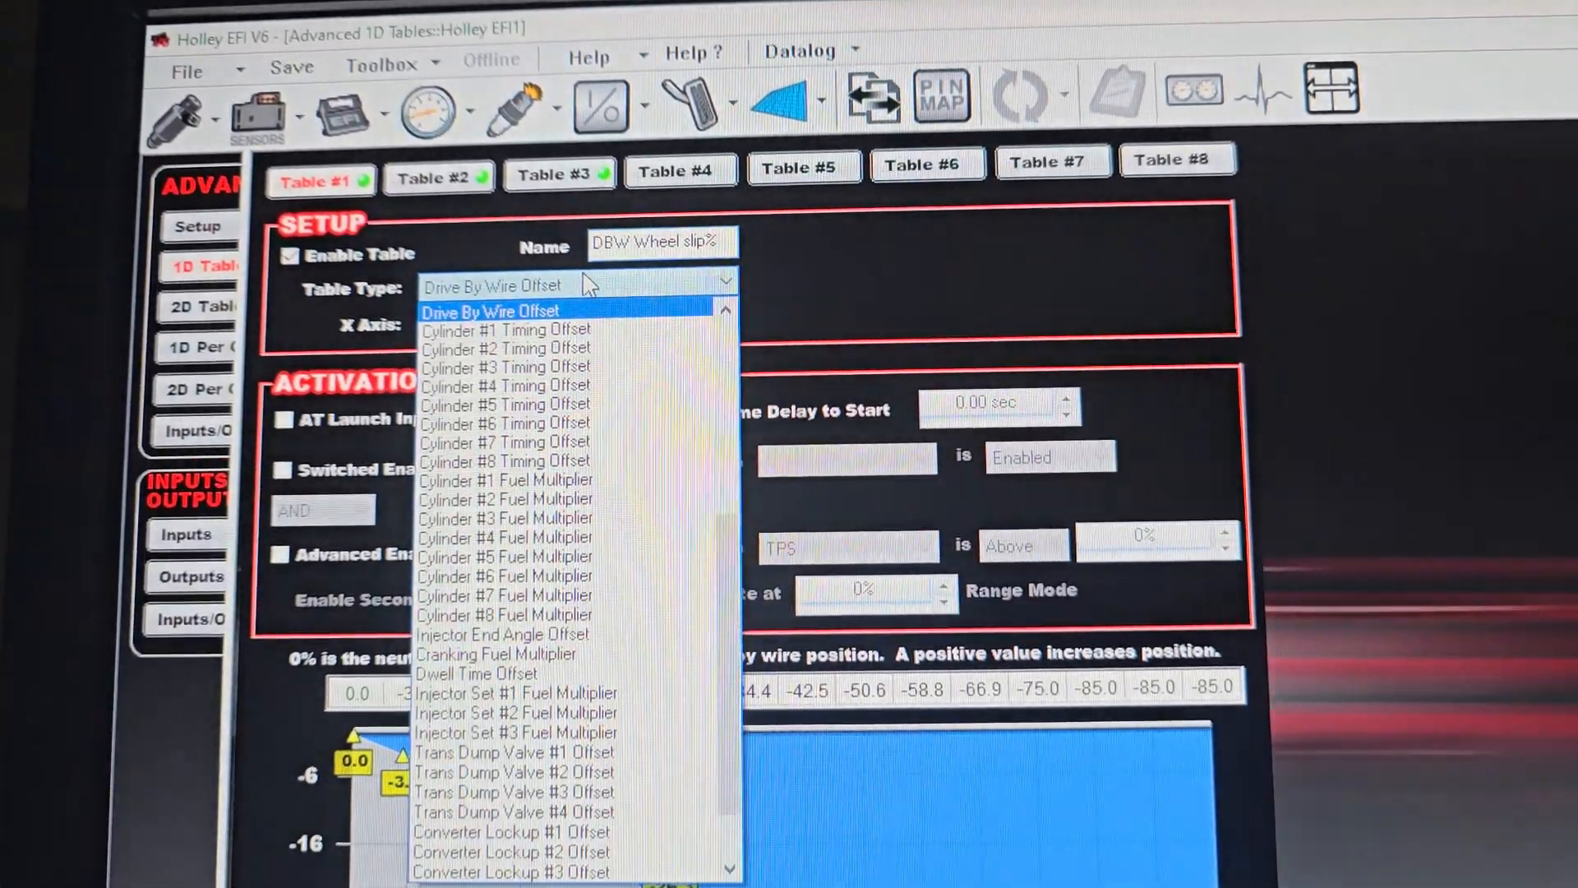
{"action": "left_click", "coordinate": [490, 310]}
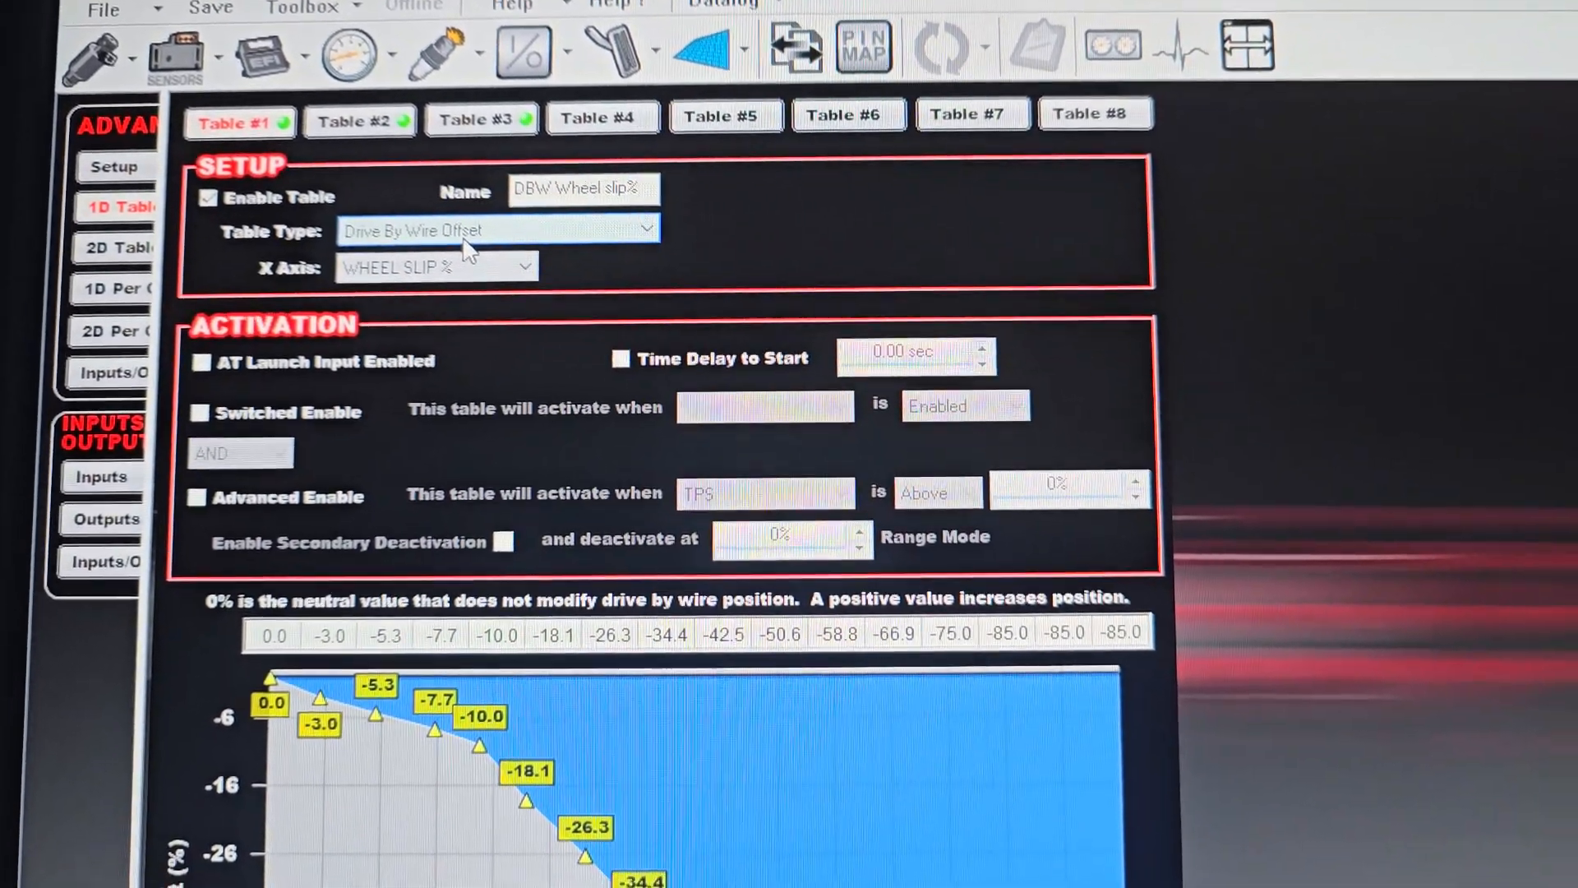
{"action": "scroll", "scroll_direction": "down", "scroll_amount": 3}
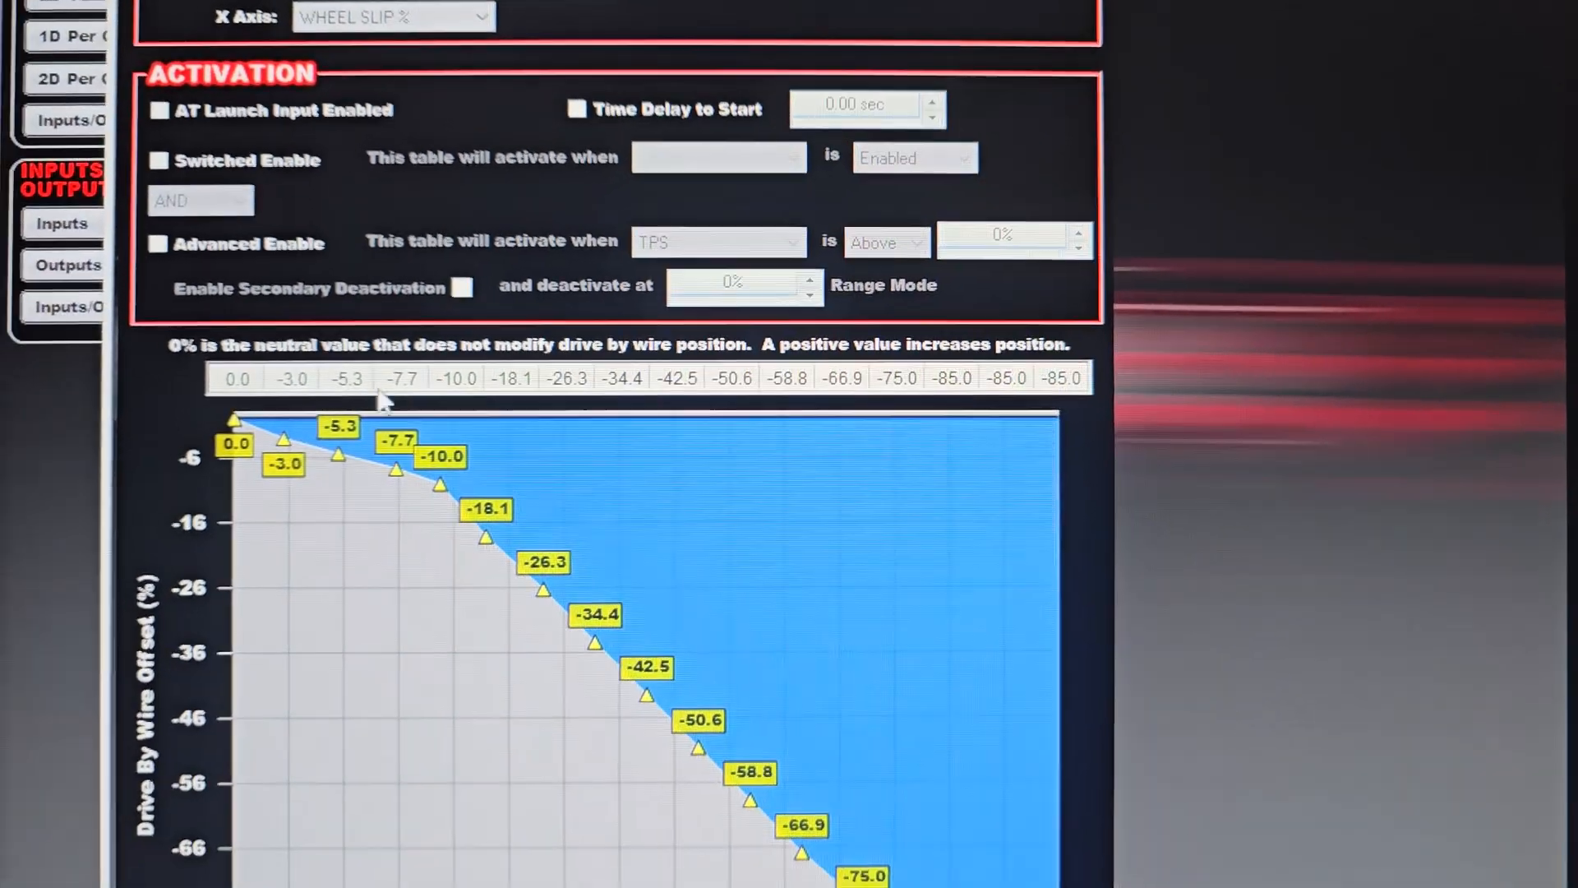
{"action": "scroll", "scroll_direction": "down", "scroll_amount": 3}
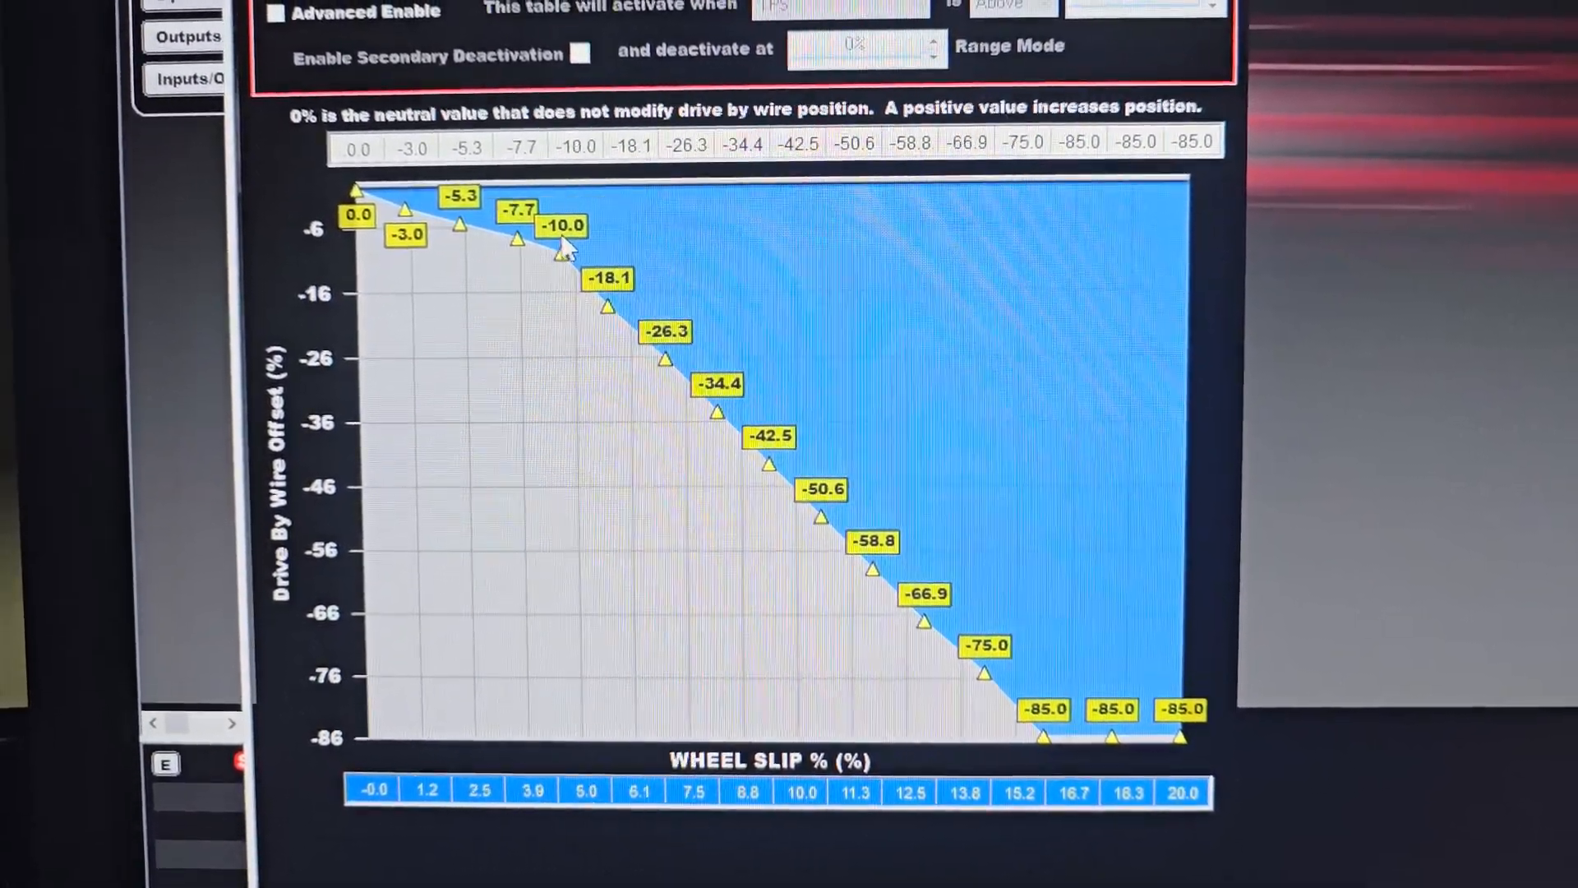
{"action": "mouse_move", "coordinate": [569, 276]}
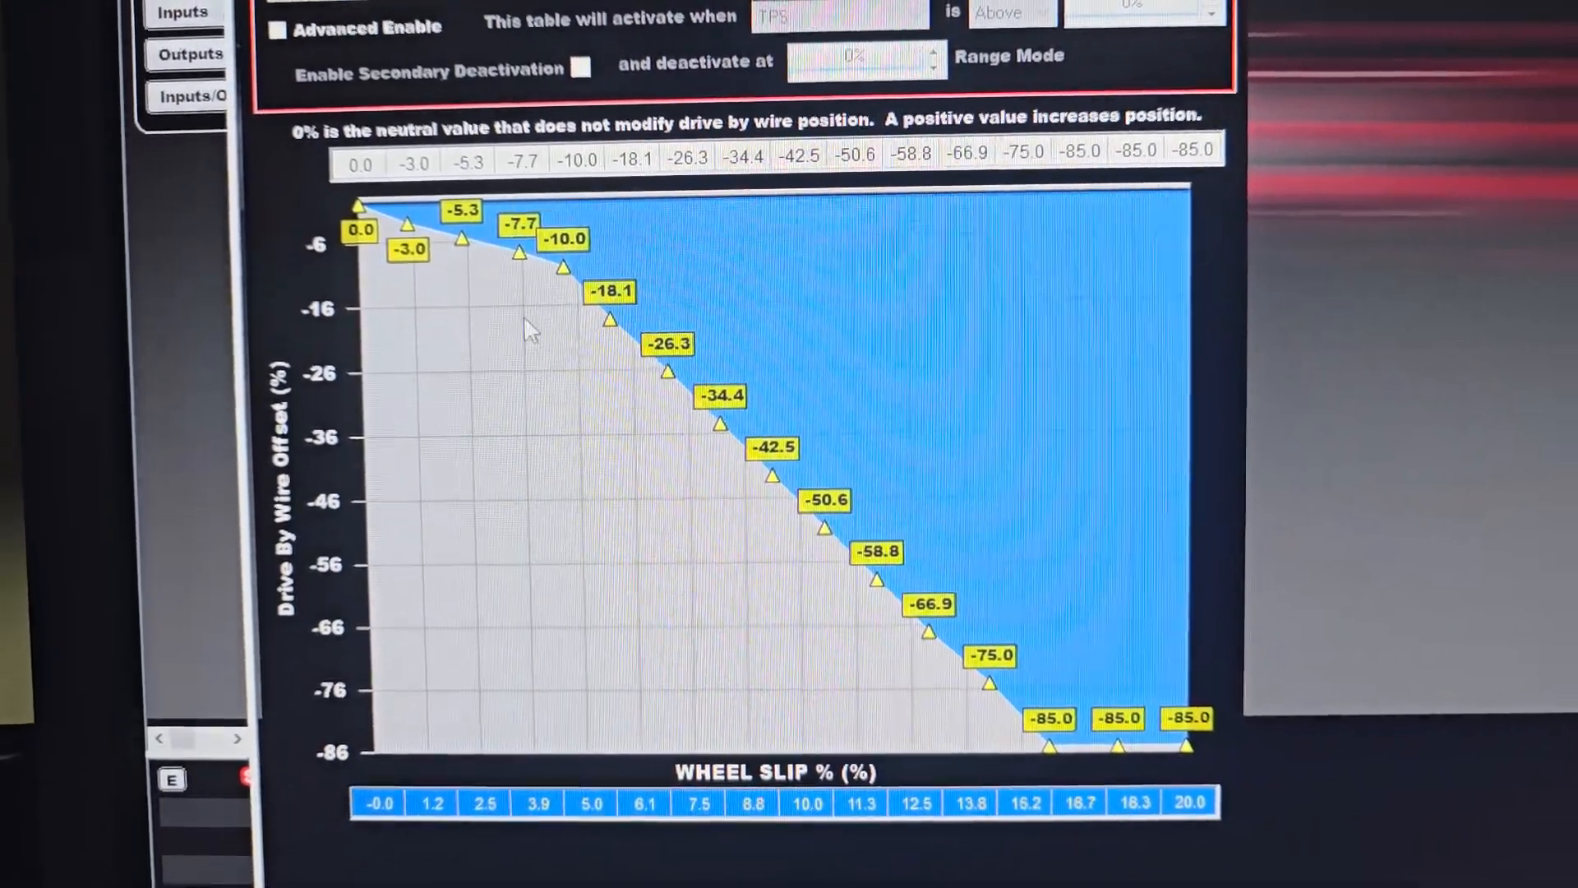
{"action": "mouse_move", "coordinate": [565, 280]}
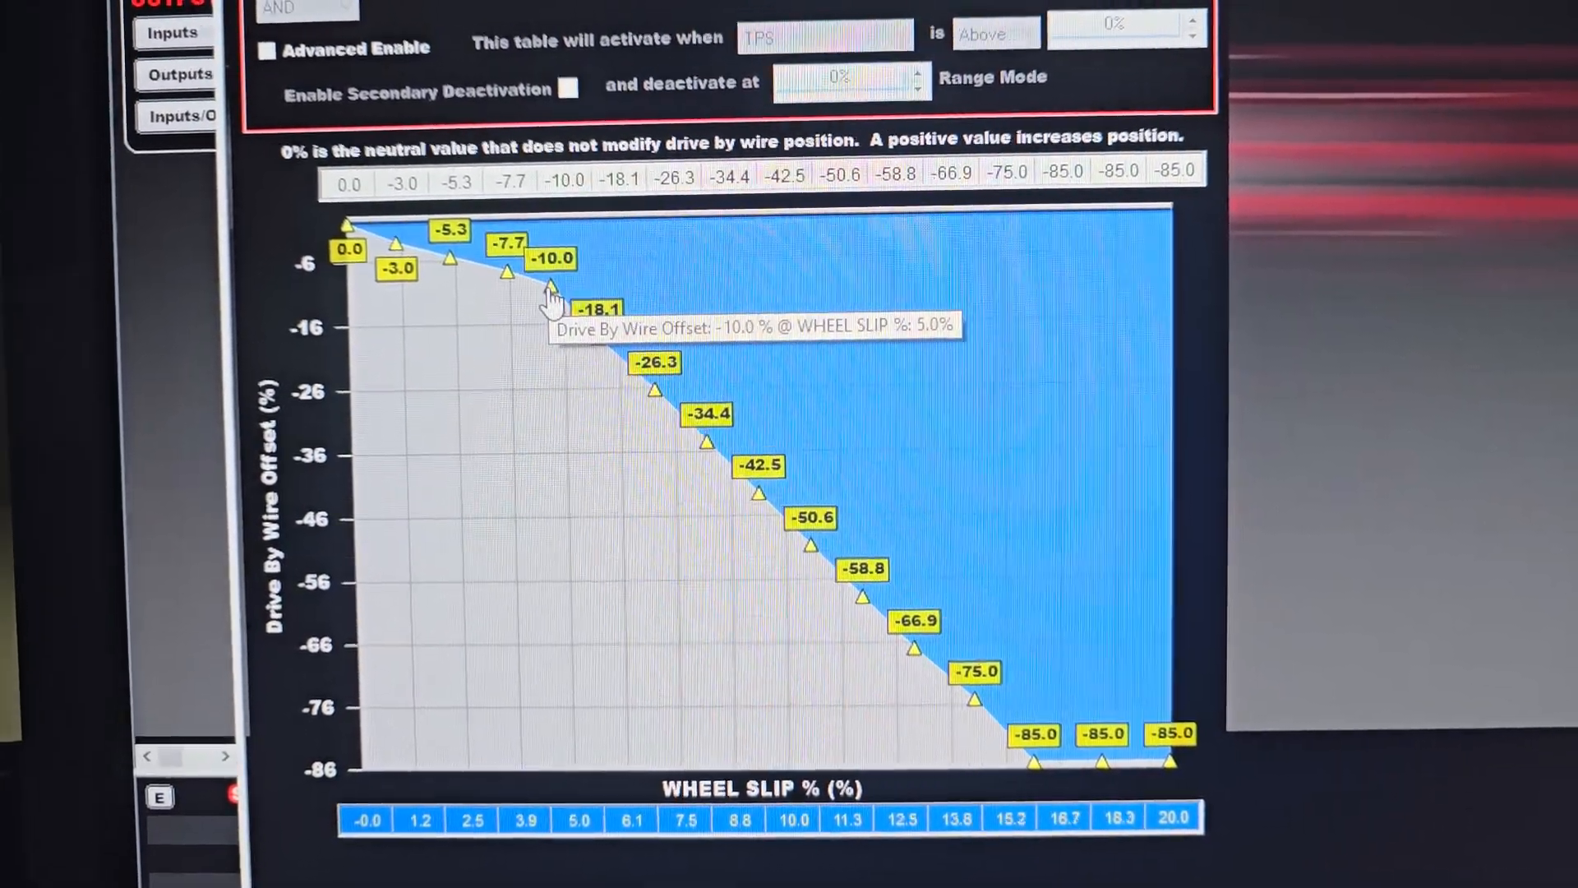
{"action": "mouse_move", "coordinate": [615, 401]}
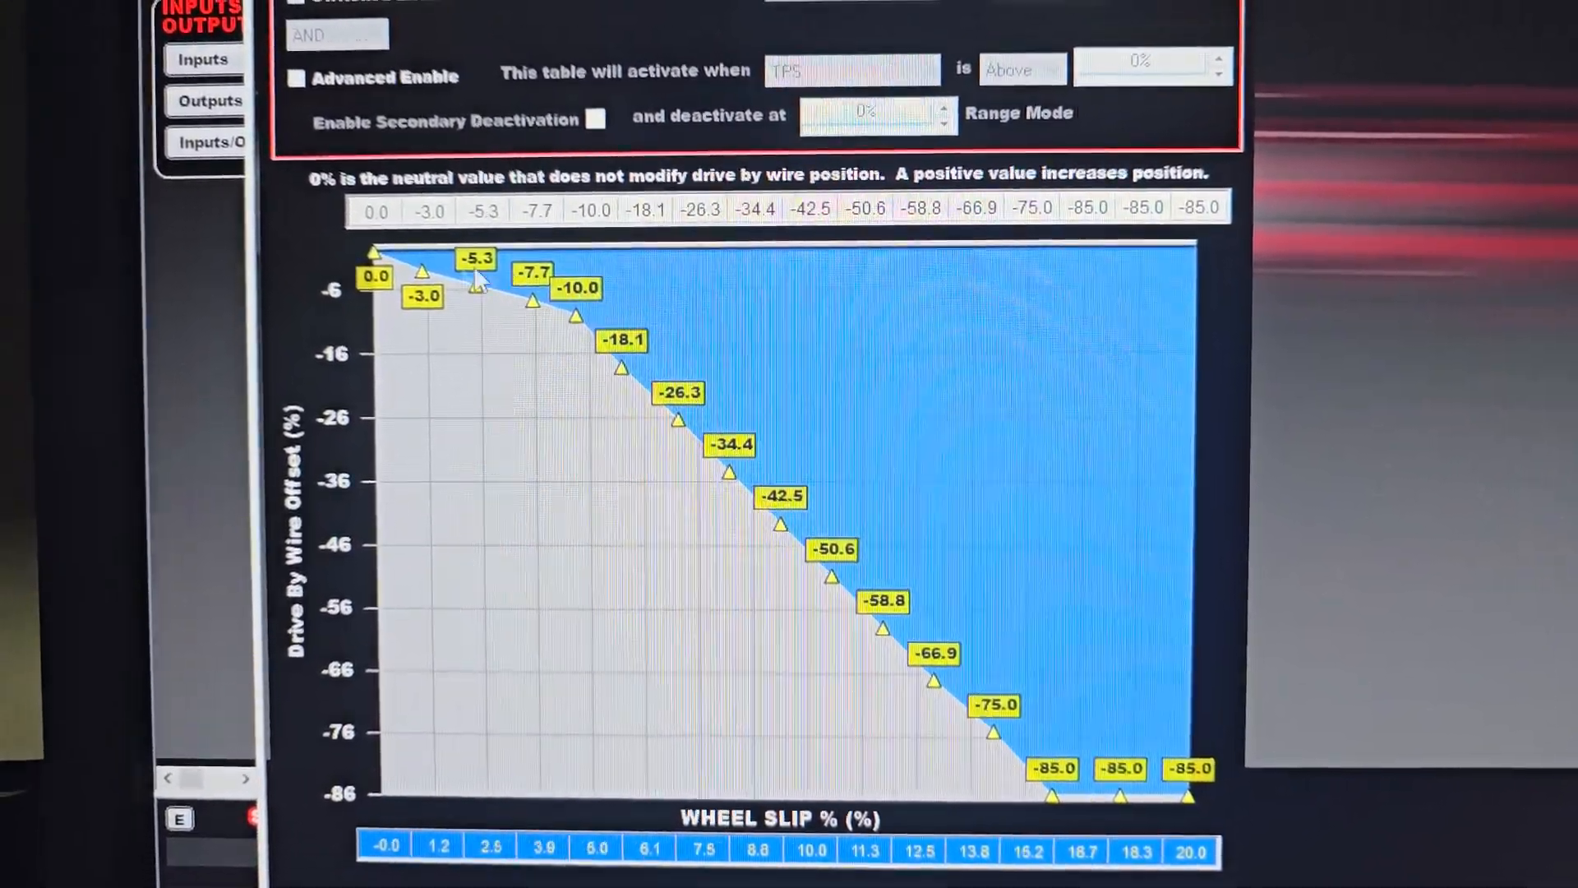
{"action": "mouse_move", "coordinate": [624, 347]}
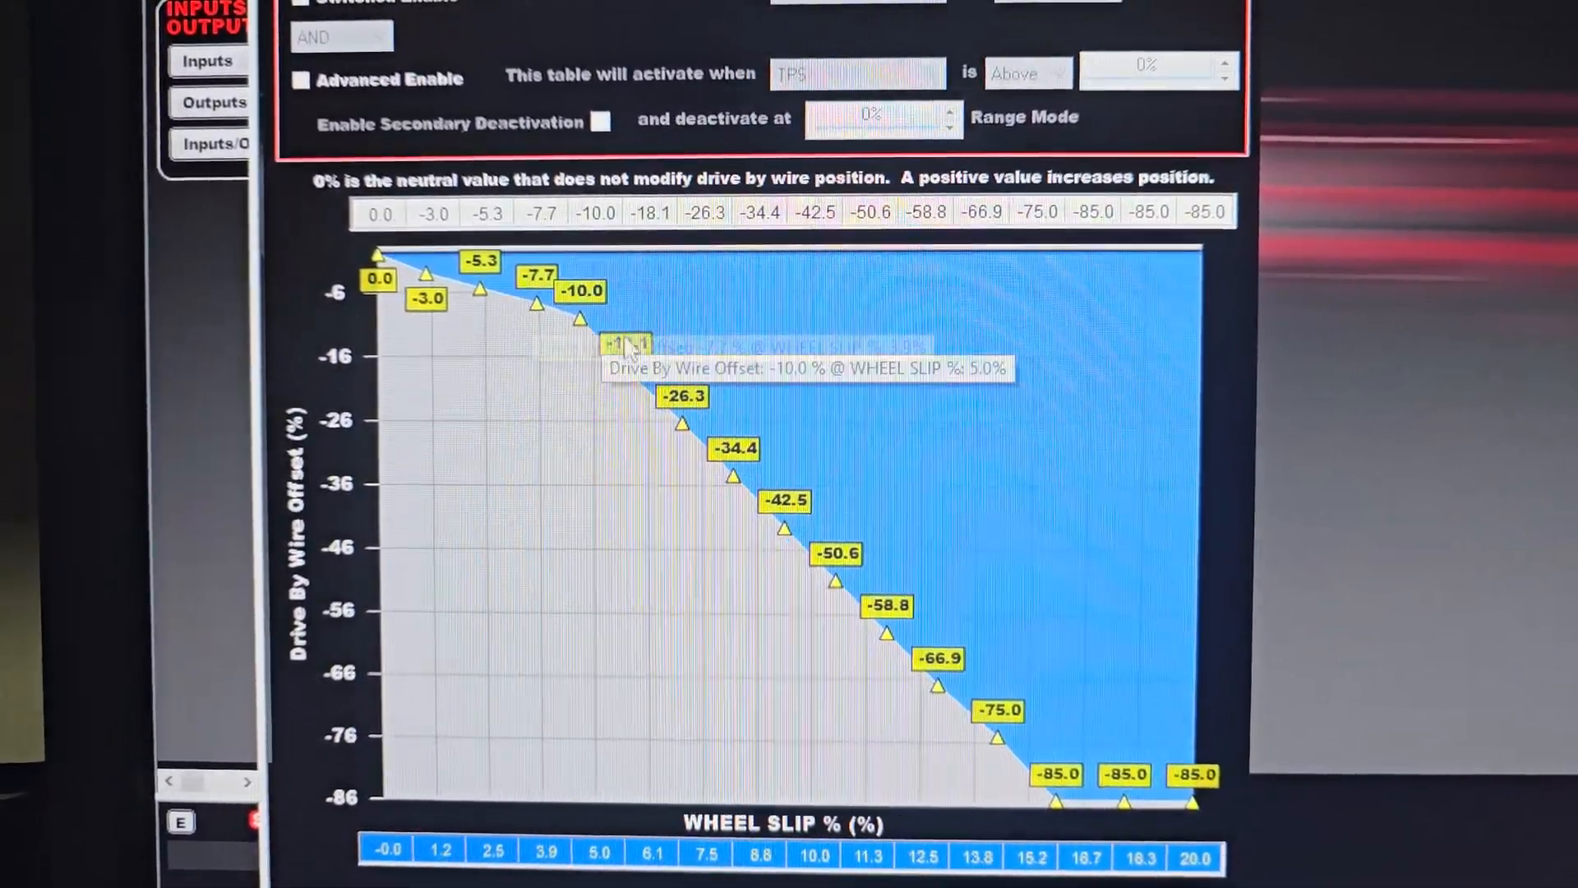
{"action": "mouse_move", "coordinate": [544, 309]}
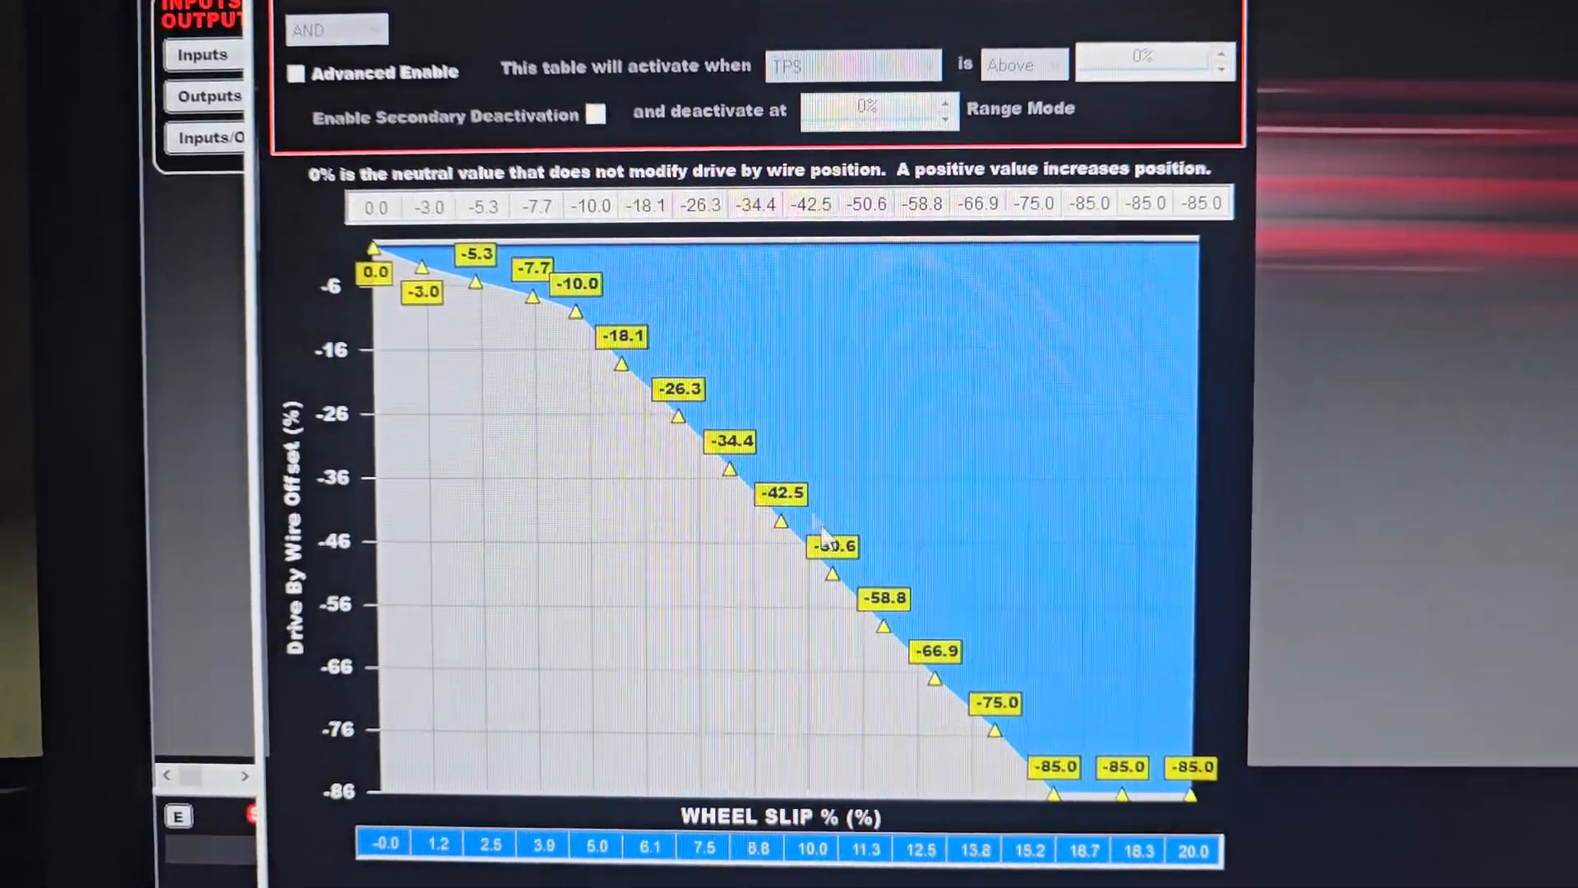
{"action": "mouse_move", "coordinate": [475, 285]}
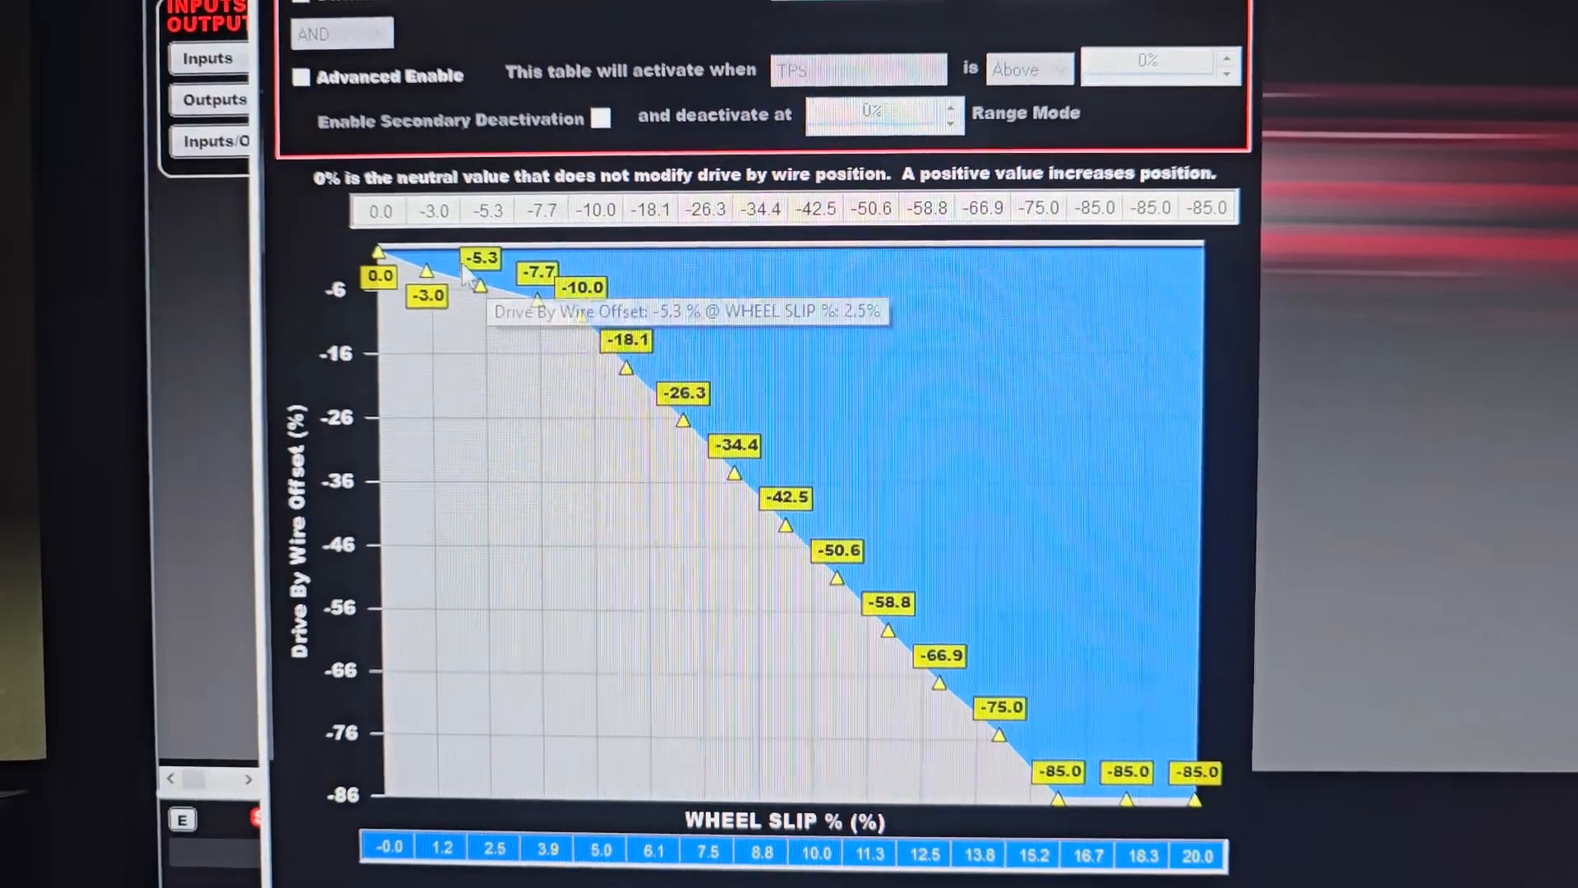
{"action": "mouse_move", "coordinate": [705, 337]}
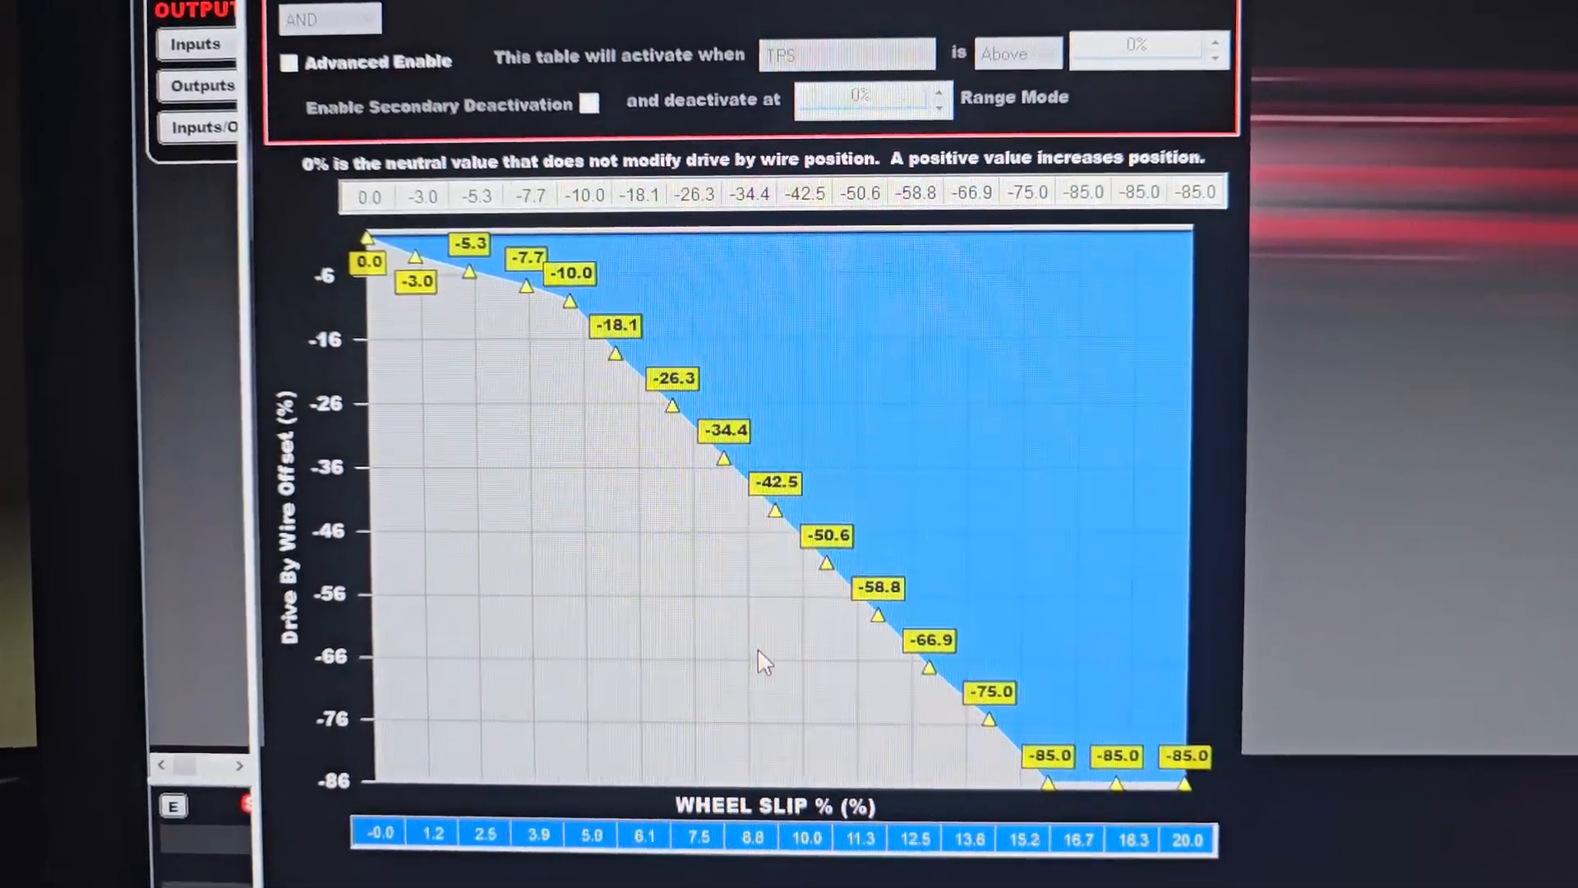
{"action": "scroll", "scroll_direction": "up", "scroll_amount": 3}
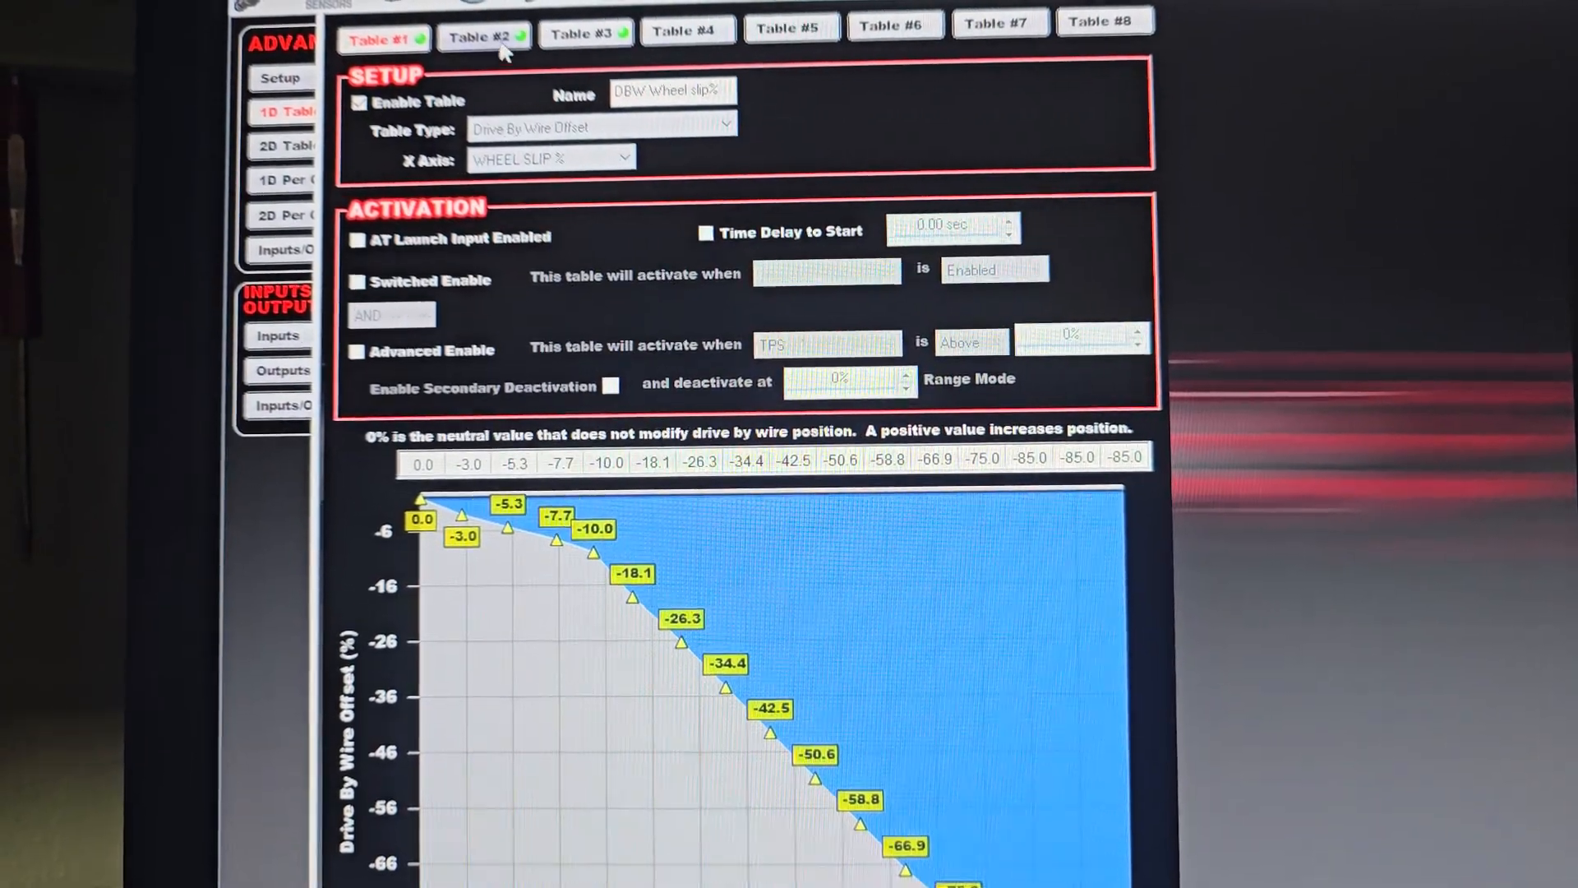
Step: Review Table #2 'Slip% Spark', timing offset falling from 0.0 to -15.0 degrees by 20% wheel slip
{"action": "left_click", "coordinate": [482, 38]}
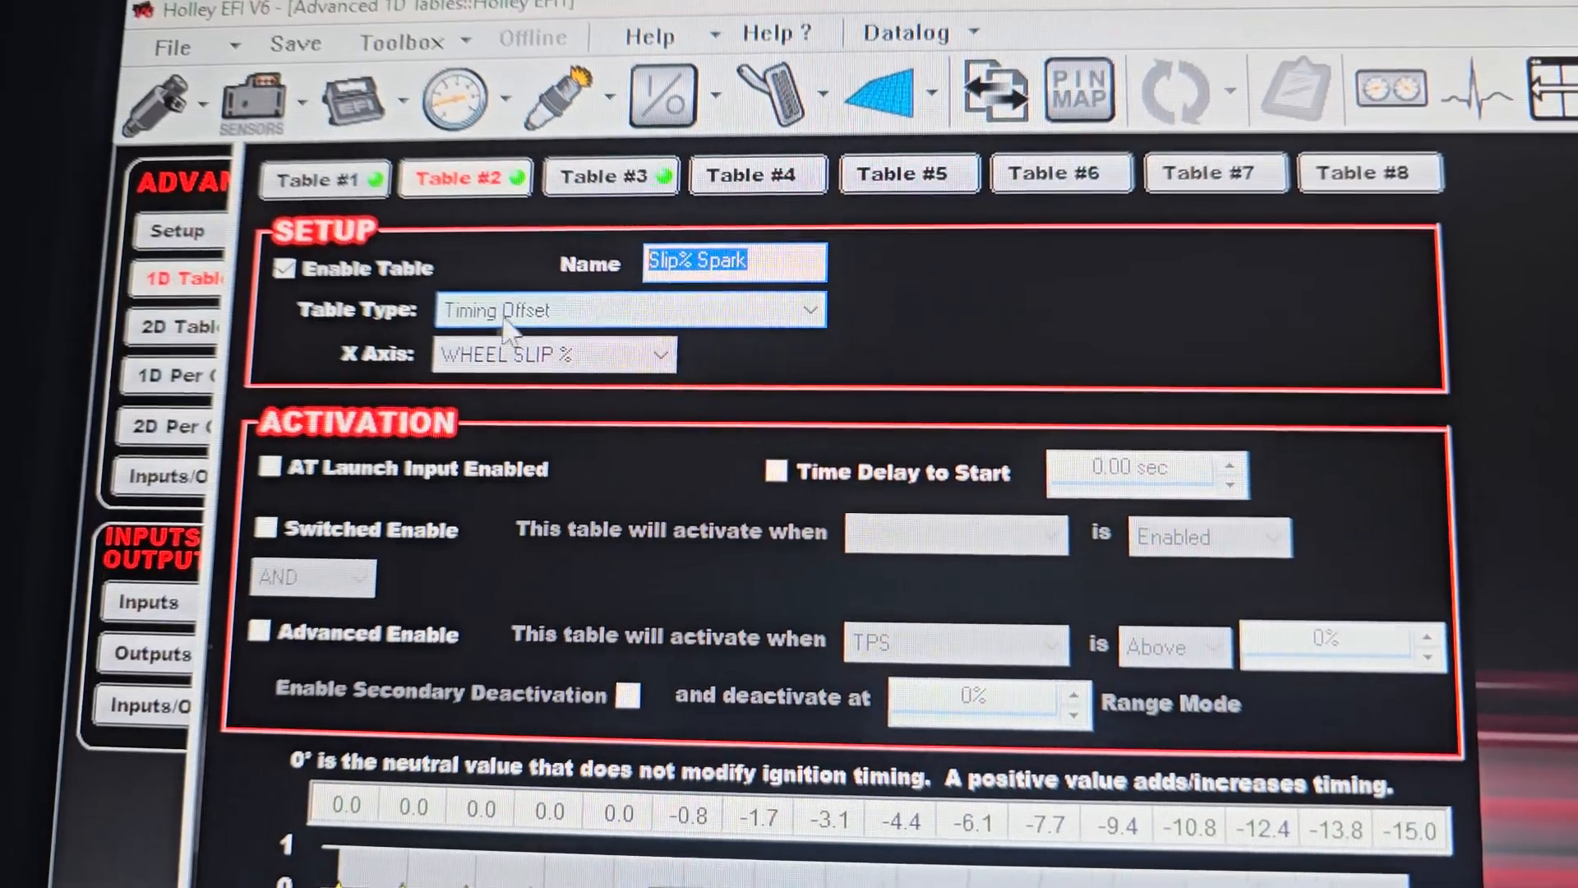
{"action": "scroll", "scroll_direction": "down", "scroll_amount": 3}
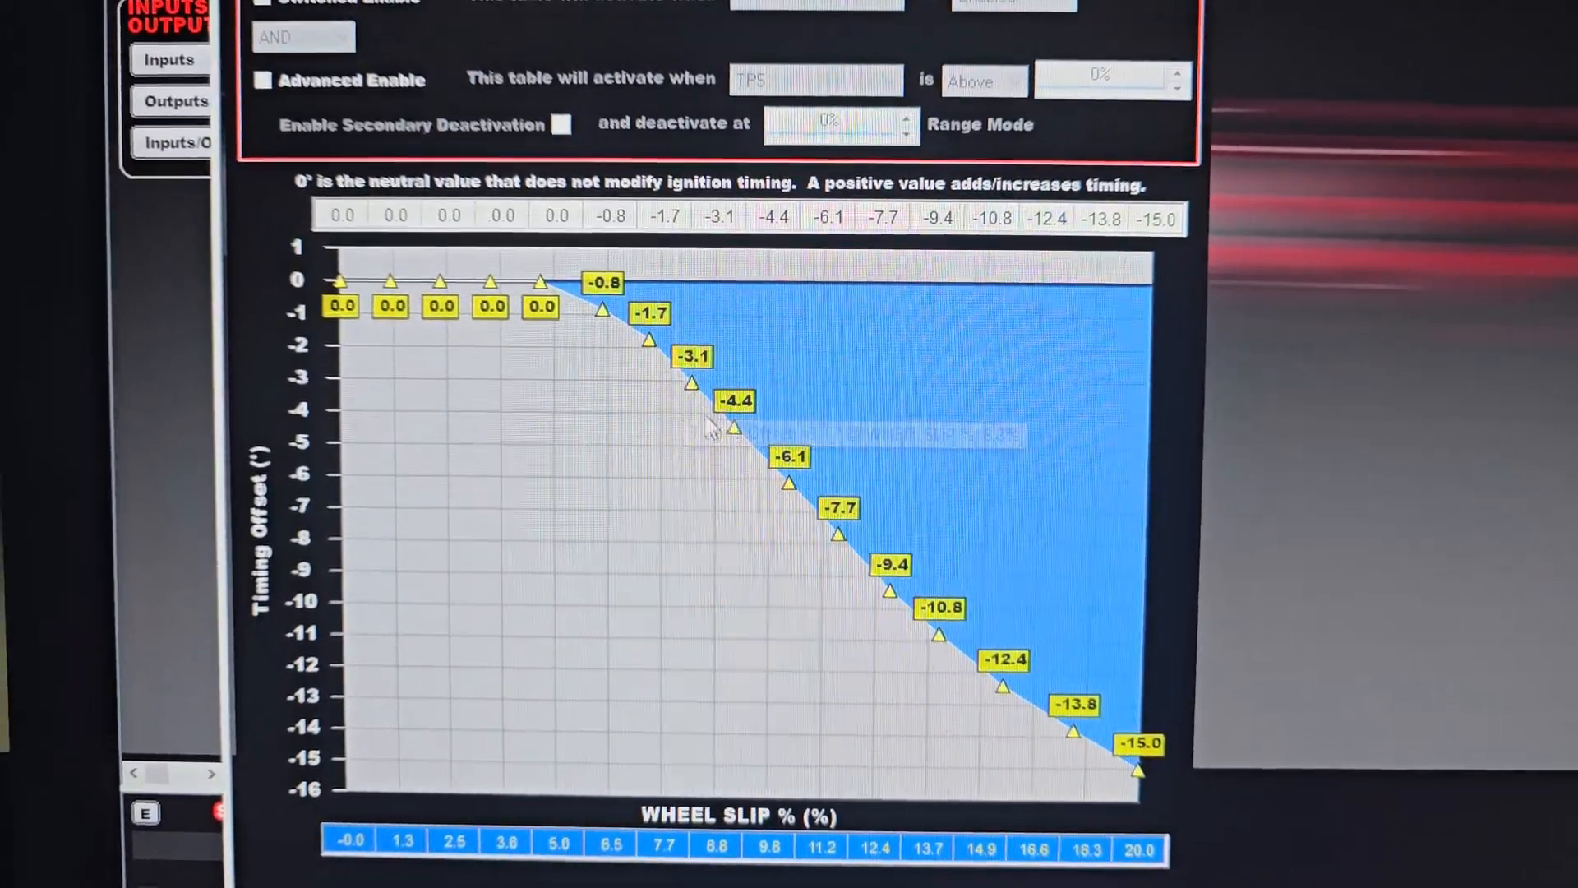
{"action": "mouse_move", "coordinate": [957, 650]}
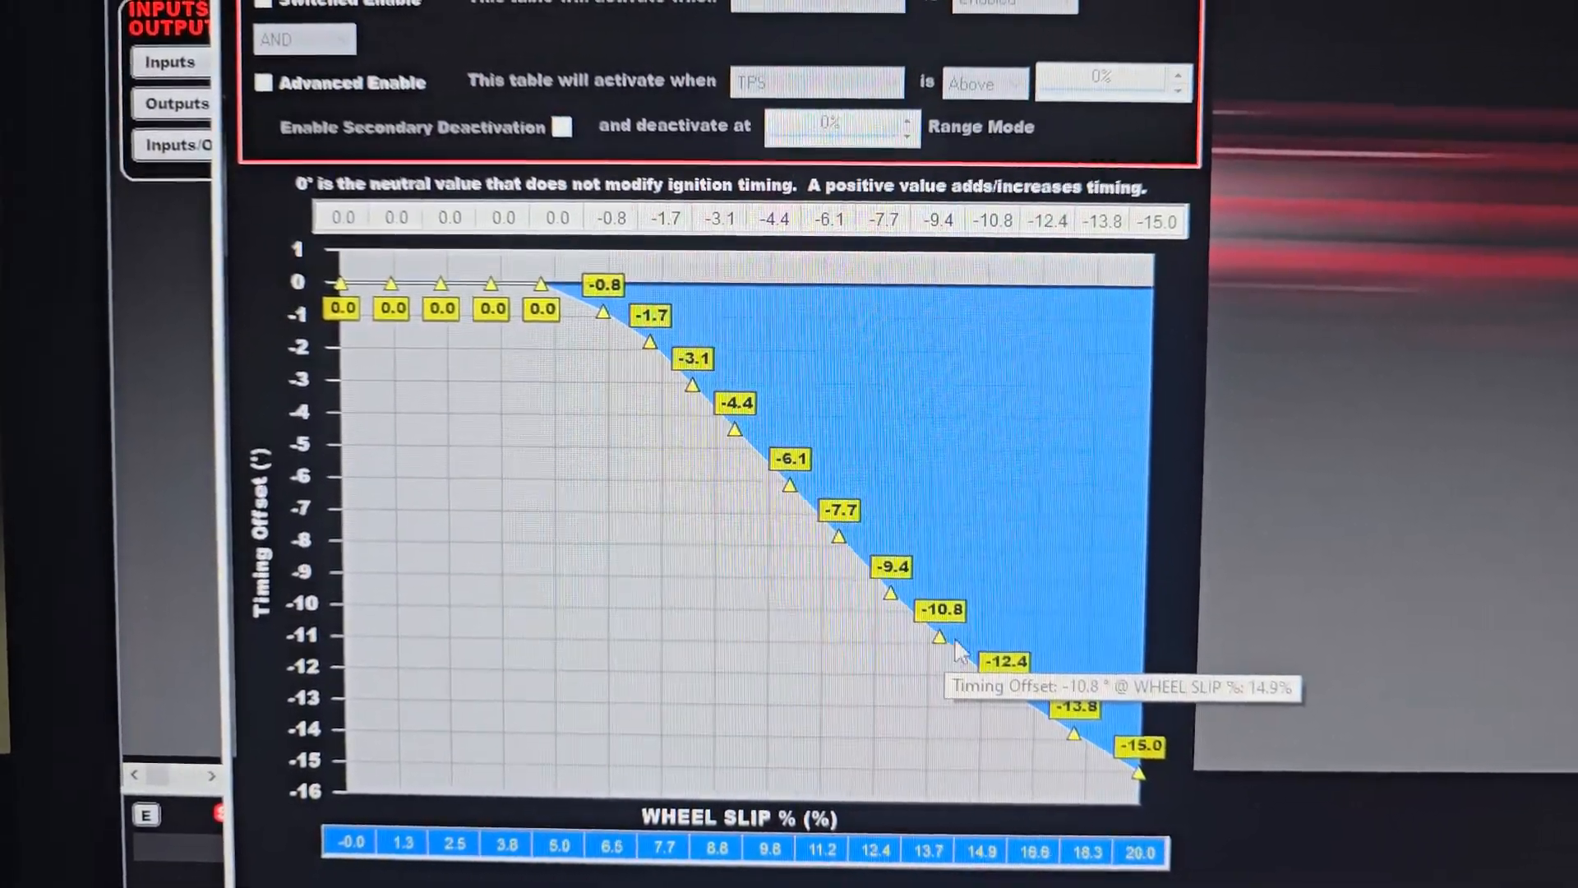
{"action": "mouse_move", "coordinate": [800, 667]}
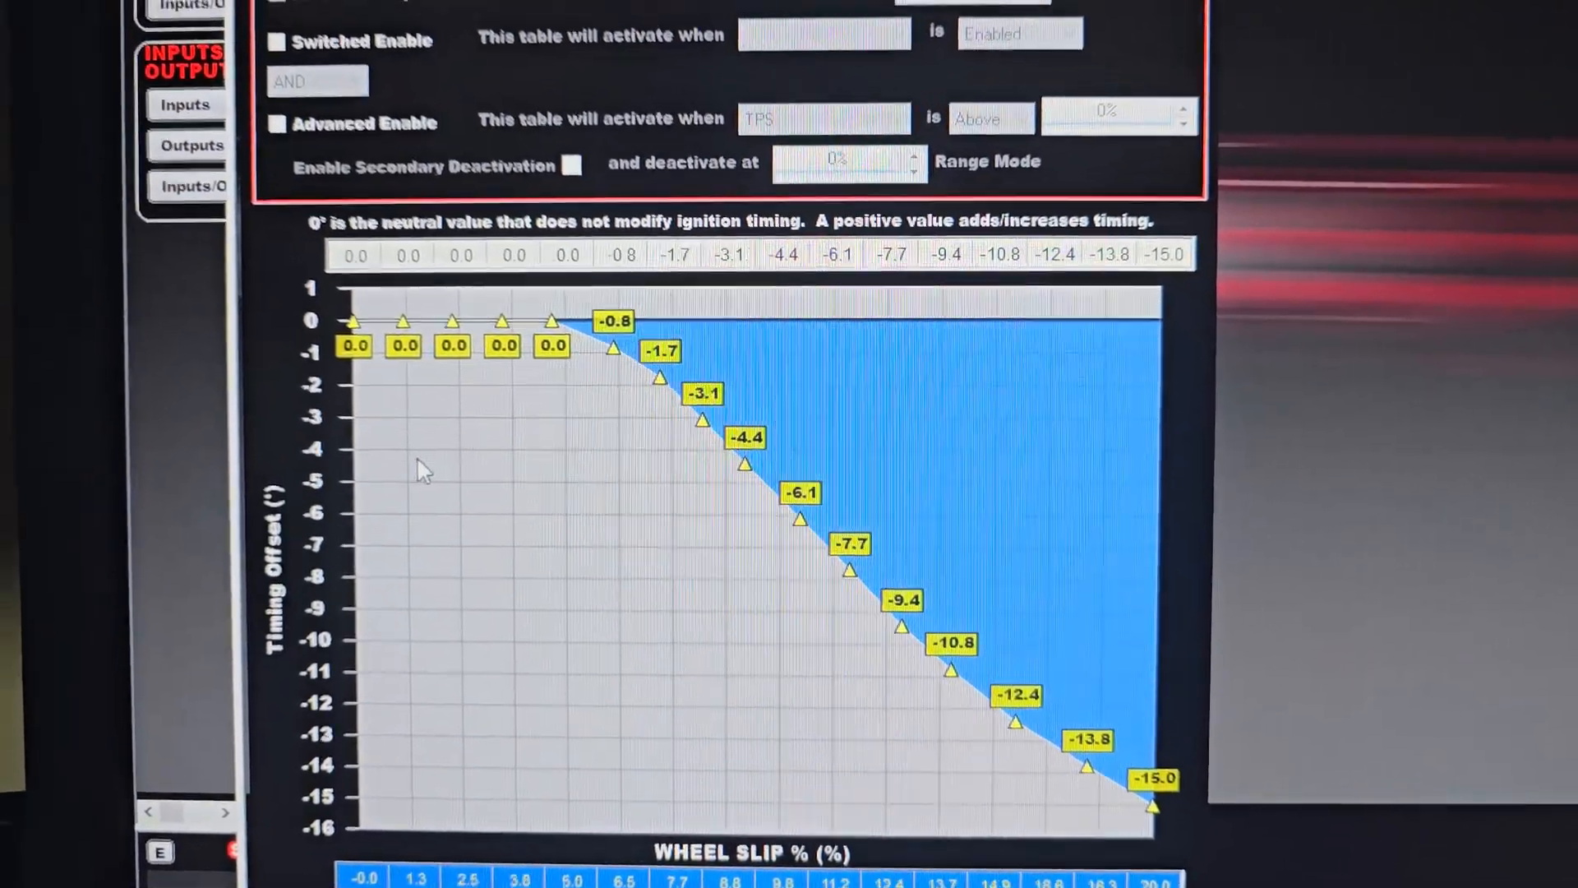
{"action": "scroll", "scroll_direction": "up", "scroll_amount": 3}
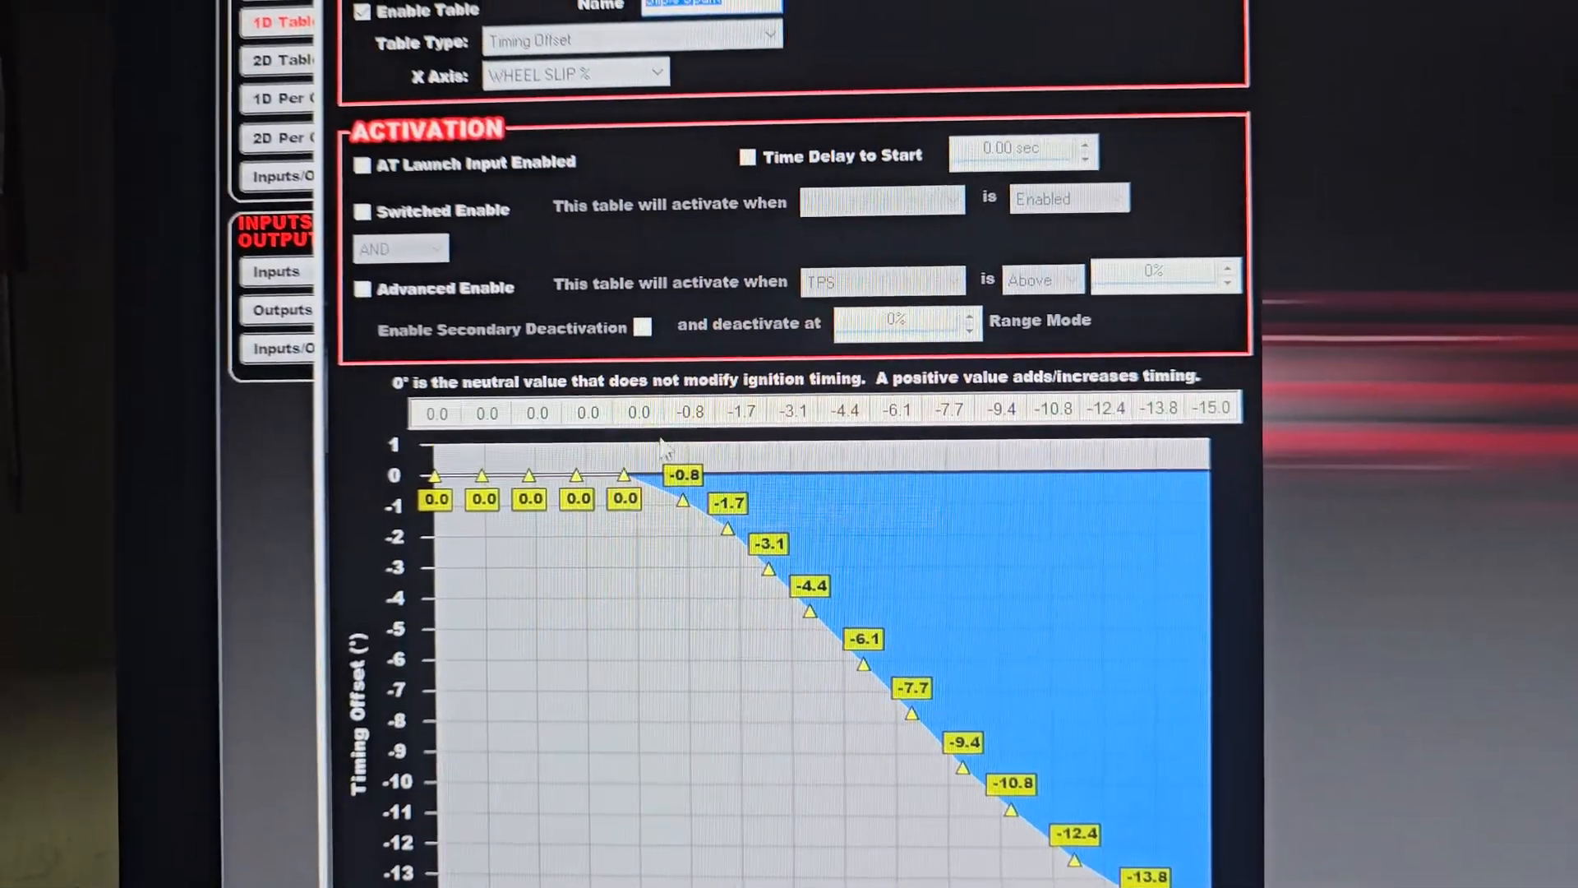
Step: Review the 'activate when' channel choices for the table, currently WHEEL SLIP % above 20.0%
{"action": "left_click", "coordinate": [378, 310]}
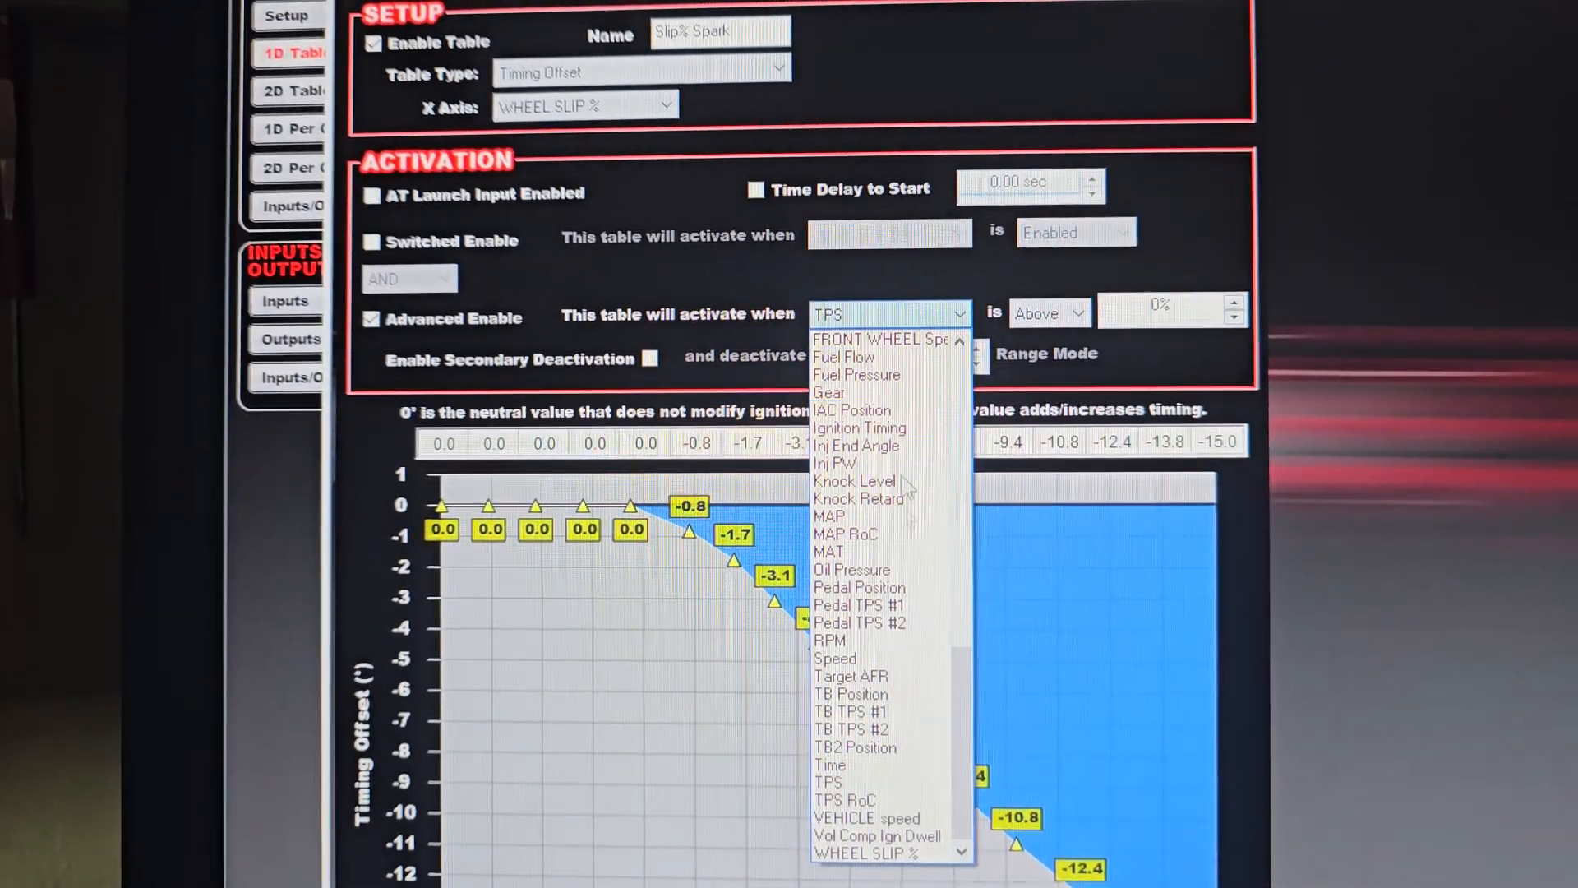
{"action": "mouse_move", "coordinate": [876, 850]}
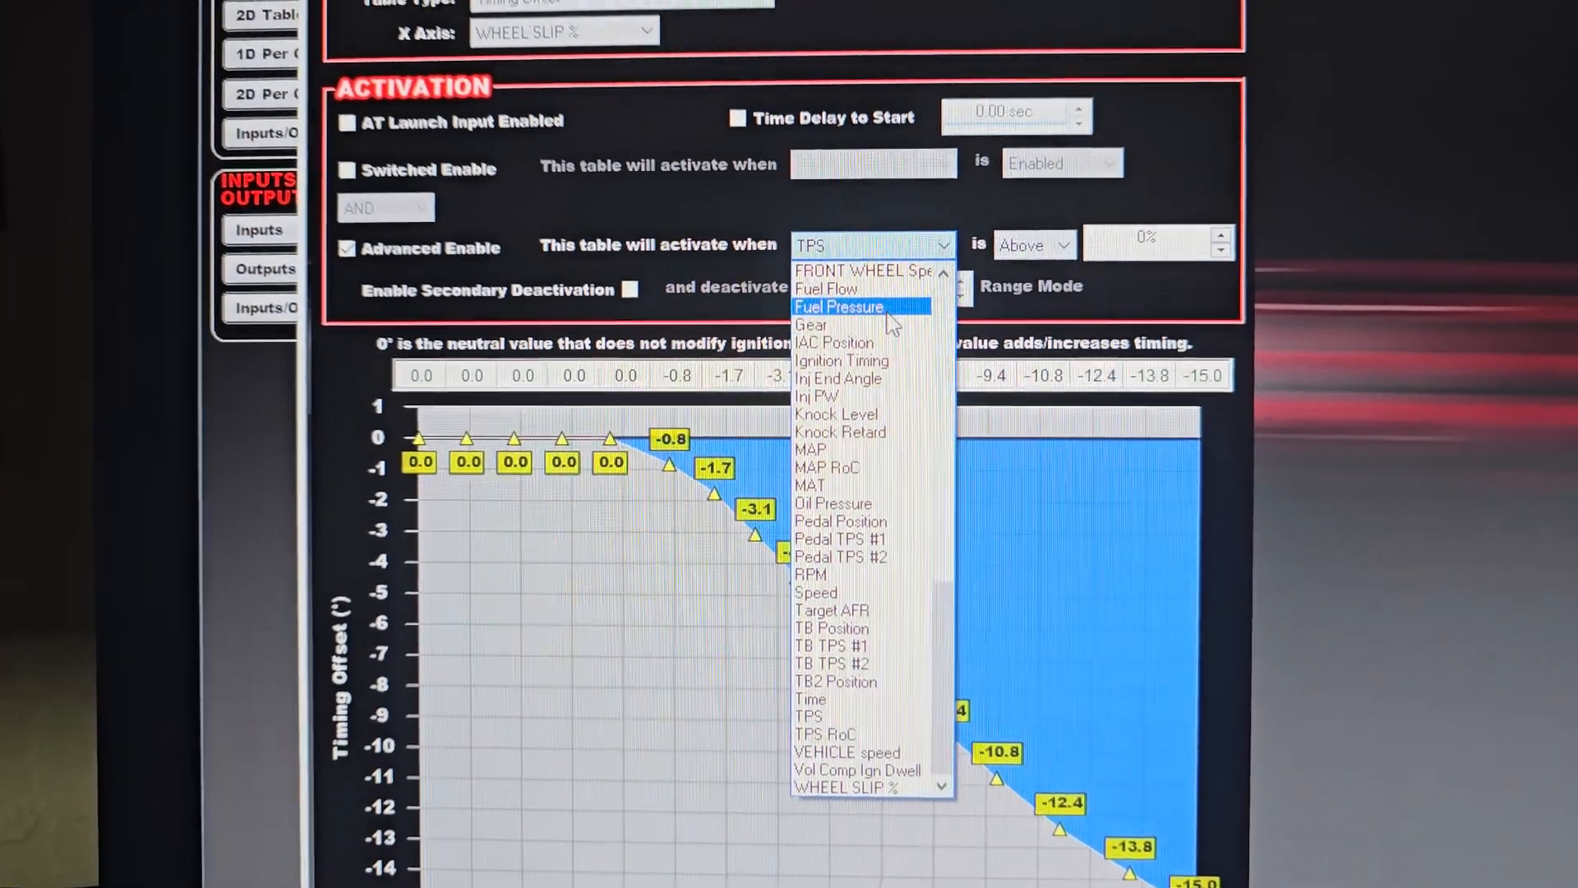
{"action": "mouse_move", "coordinate": [834, 617]}
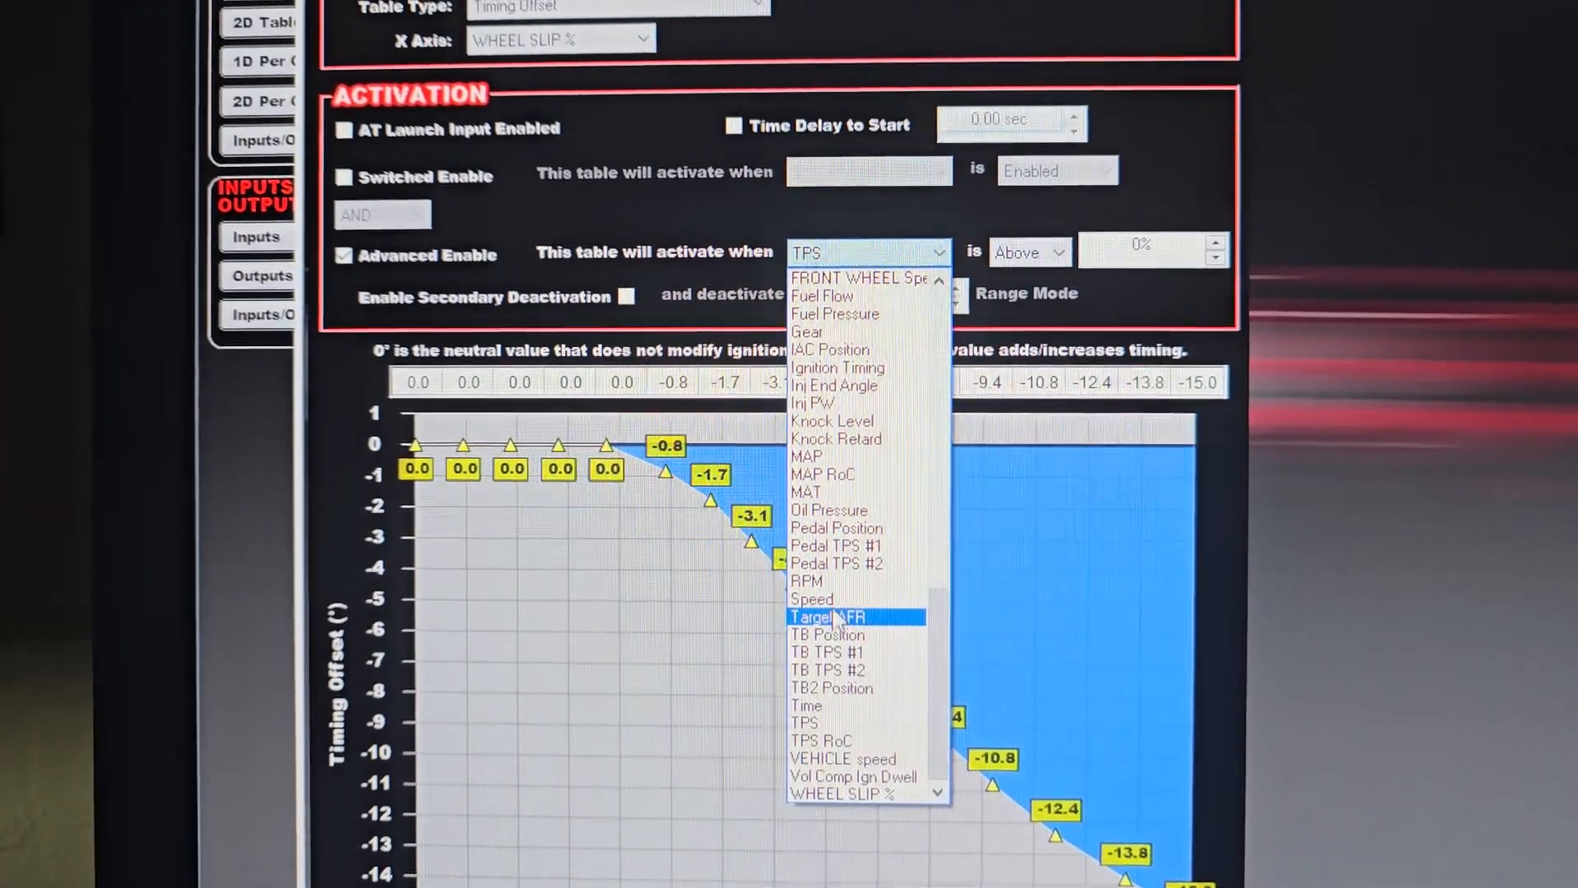
{"action": "left_click", "coordinate": [812, 599]}
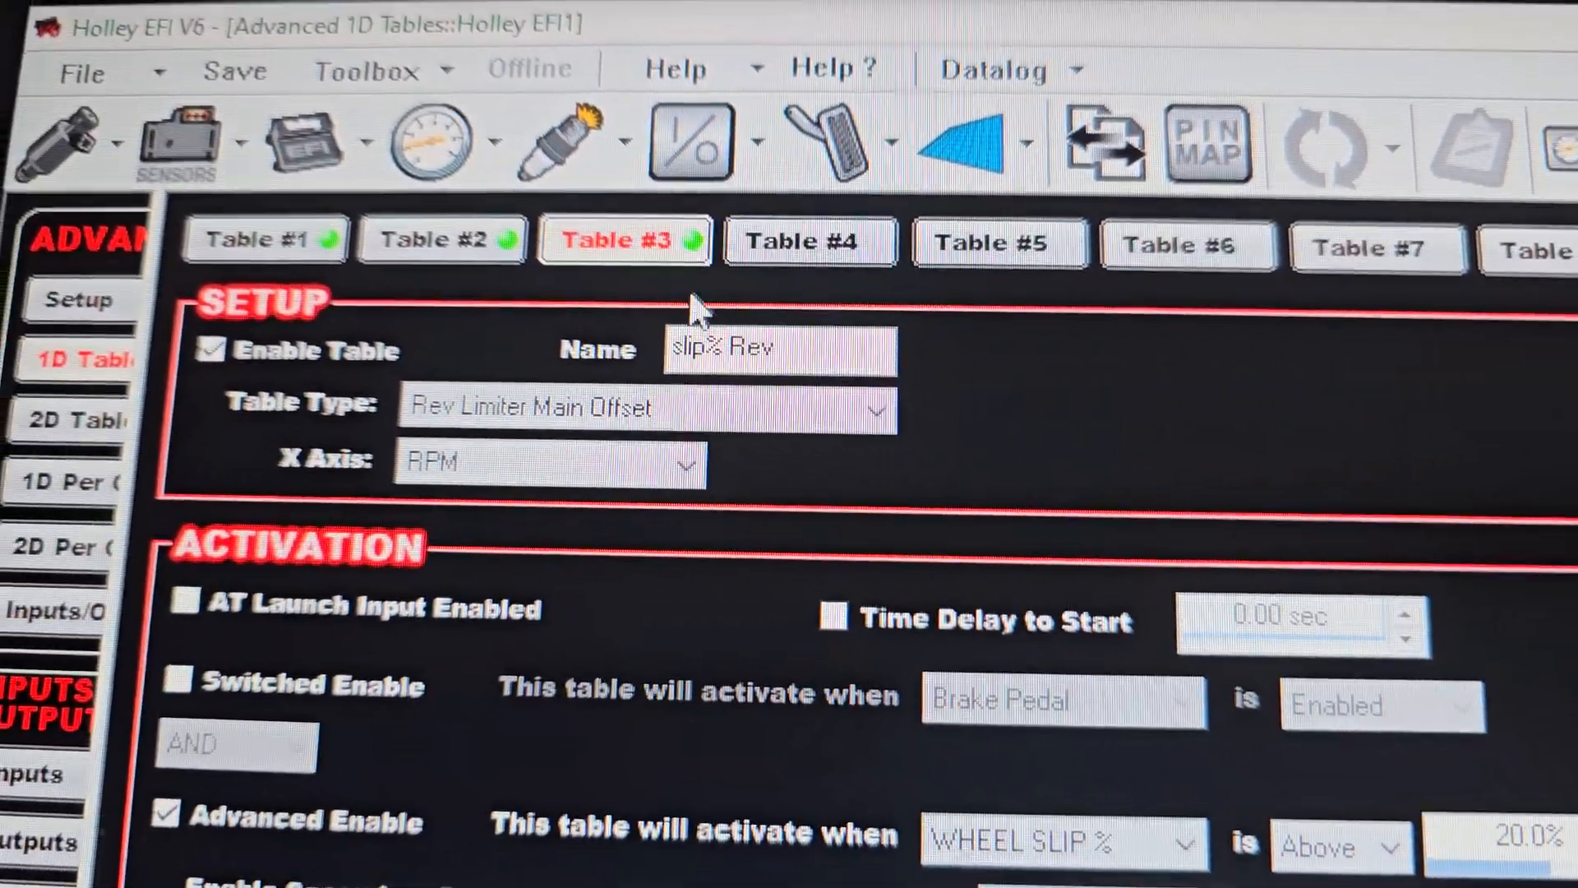
{"action": "triple_click", "coordinate": [779, 347]}
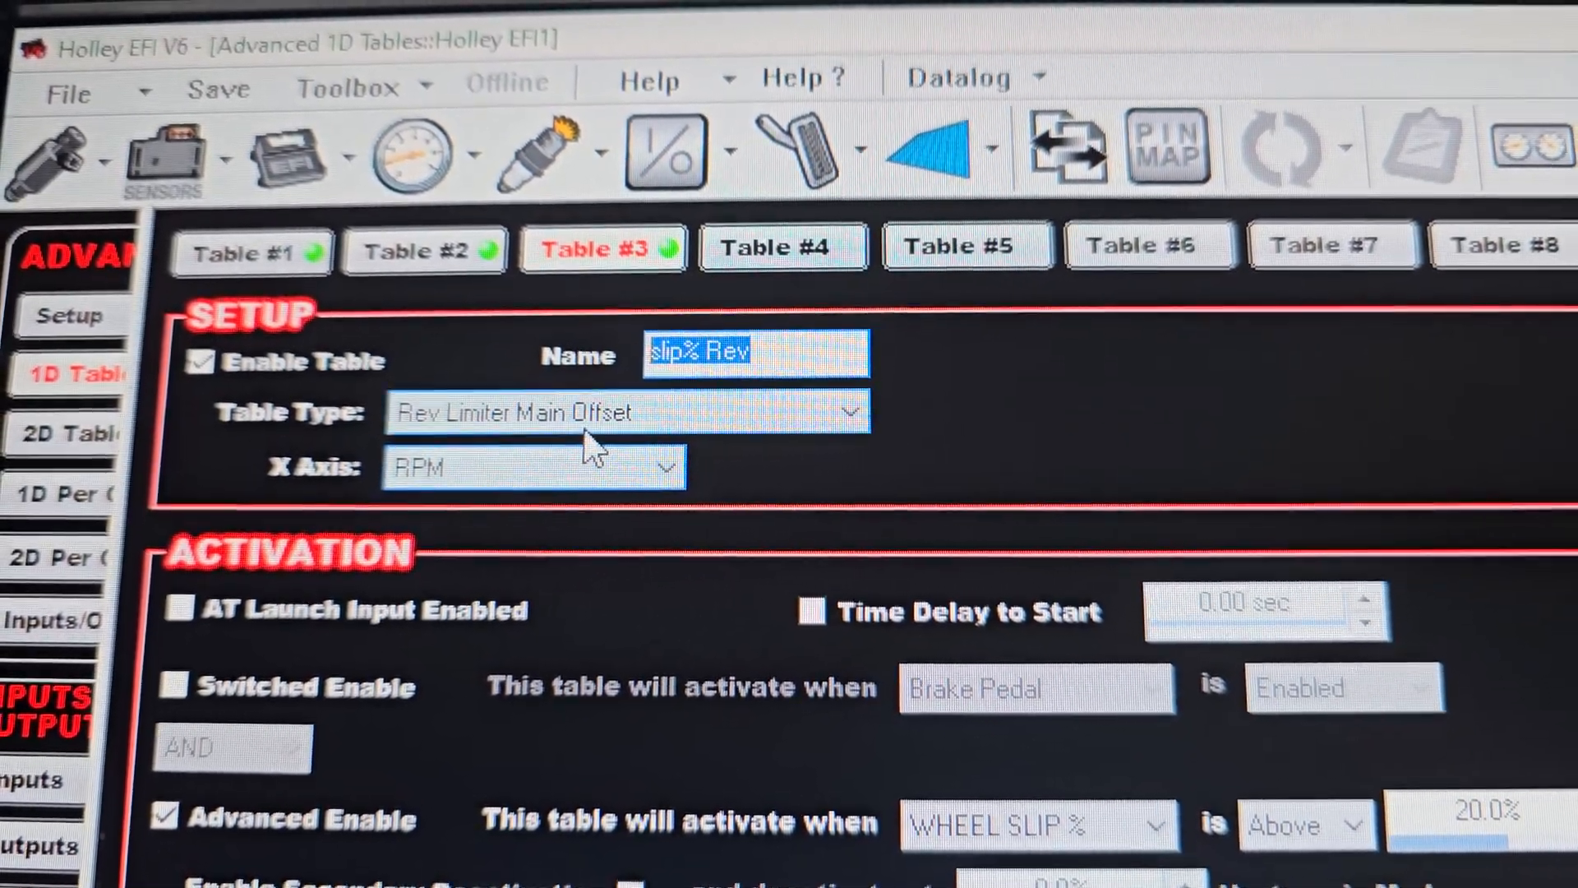
{"action": "scroll", "scroll_direction": "down", "scroll_amount": 3}
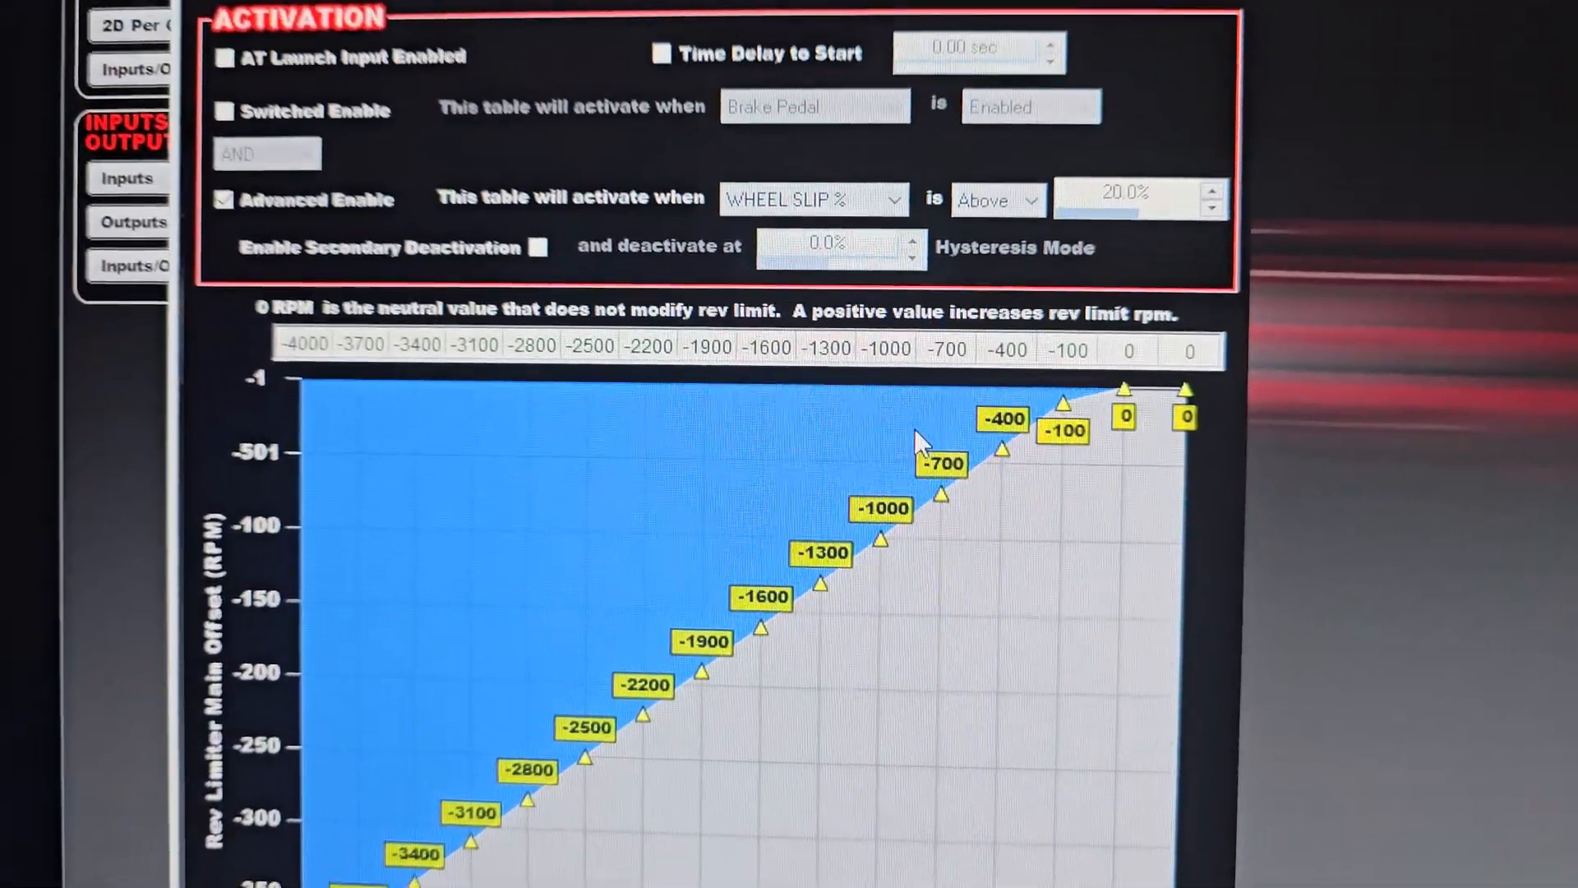
{"action": "scroll", "scroll_direction": "up", "scroll_amount": 3}
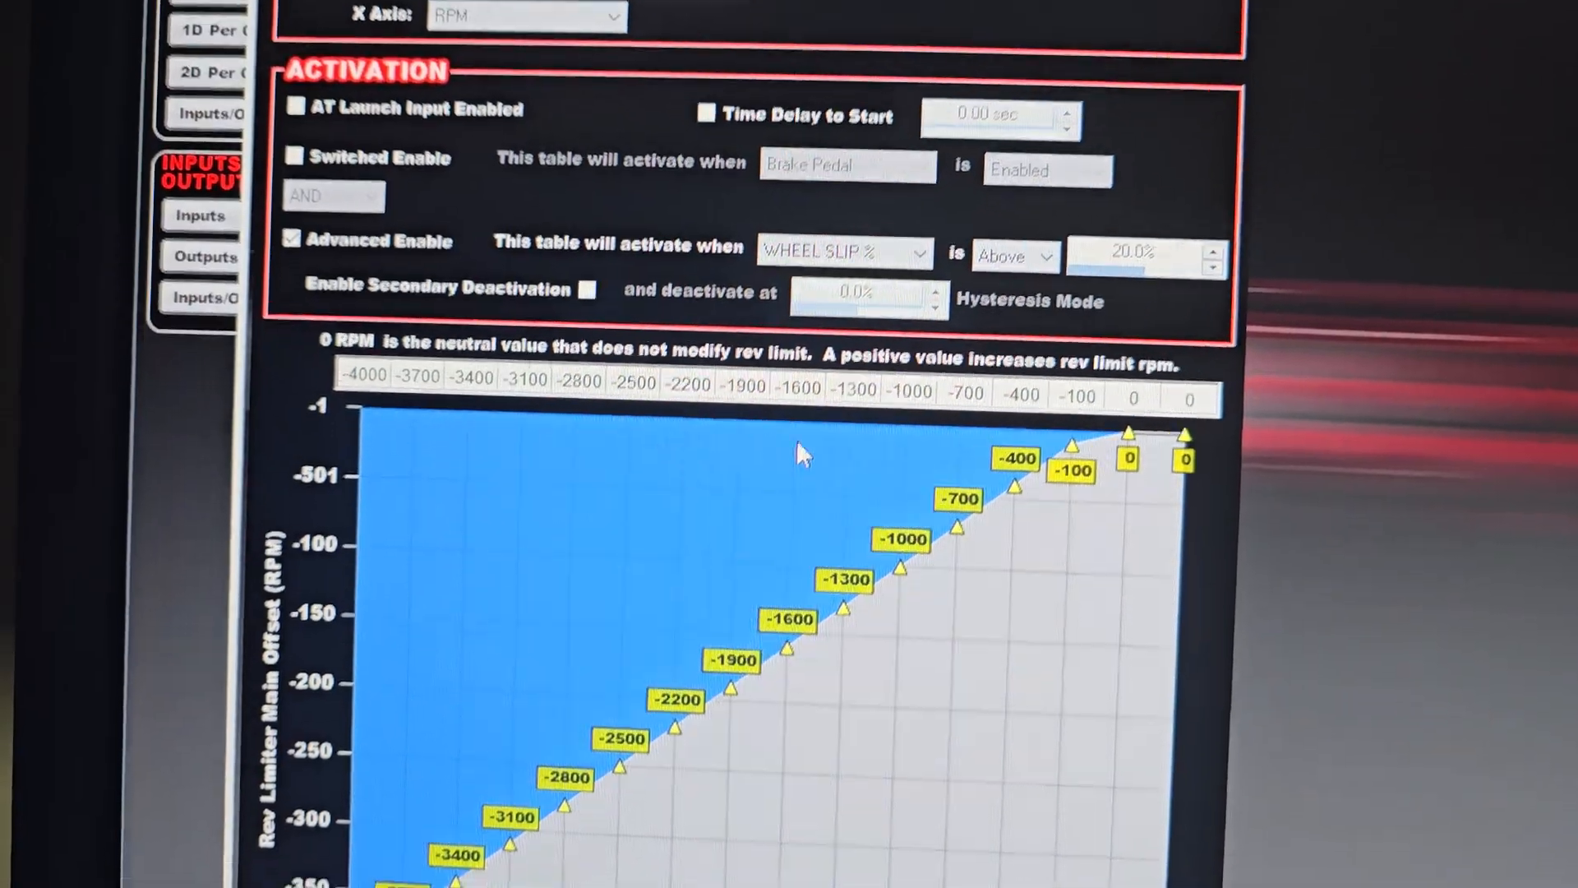
{"action": "scroll", "scroll_direction": "down", "scroll_amount": 3}
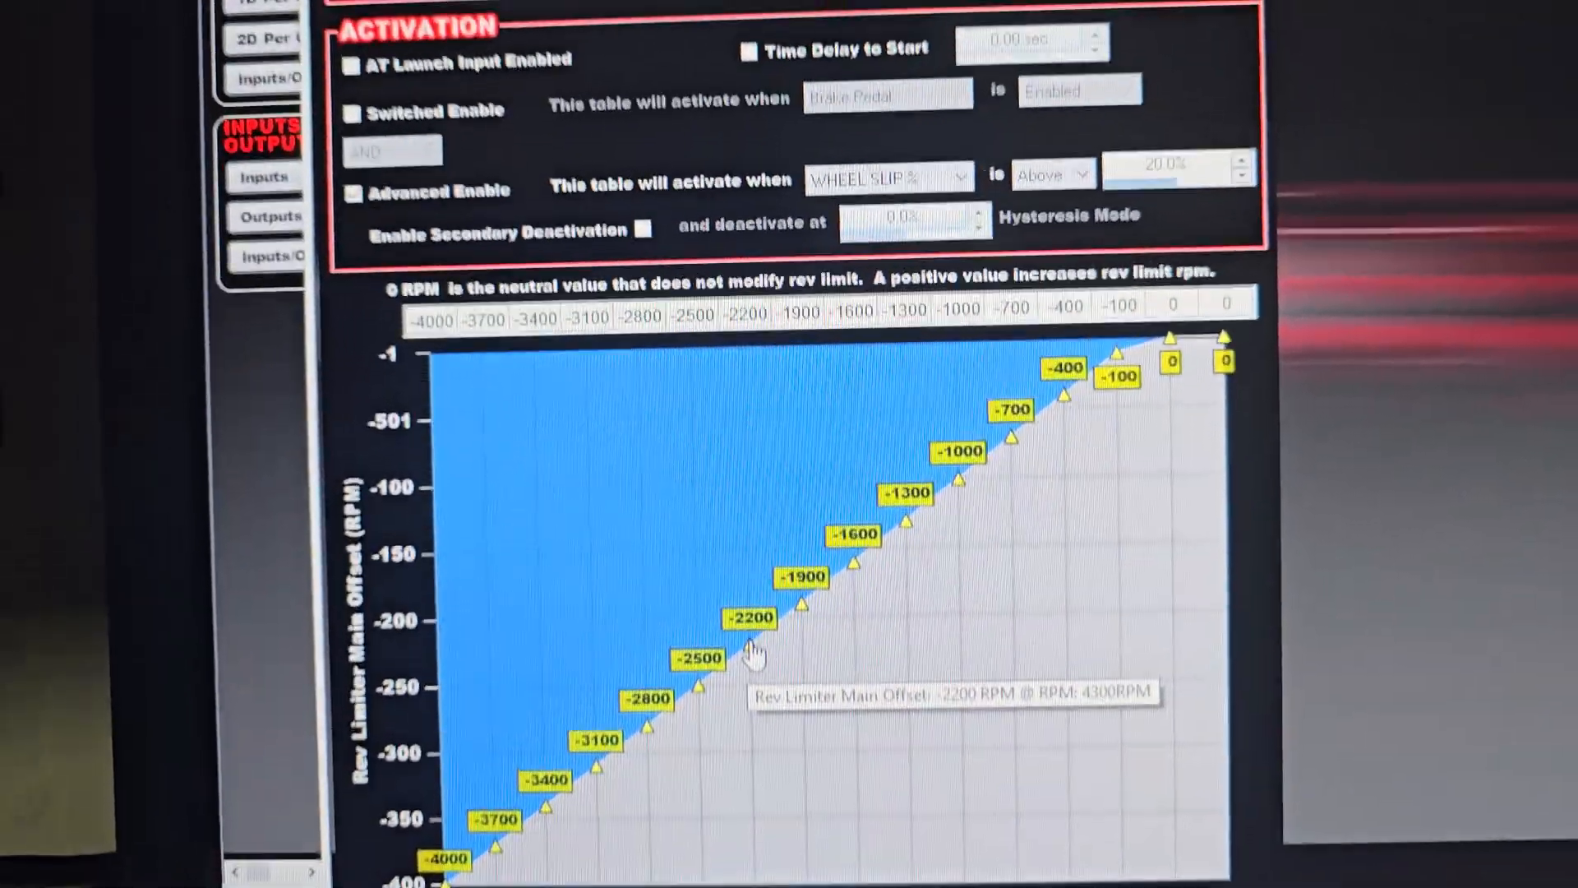
{"action": "scroll", "scroll_direction": "down", "scroll_amount": 3}
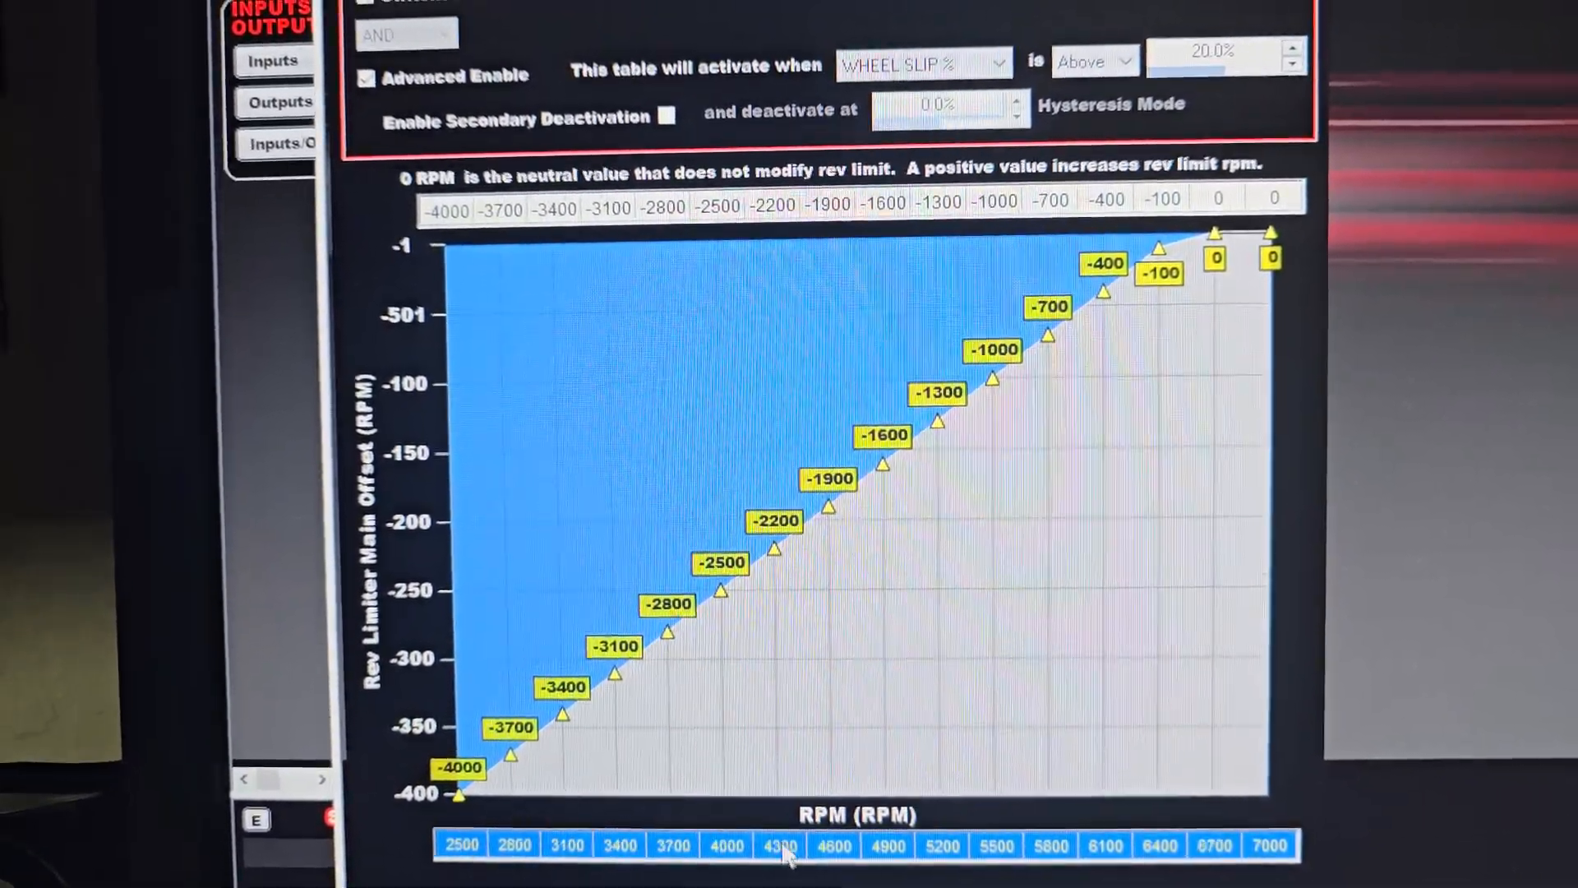
{"action": "scroll", "scroll_direction": "up", "scroll_amount": 3}
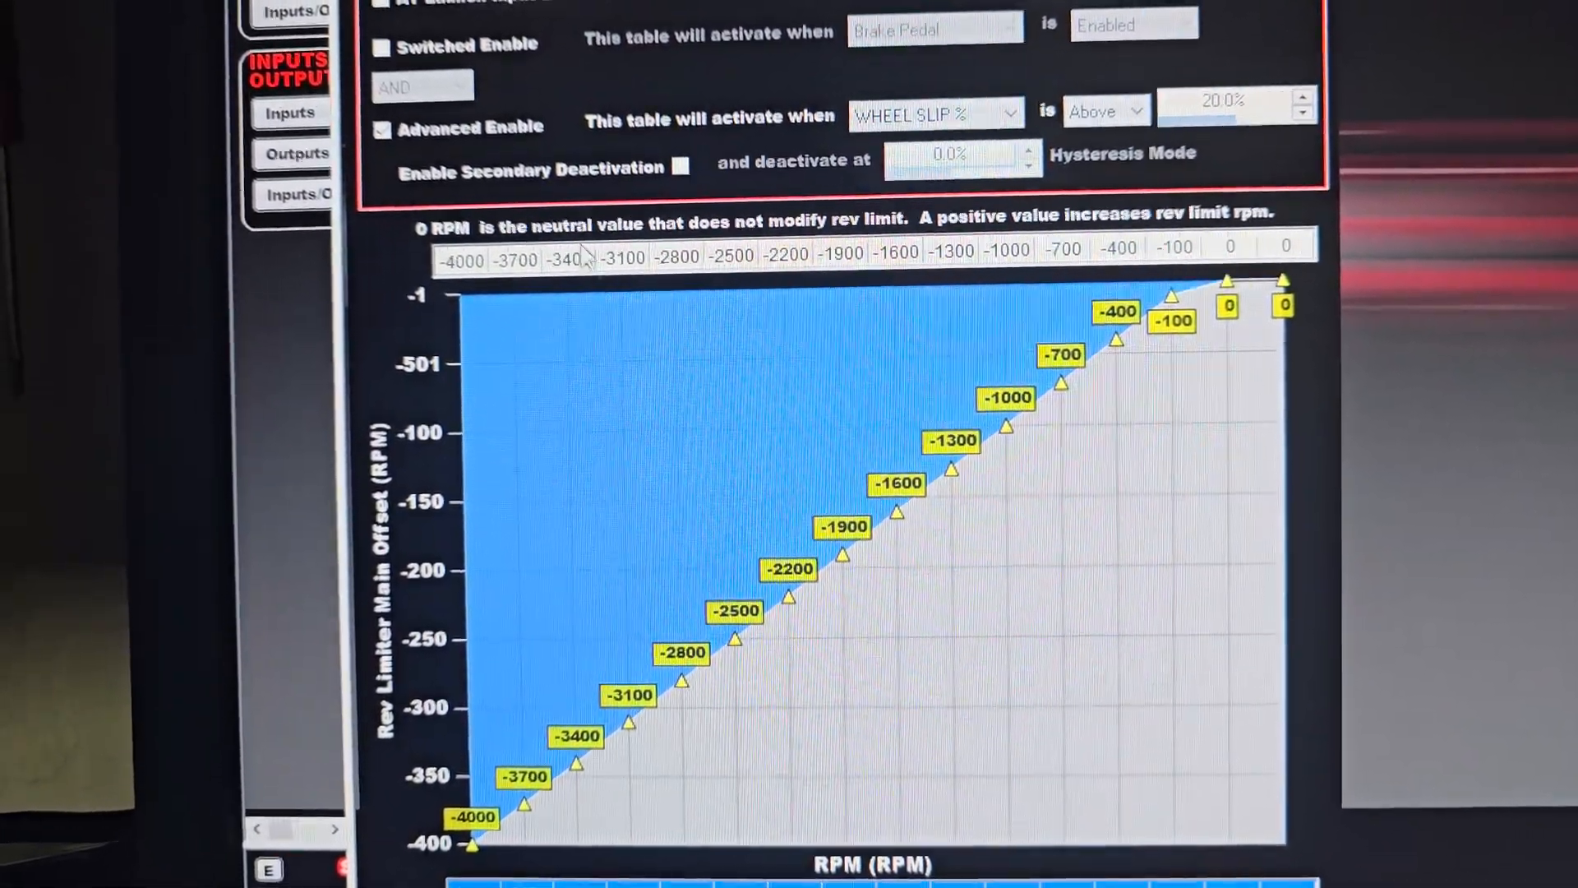
{"action": "scroll", "scroll_direction": "up", "scroll_amount": 3}
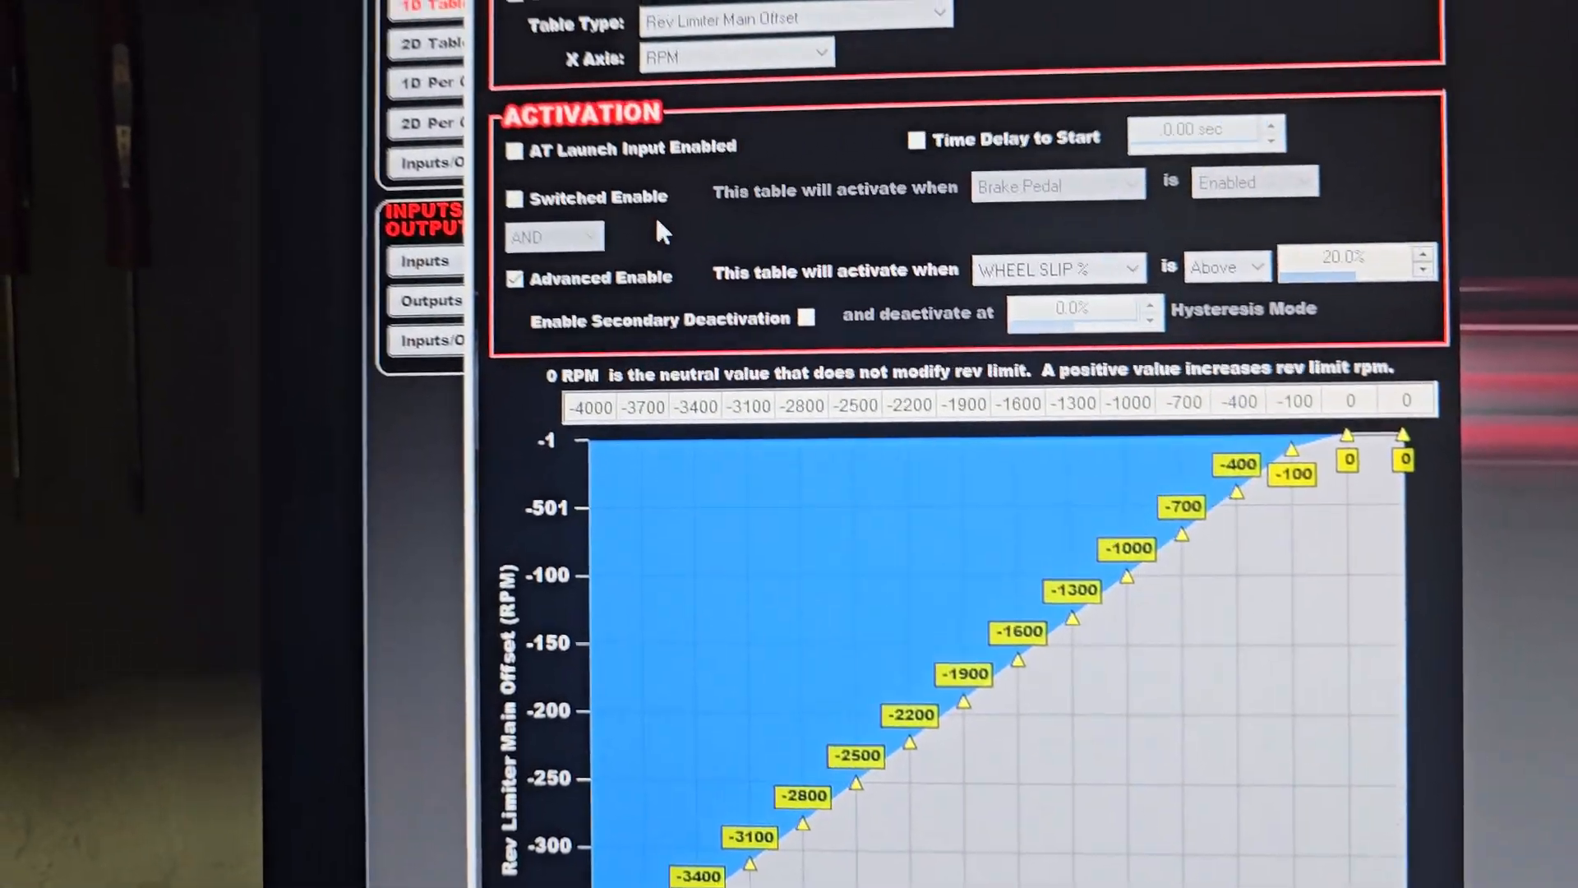
{"action": "scroll", "scroll_direction": "up", "scroll_amount": 3}
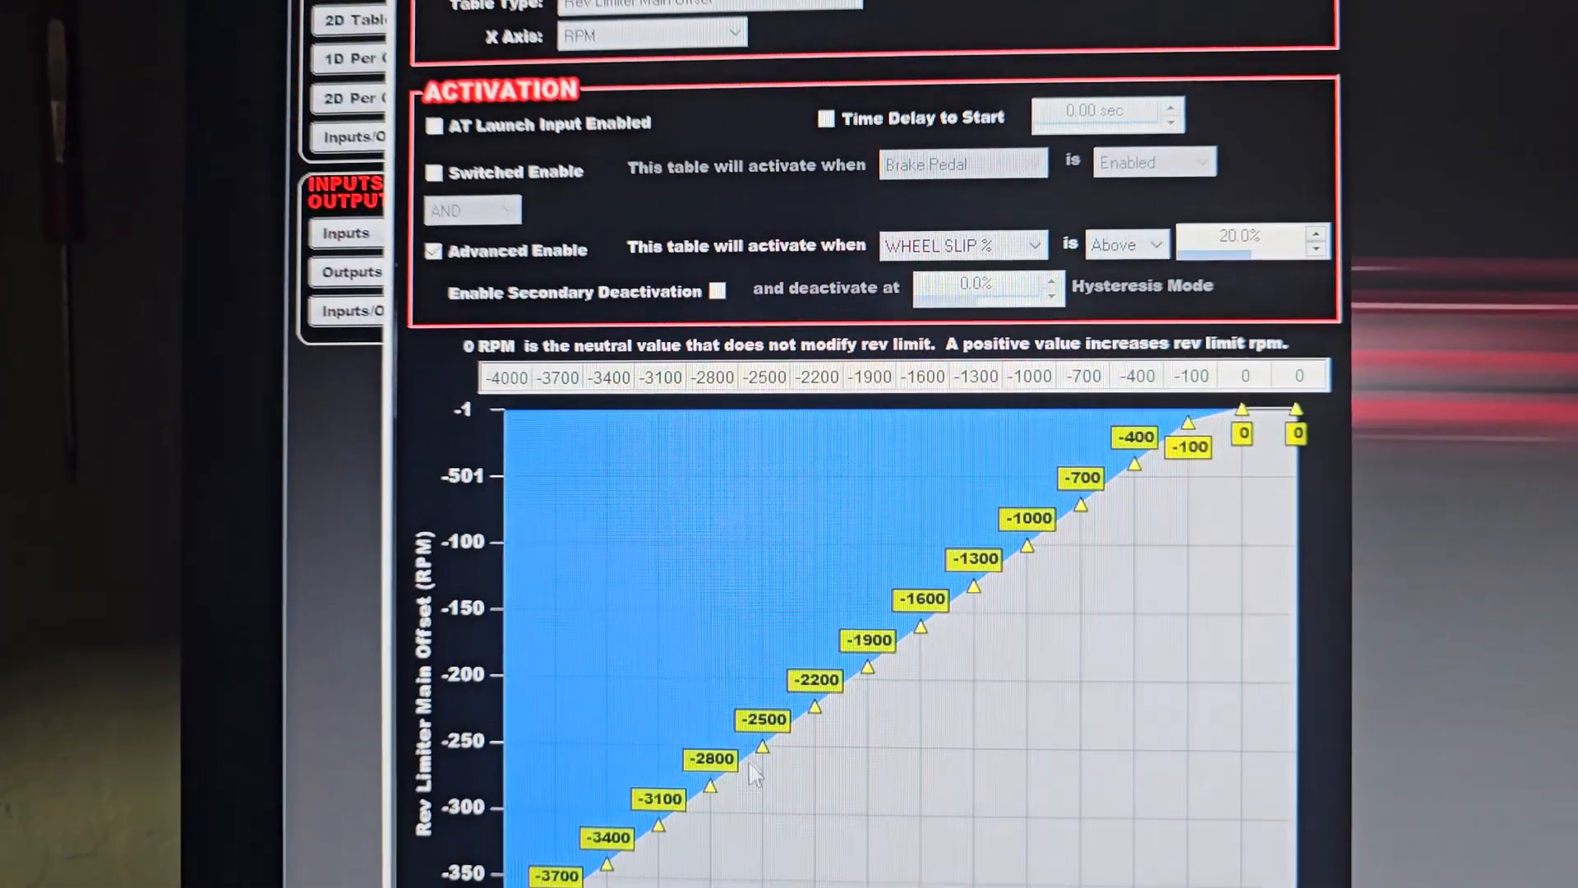
{"action": "scroll", "scroll_direction": "down", "scroll_amount": 3}
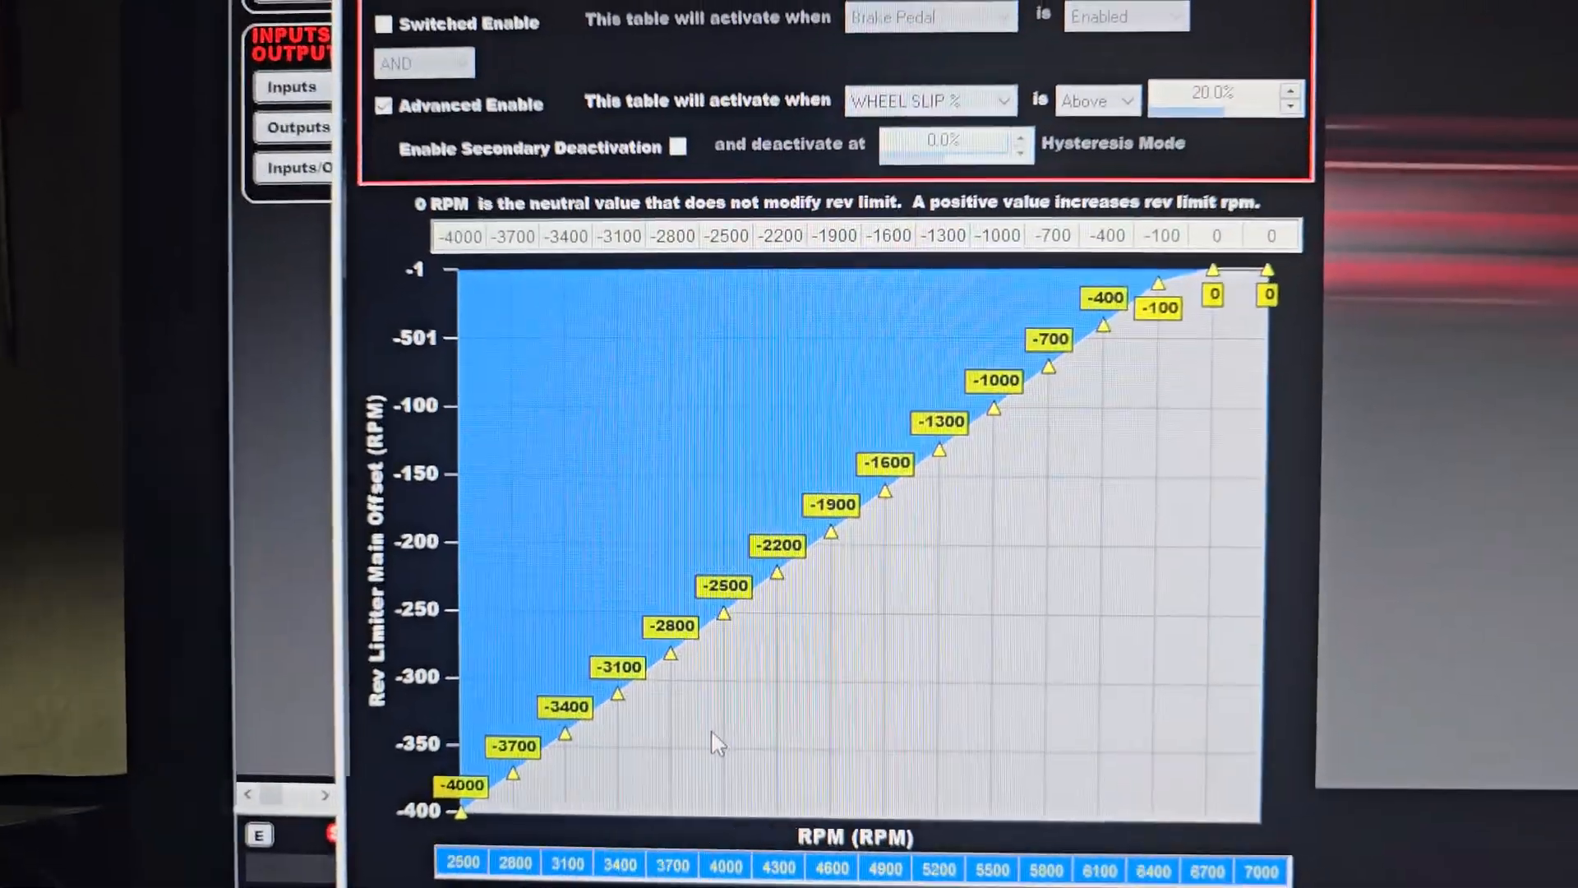